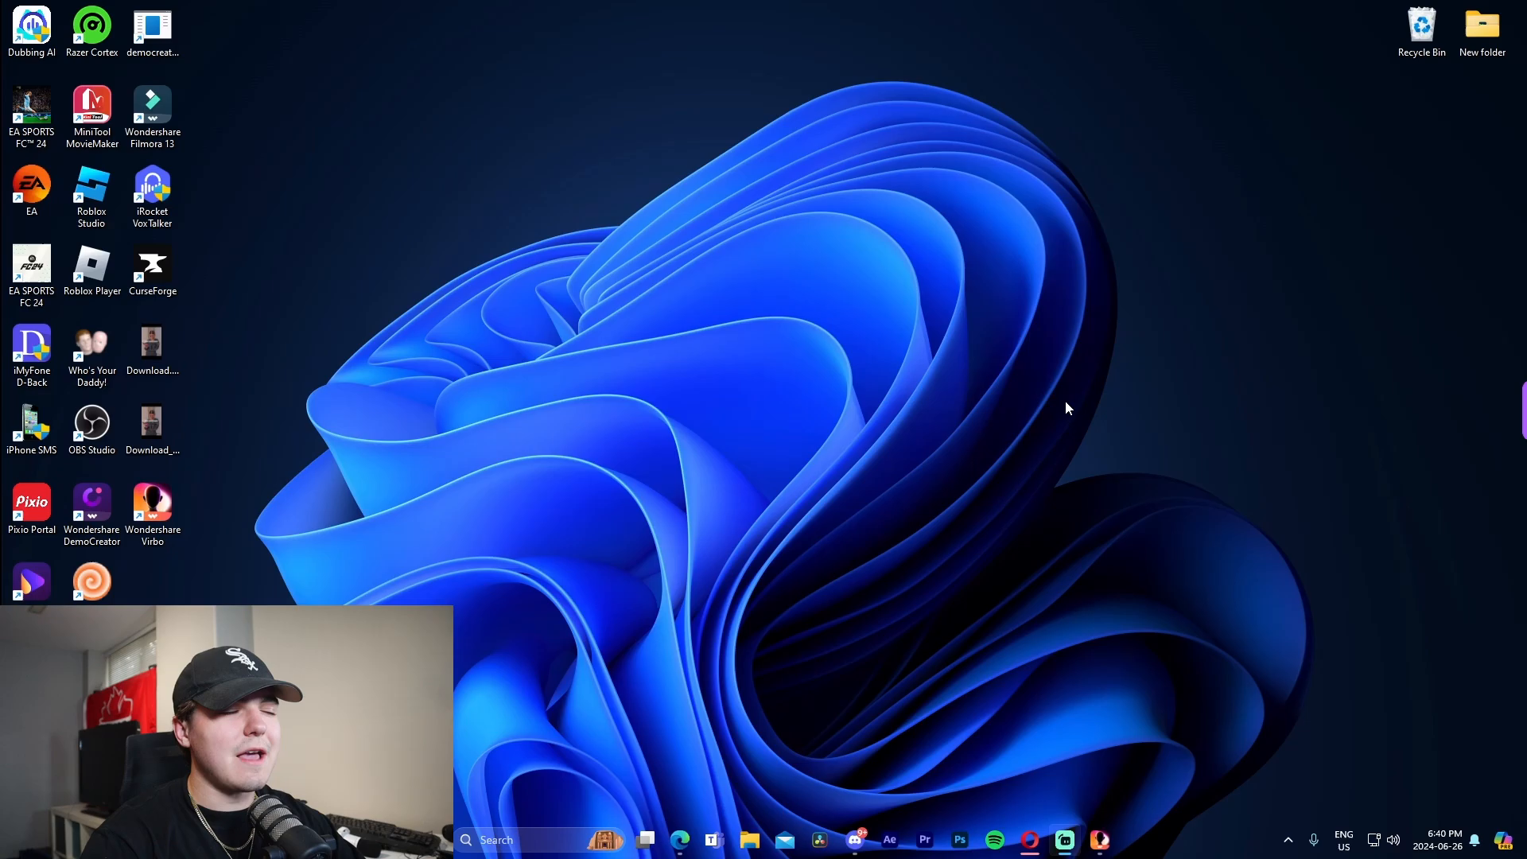
mouse_move(829, 545)
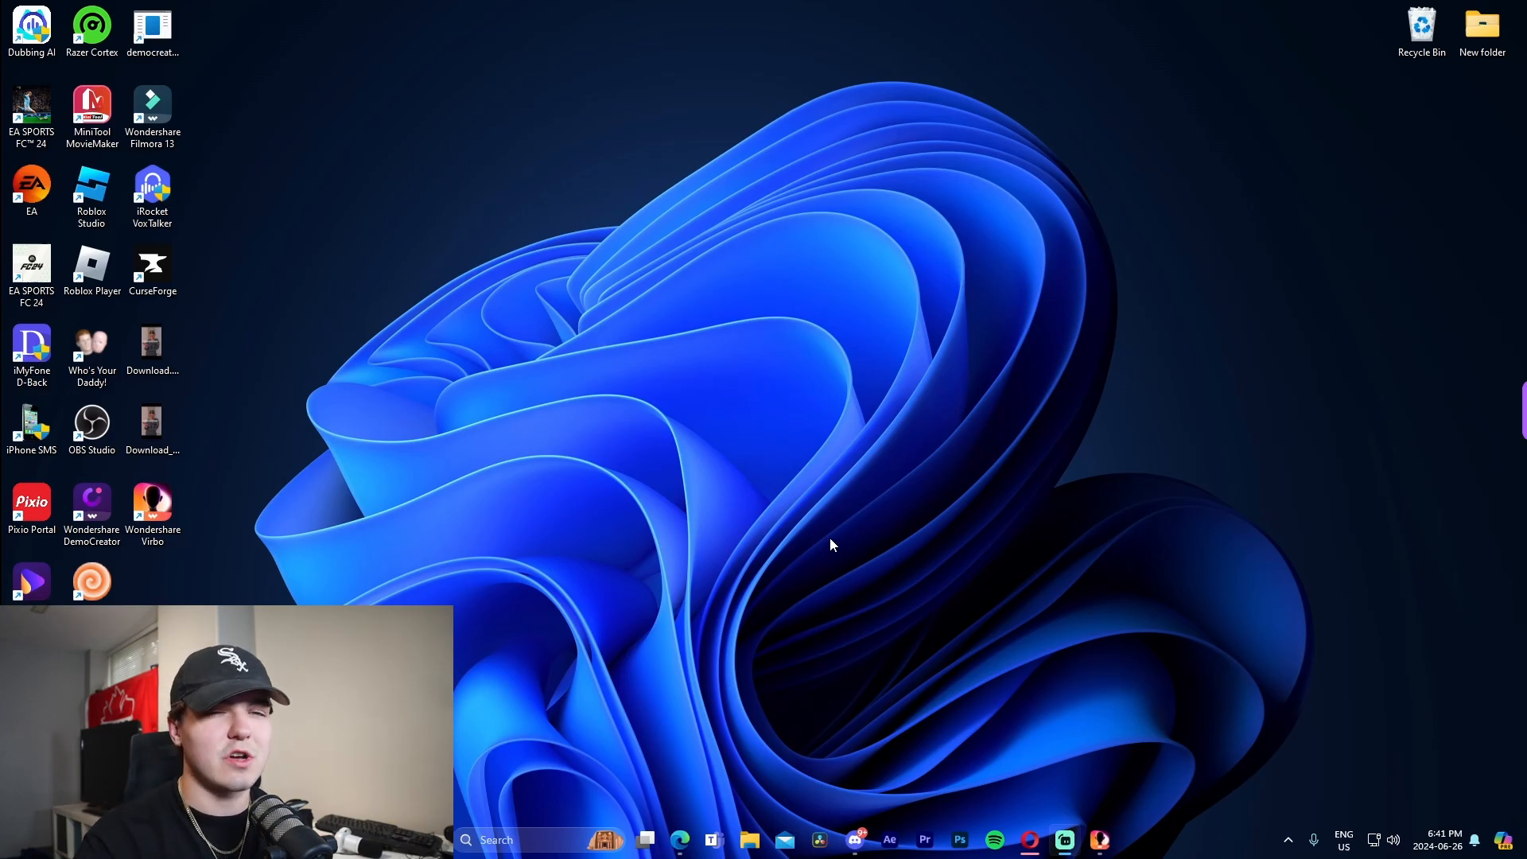
Step: Search Google for 'wondershare virbo' using the suggestion after typing 'wond'
click(679, 840)
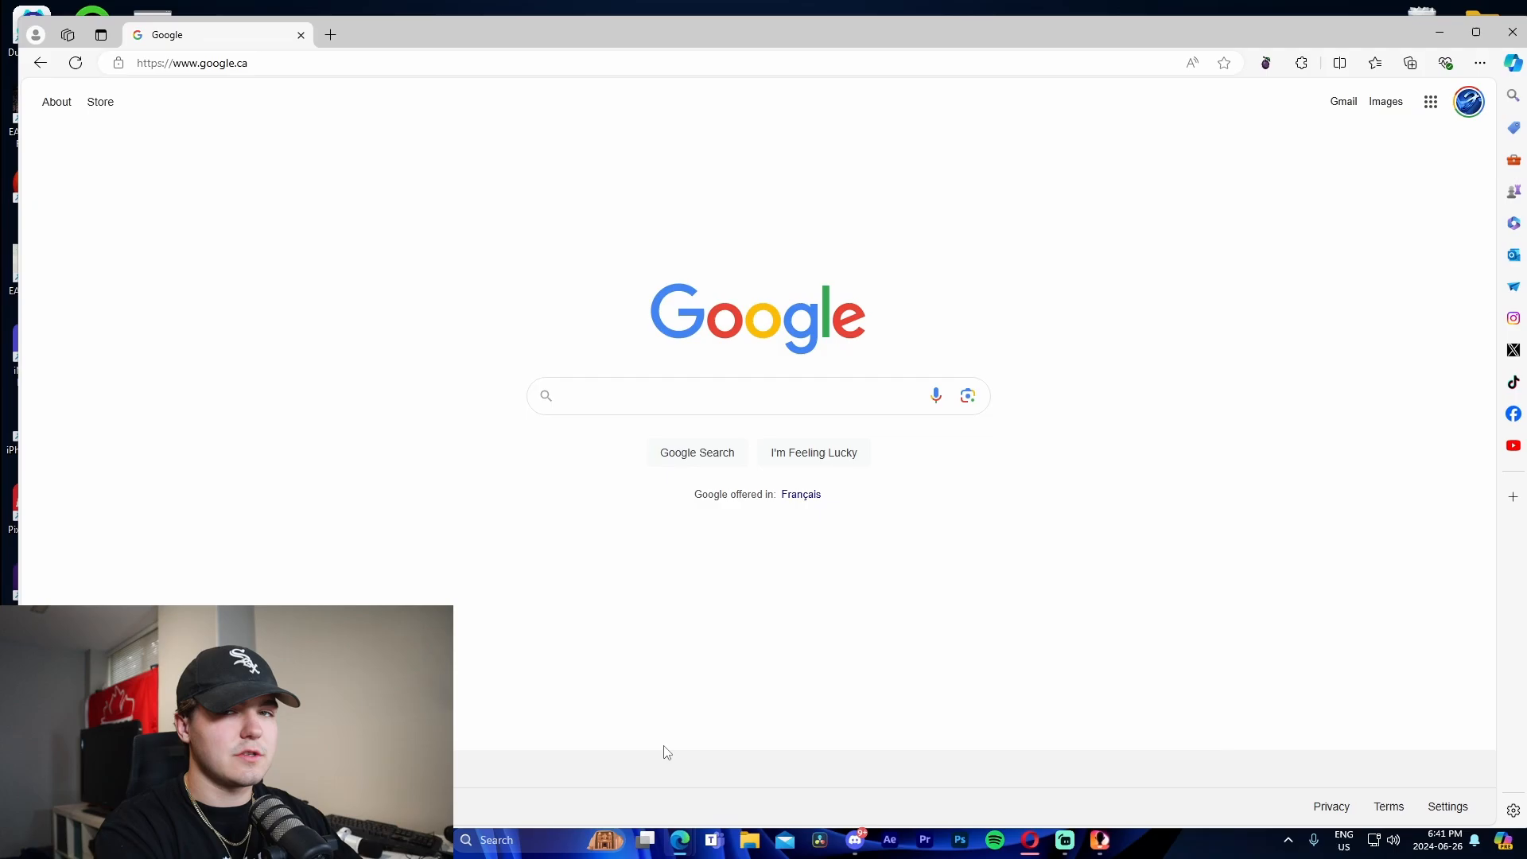
text(wond)
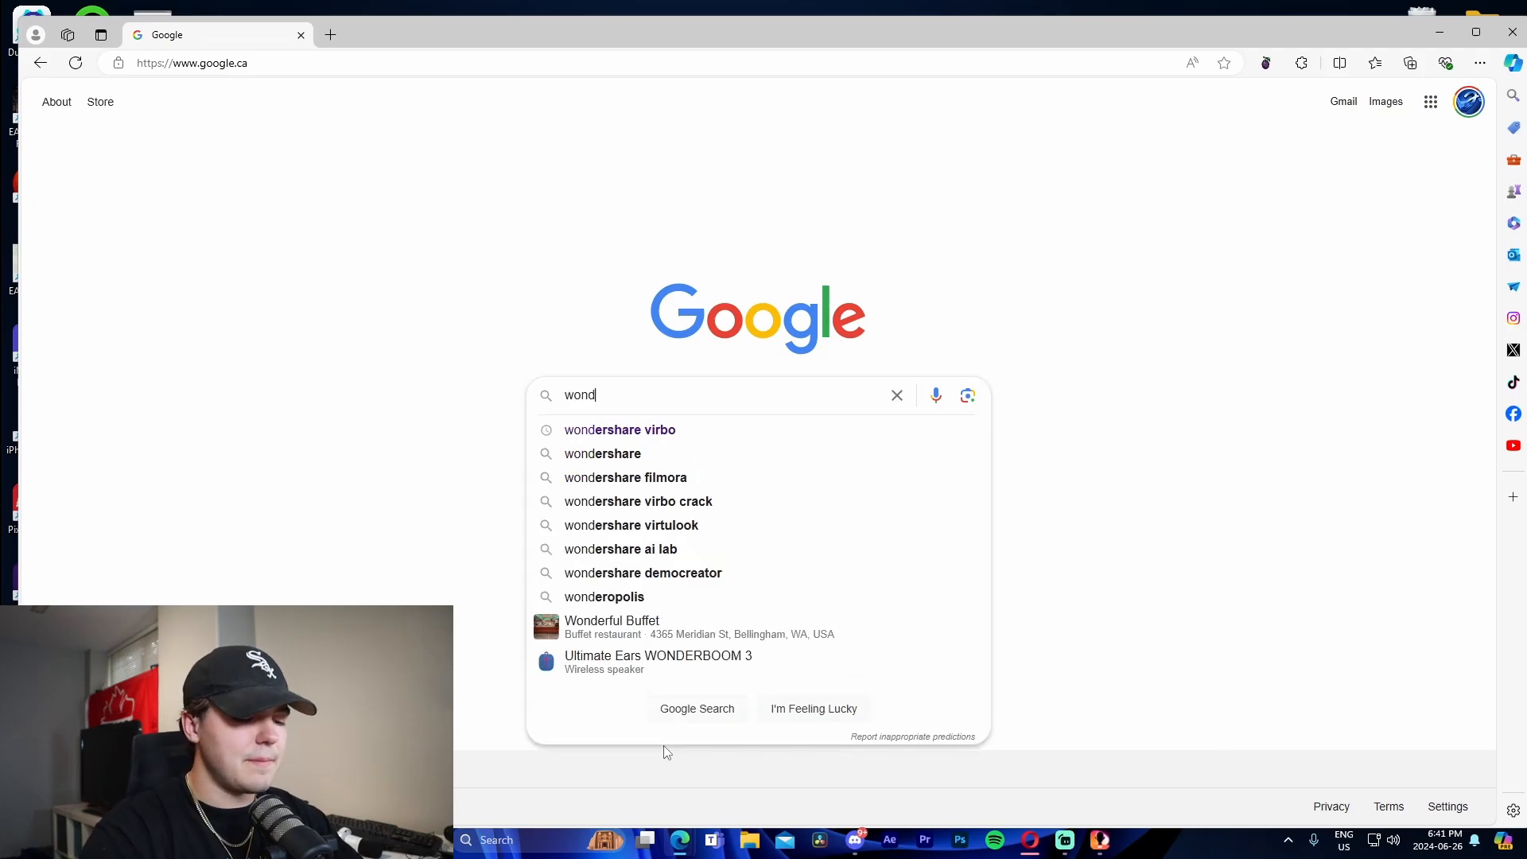
click(620, 429)
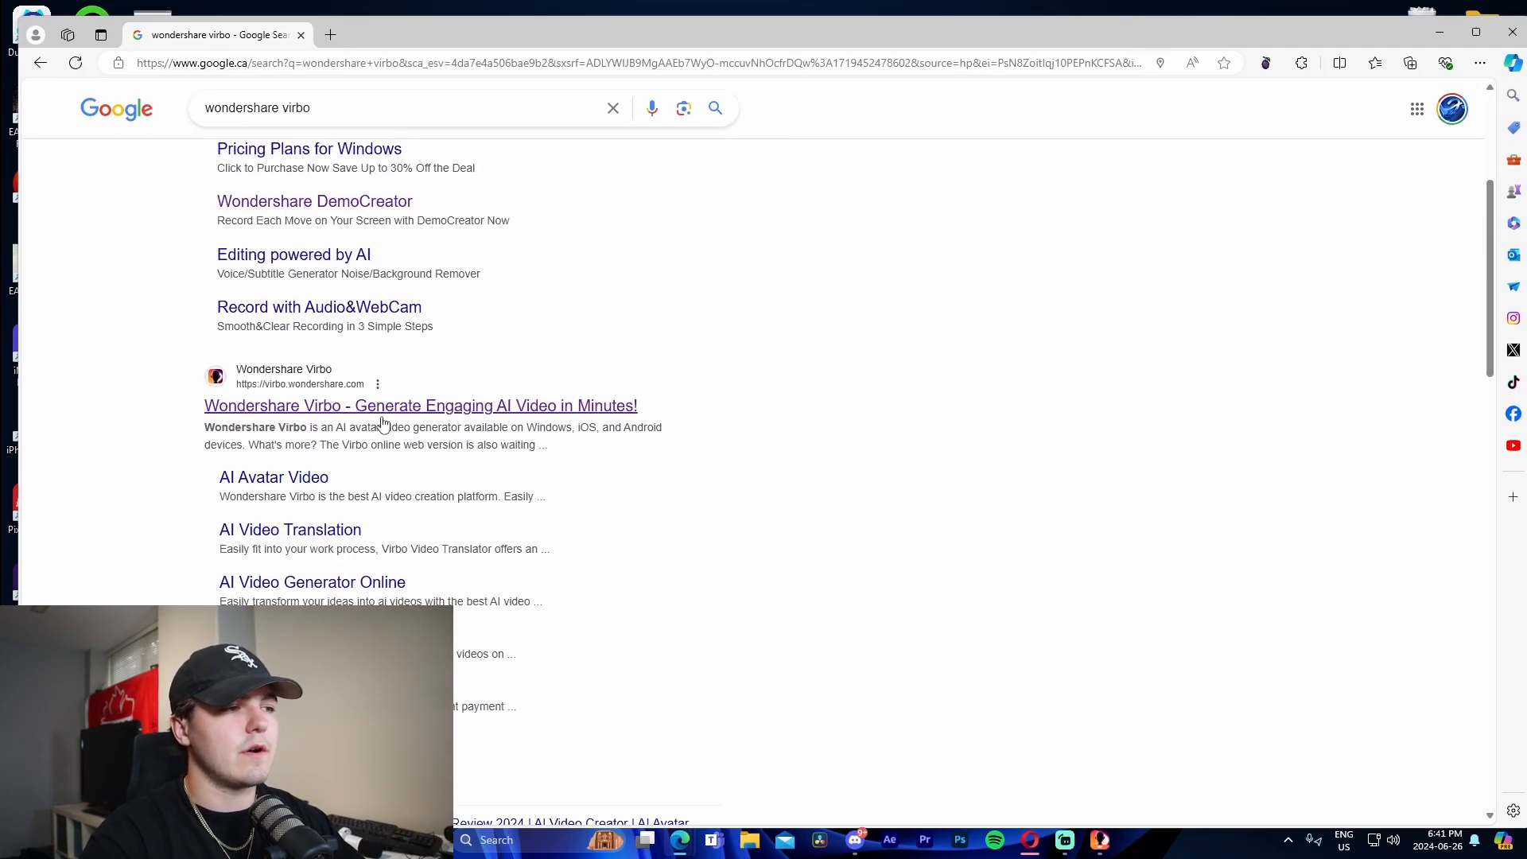
Step: Open the official Wondershare Virbo site and scroll through its feature sections
click(420, 405)
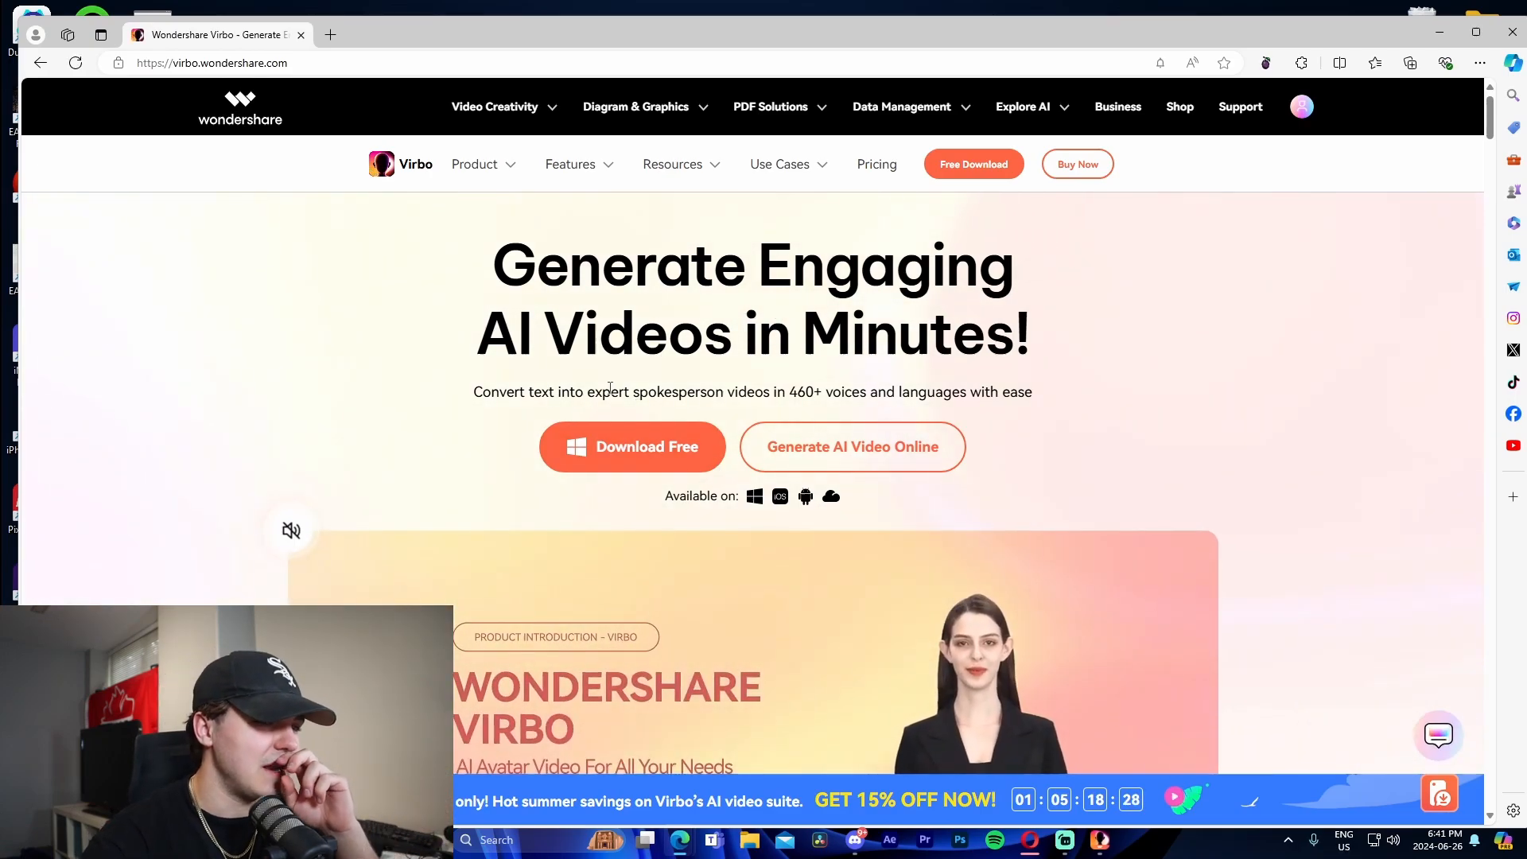
scroll(down, 3)
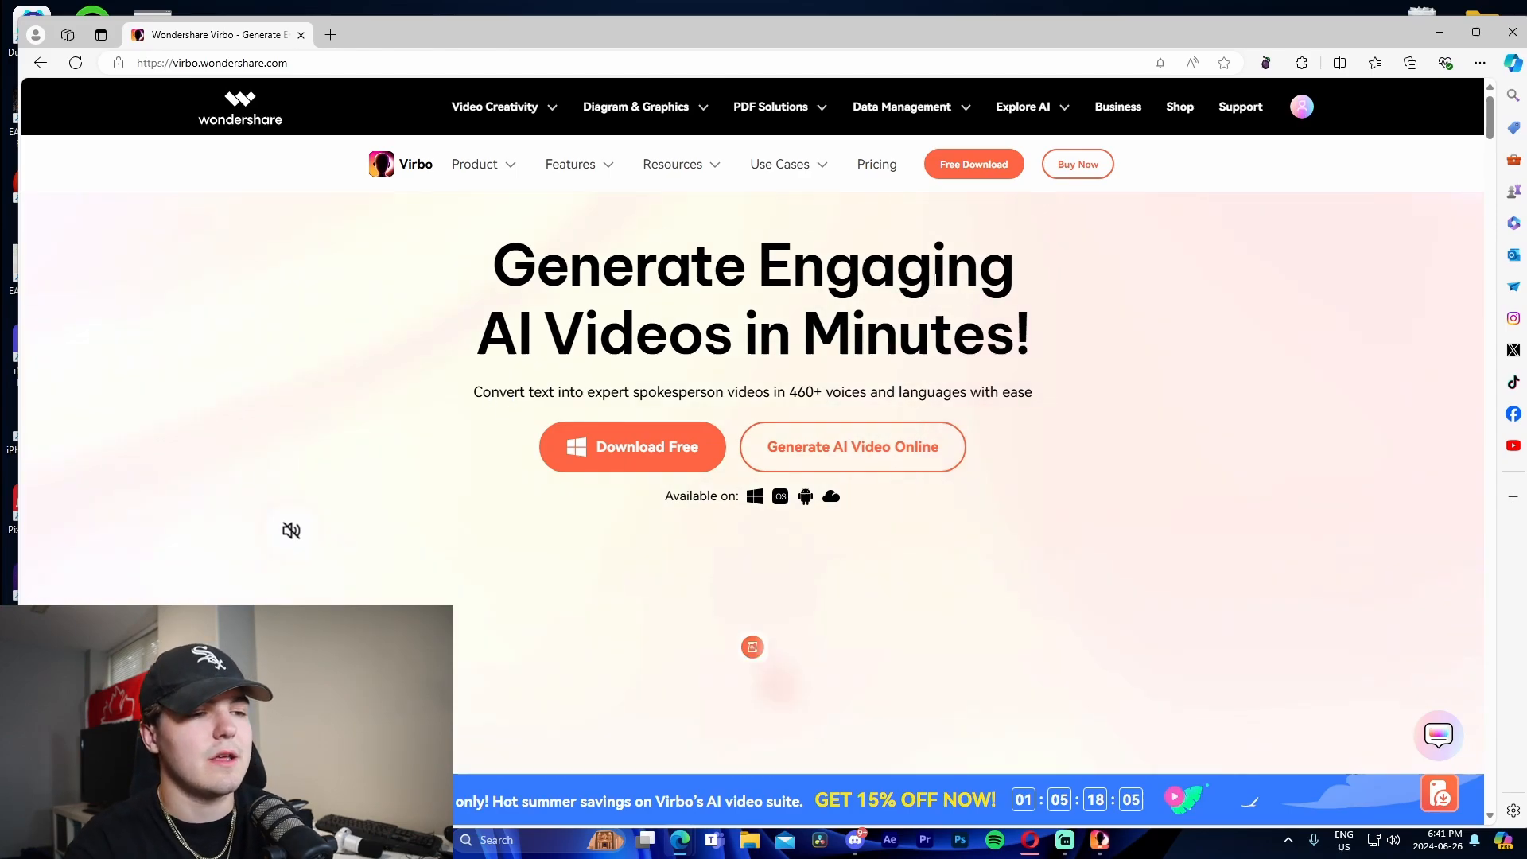
scroll(down, 3)
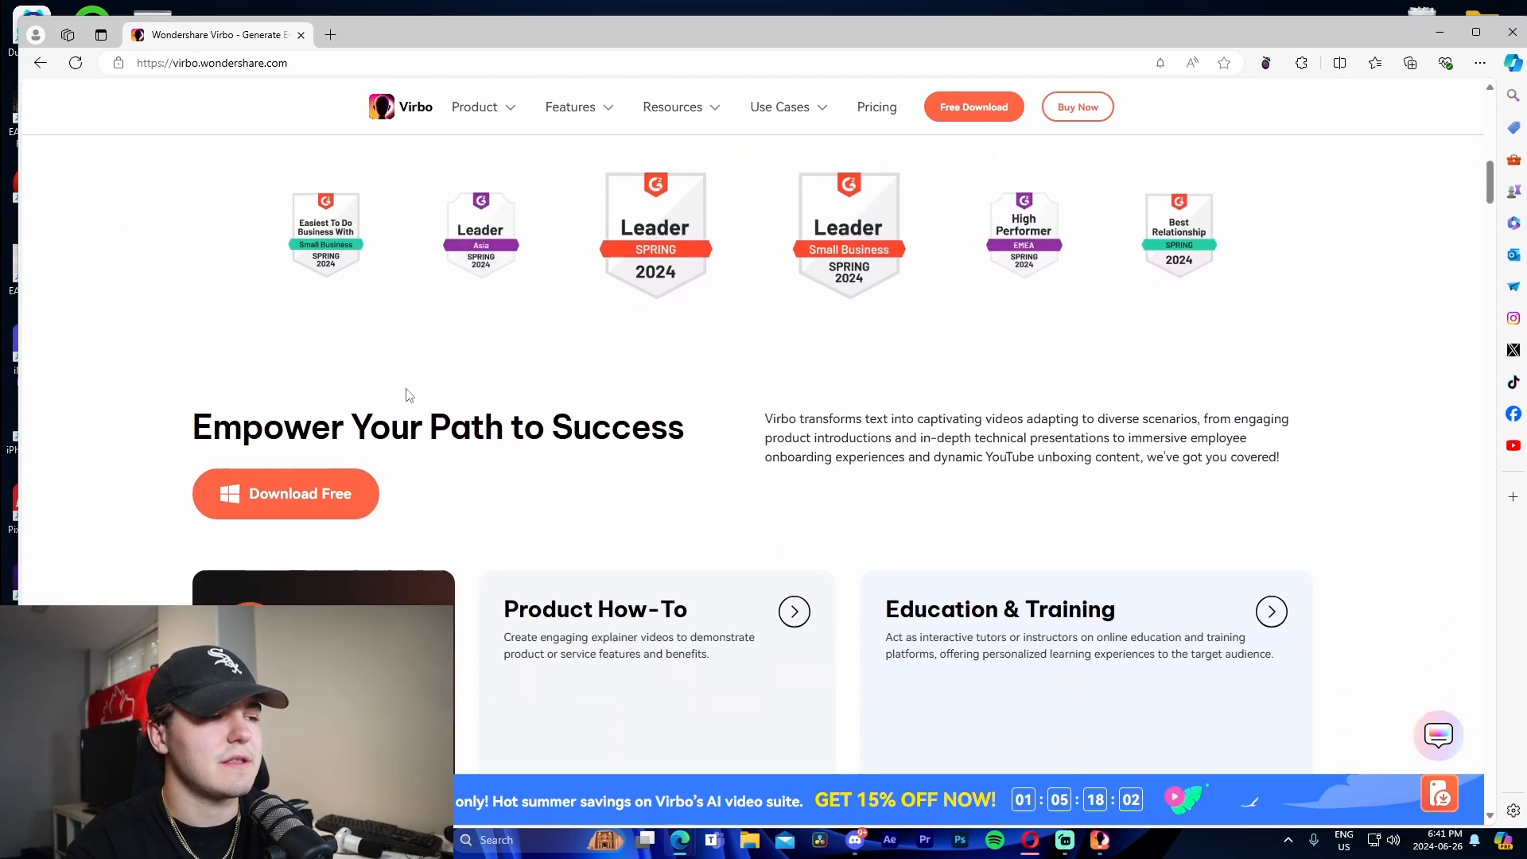
scroll(down, 3)
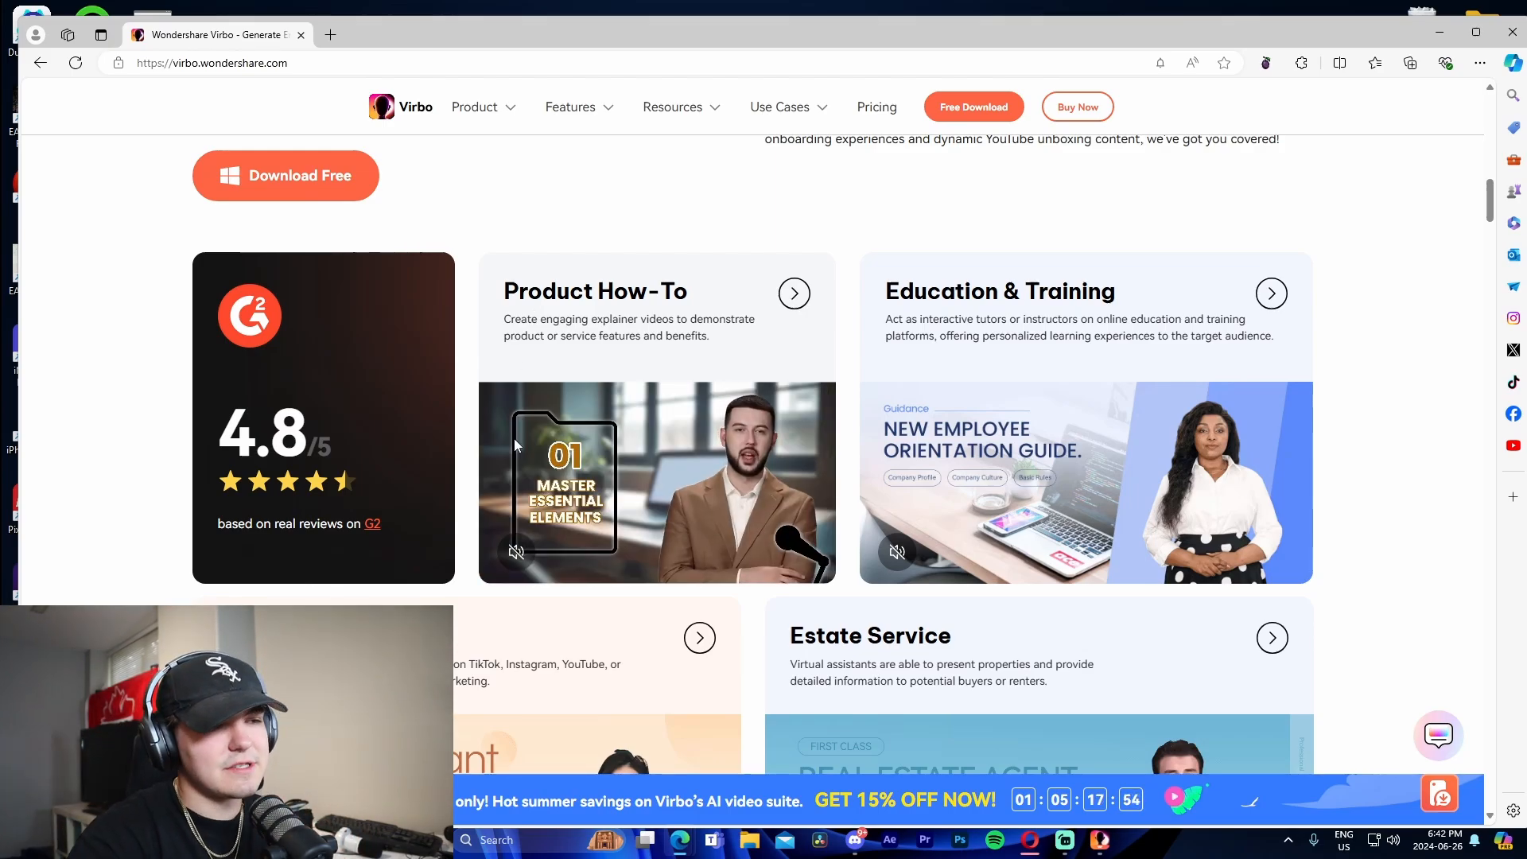
scroll(down, 3)
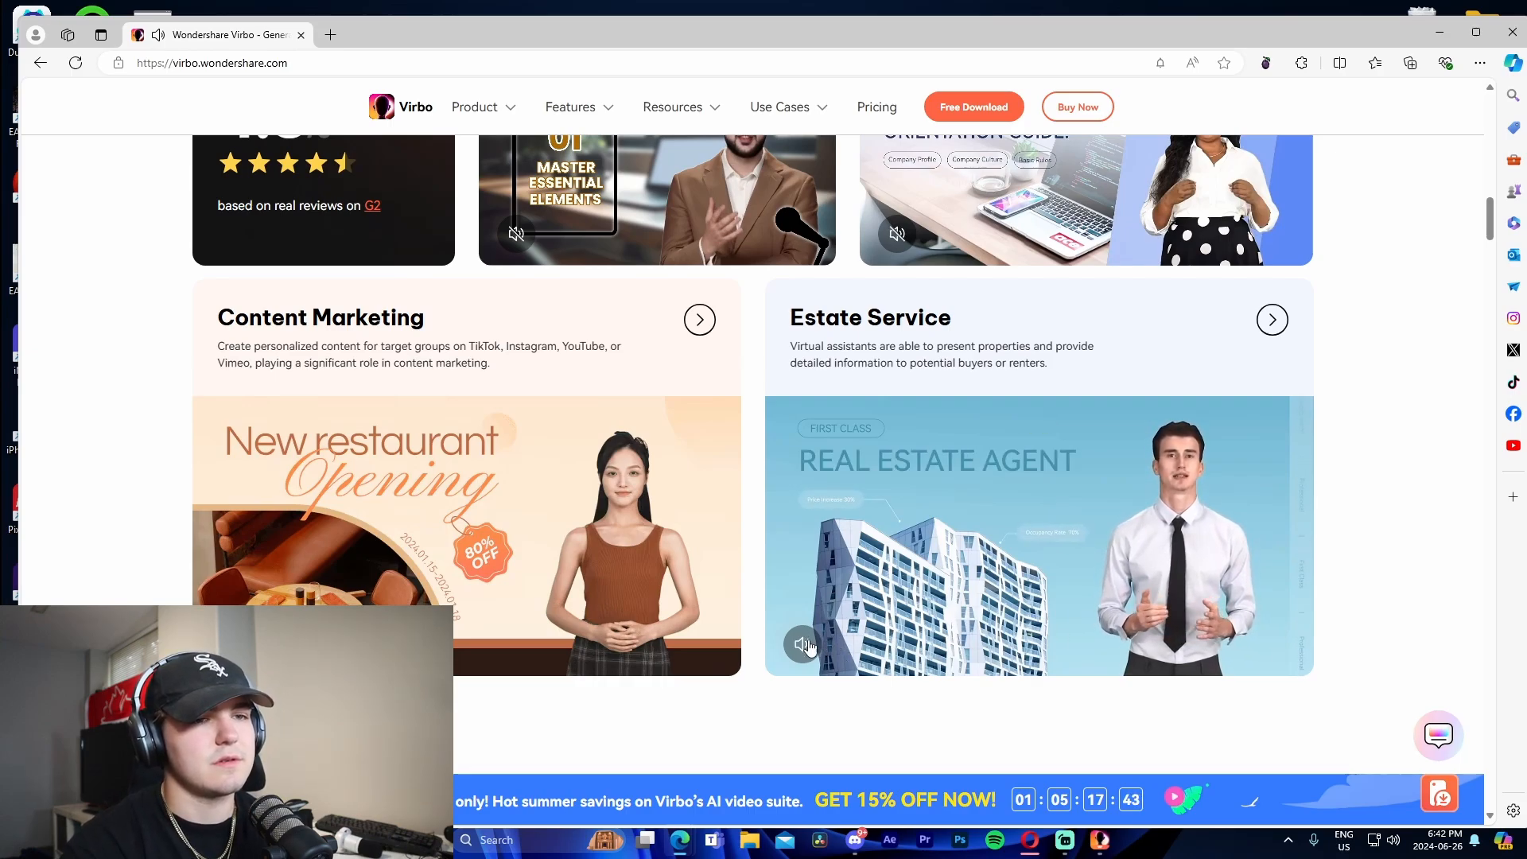
scroll(down, 3)
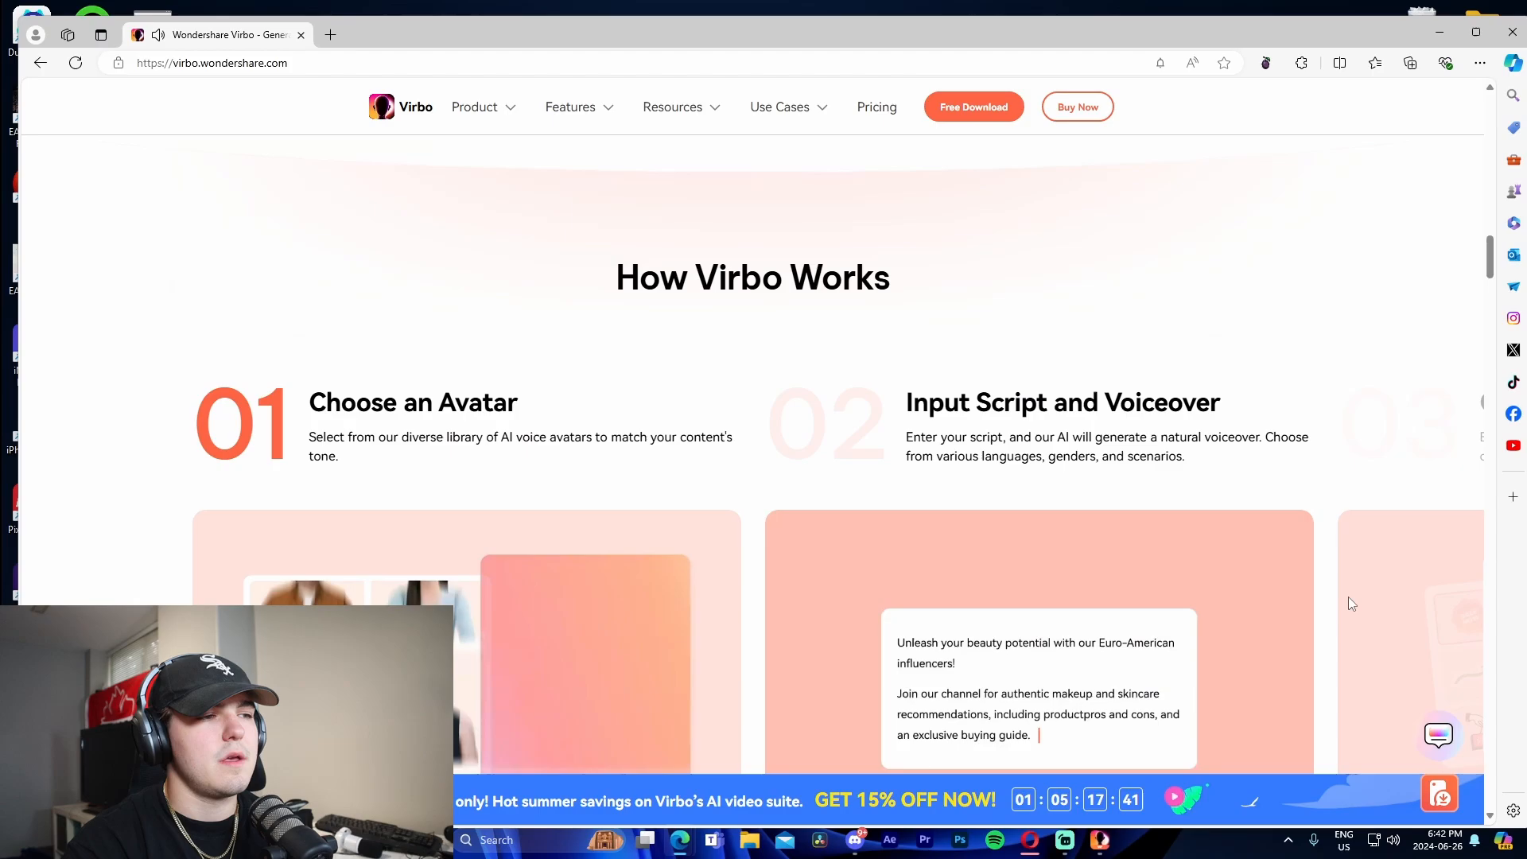
scroll(down, 3)
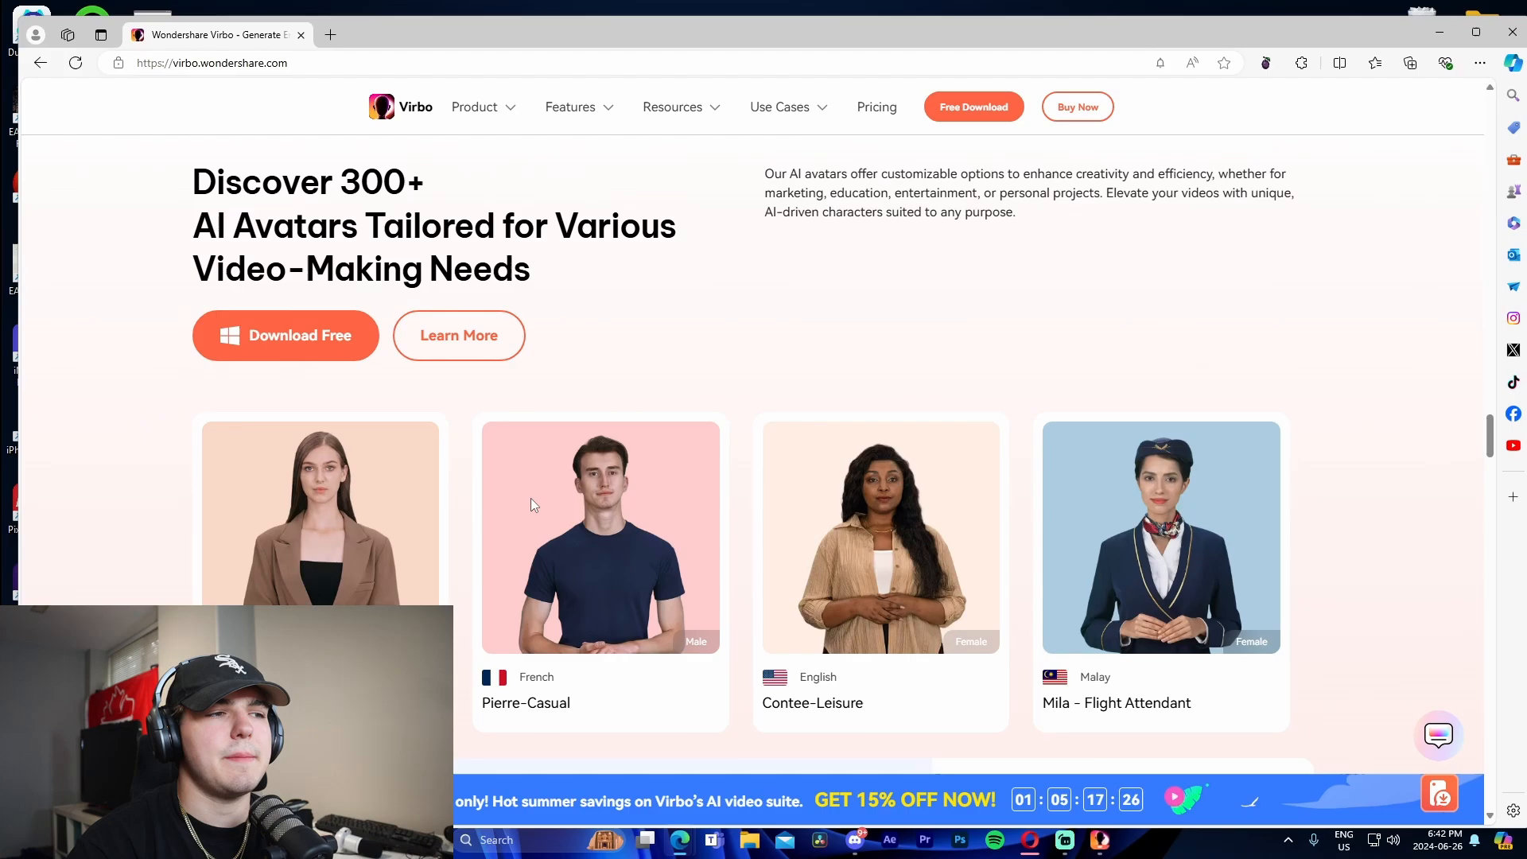
scroll(down, 3)
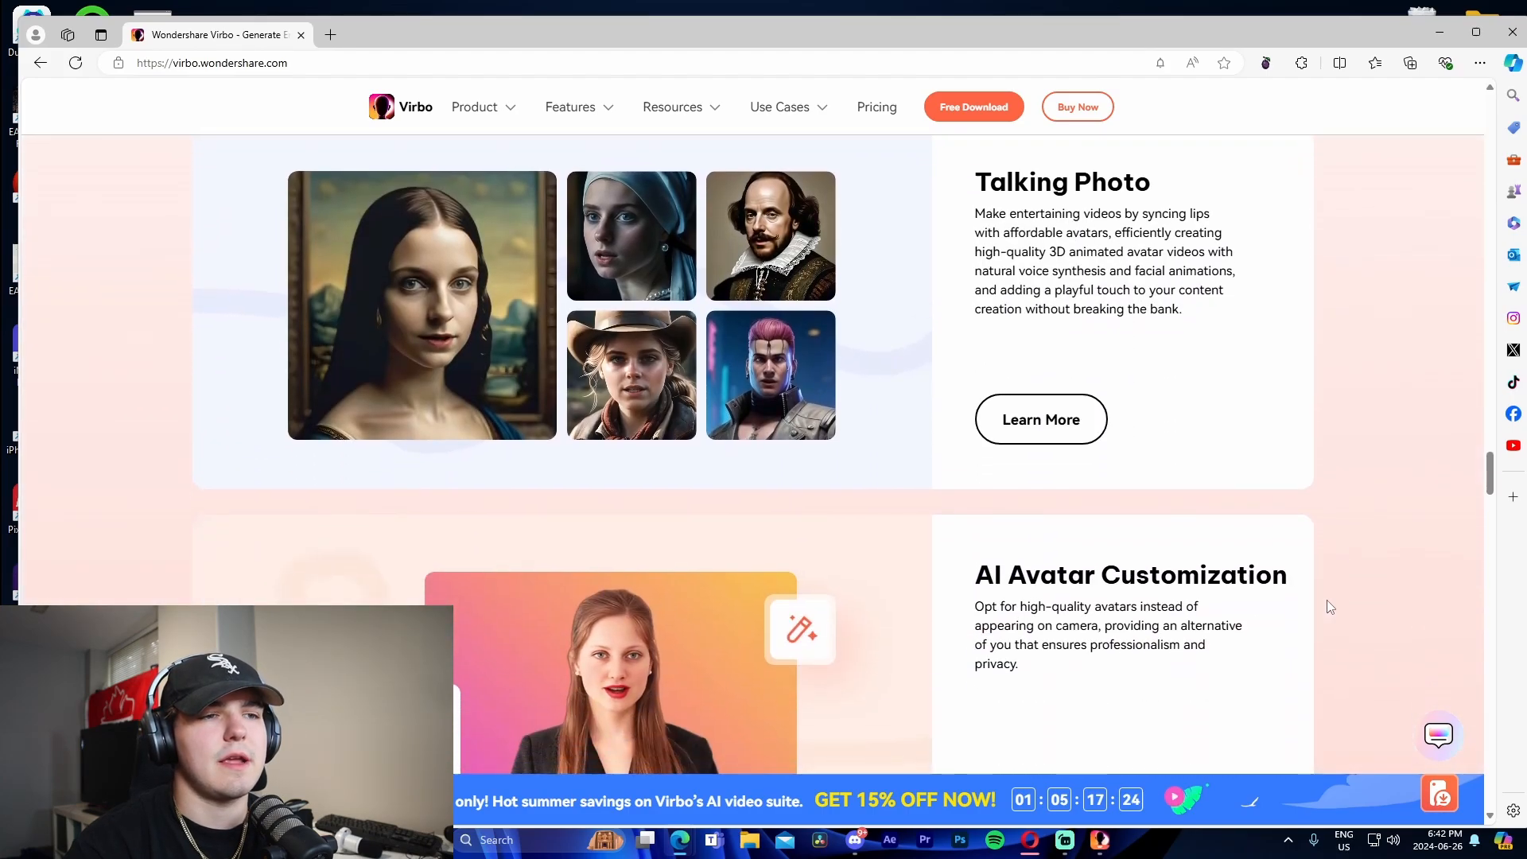
scroll(down, 3)
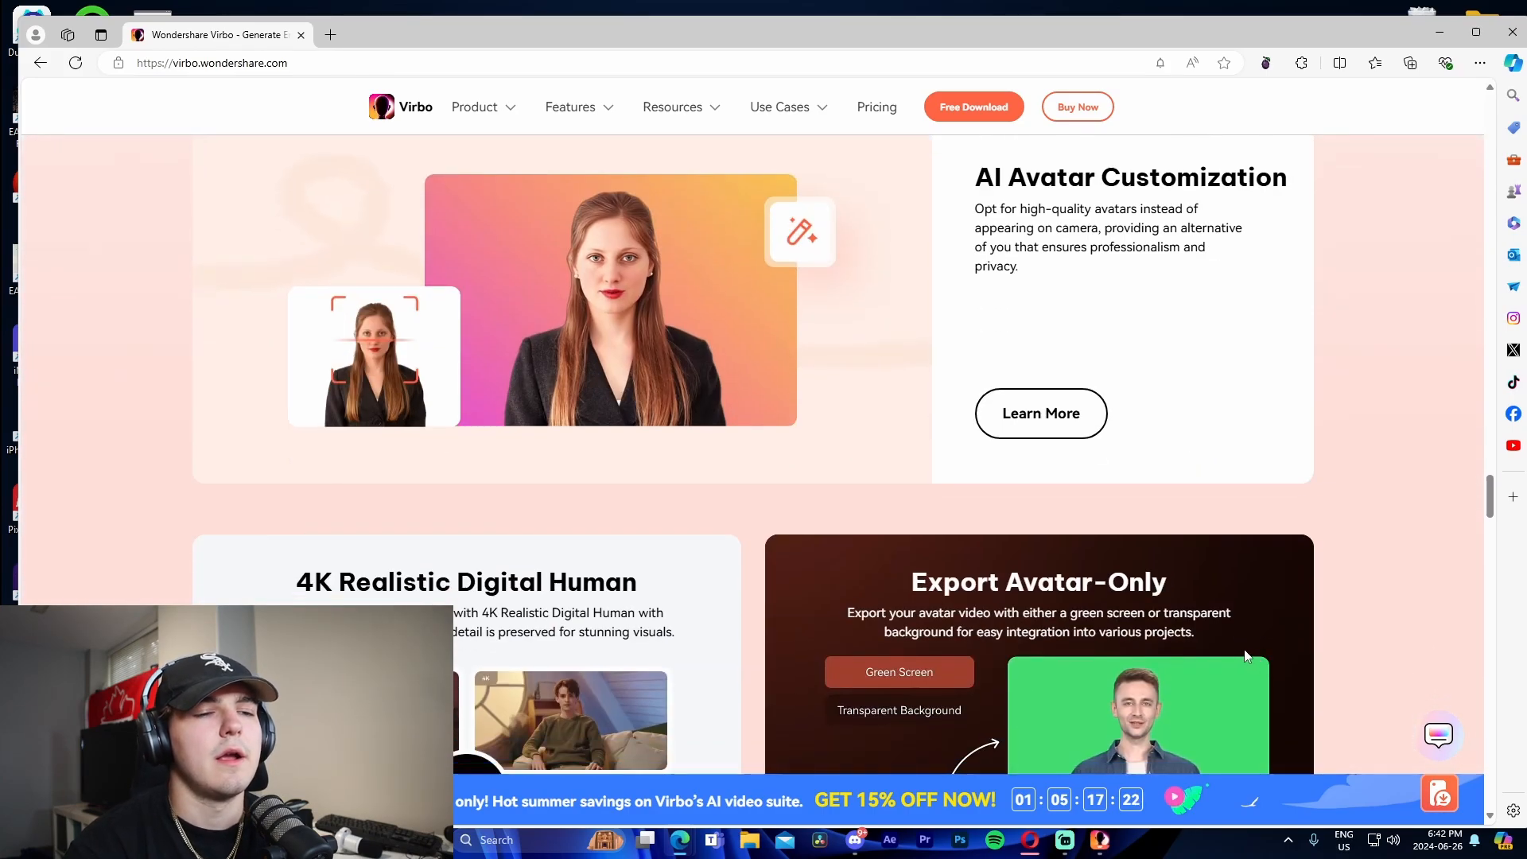
scroll(down, 3)
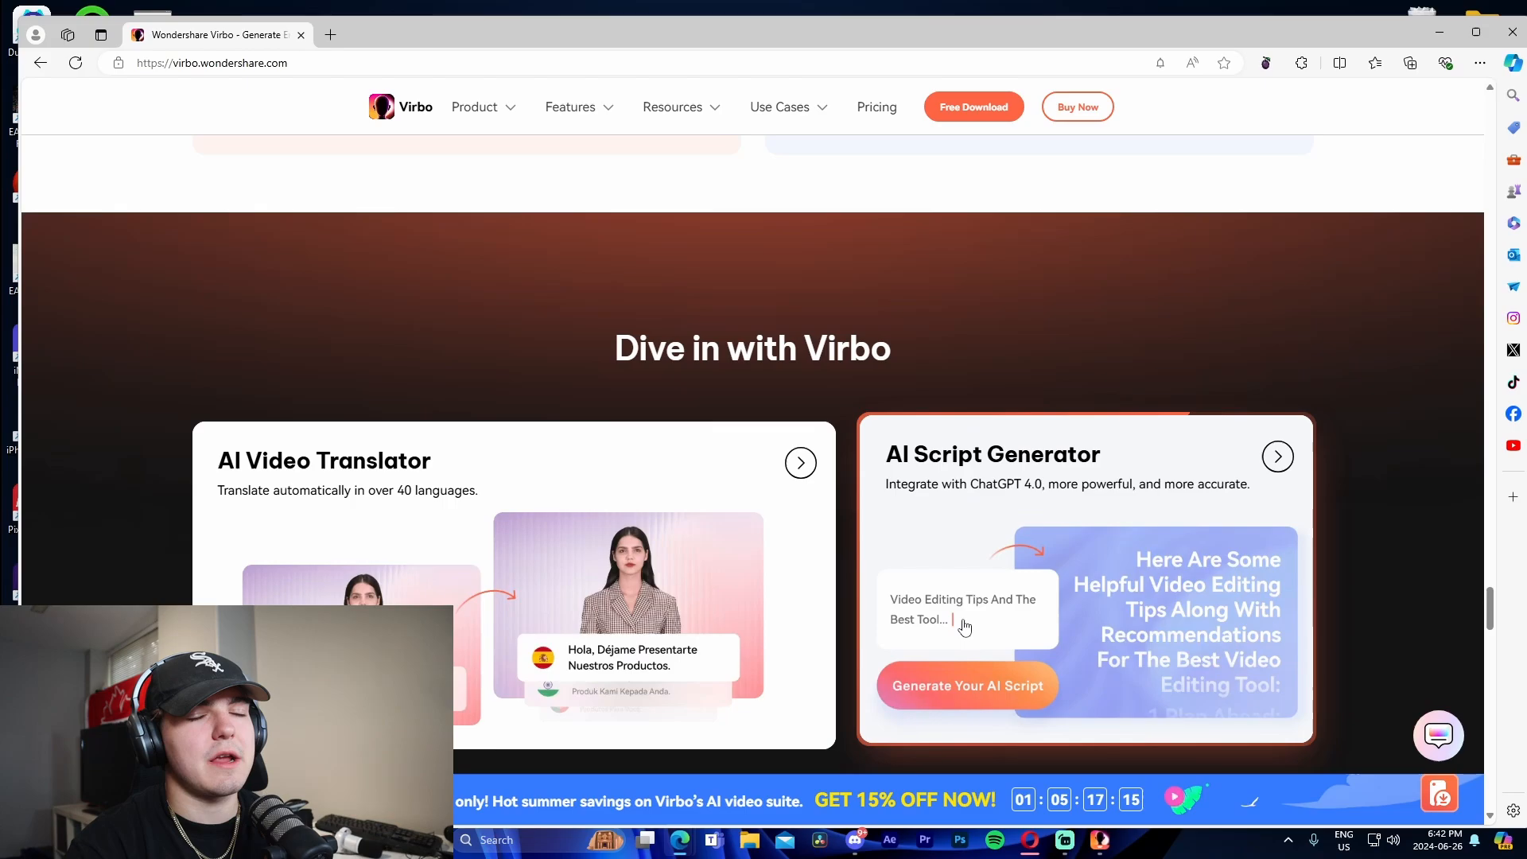
scroll(down, 3)
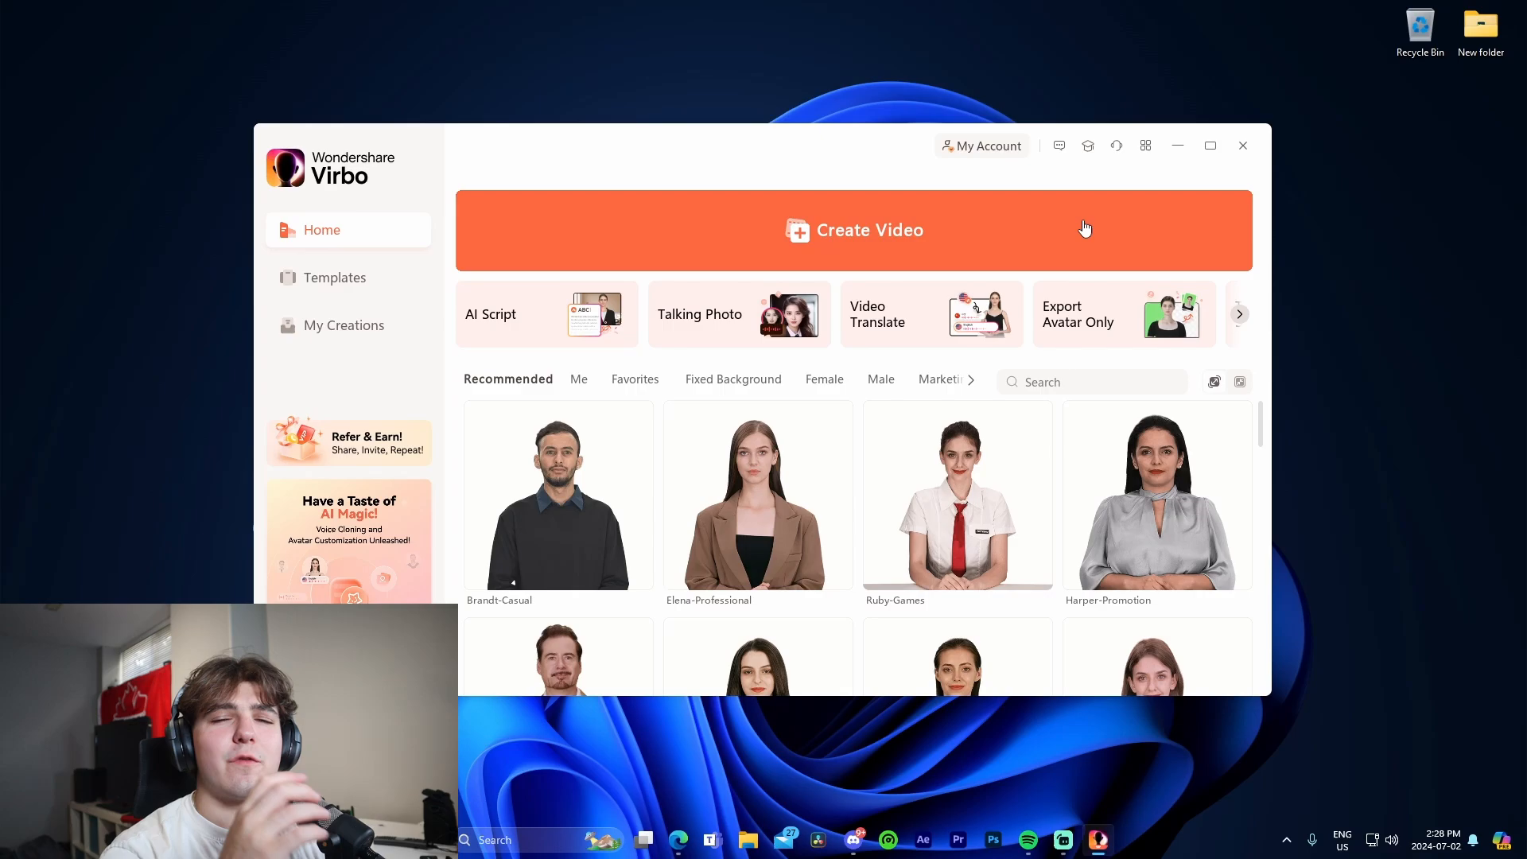
Step: Start a new video from the Virbo Home screen to reach the aspect ratio dialog
click(1092, 382)
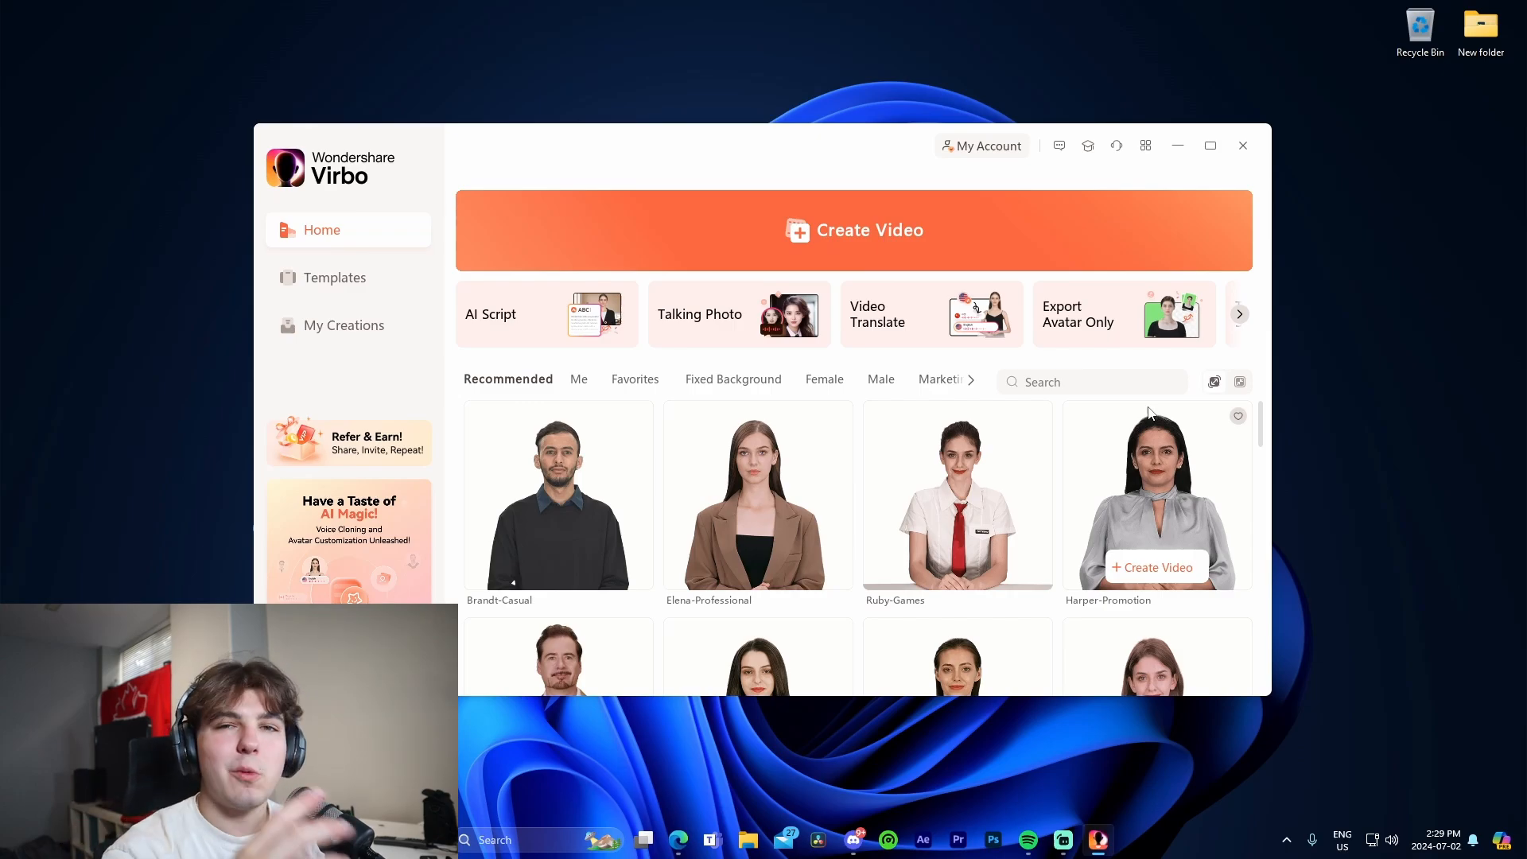
mouse_move(1168, 442)
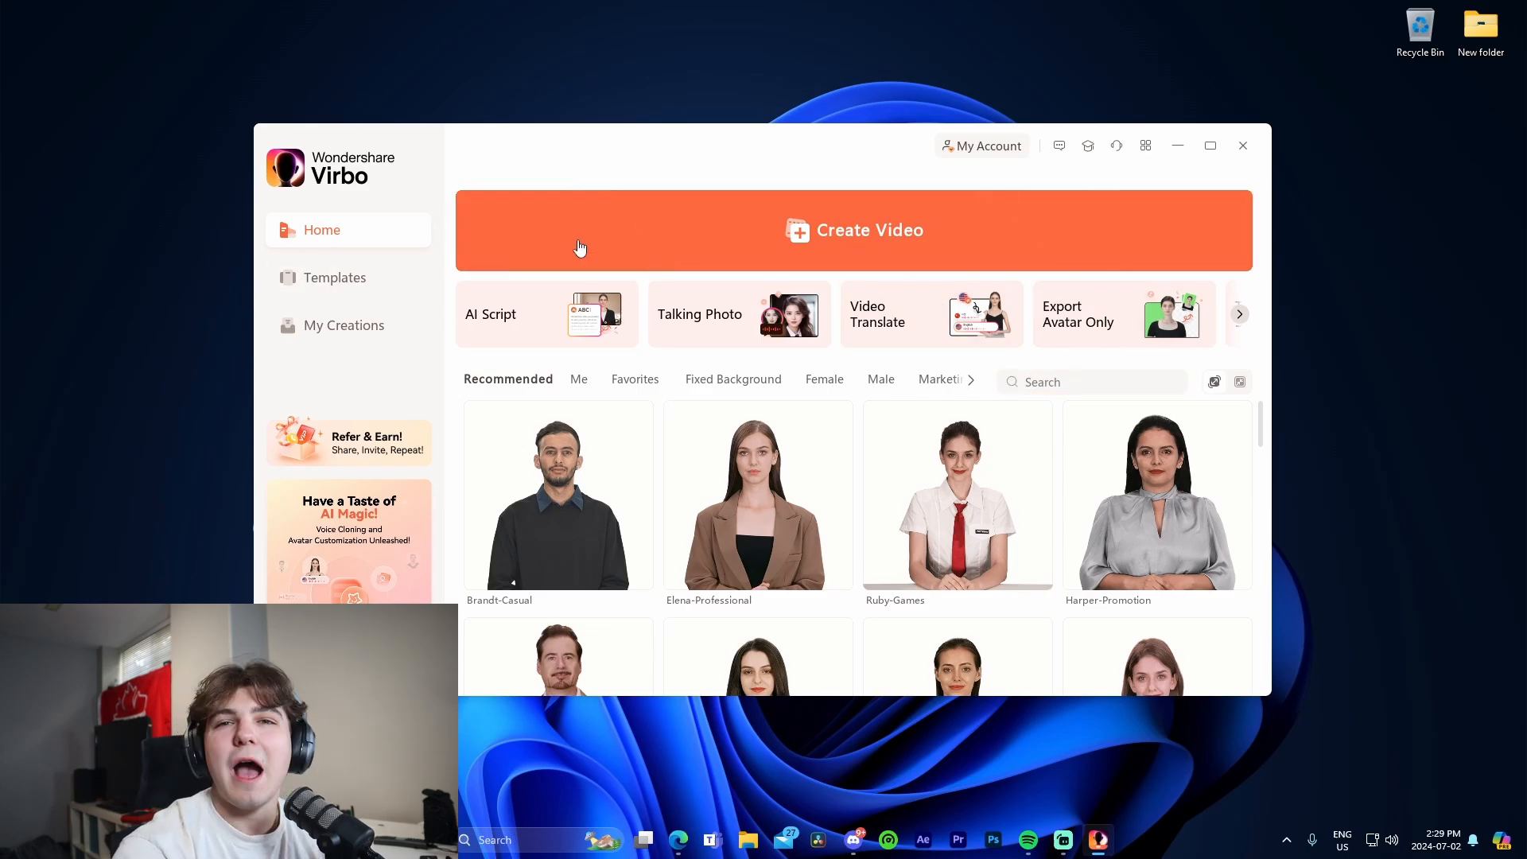
click(855, 230)
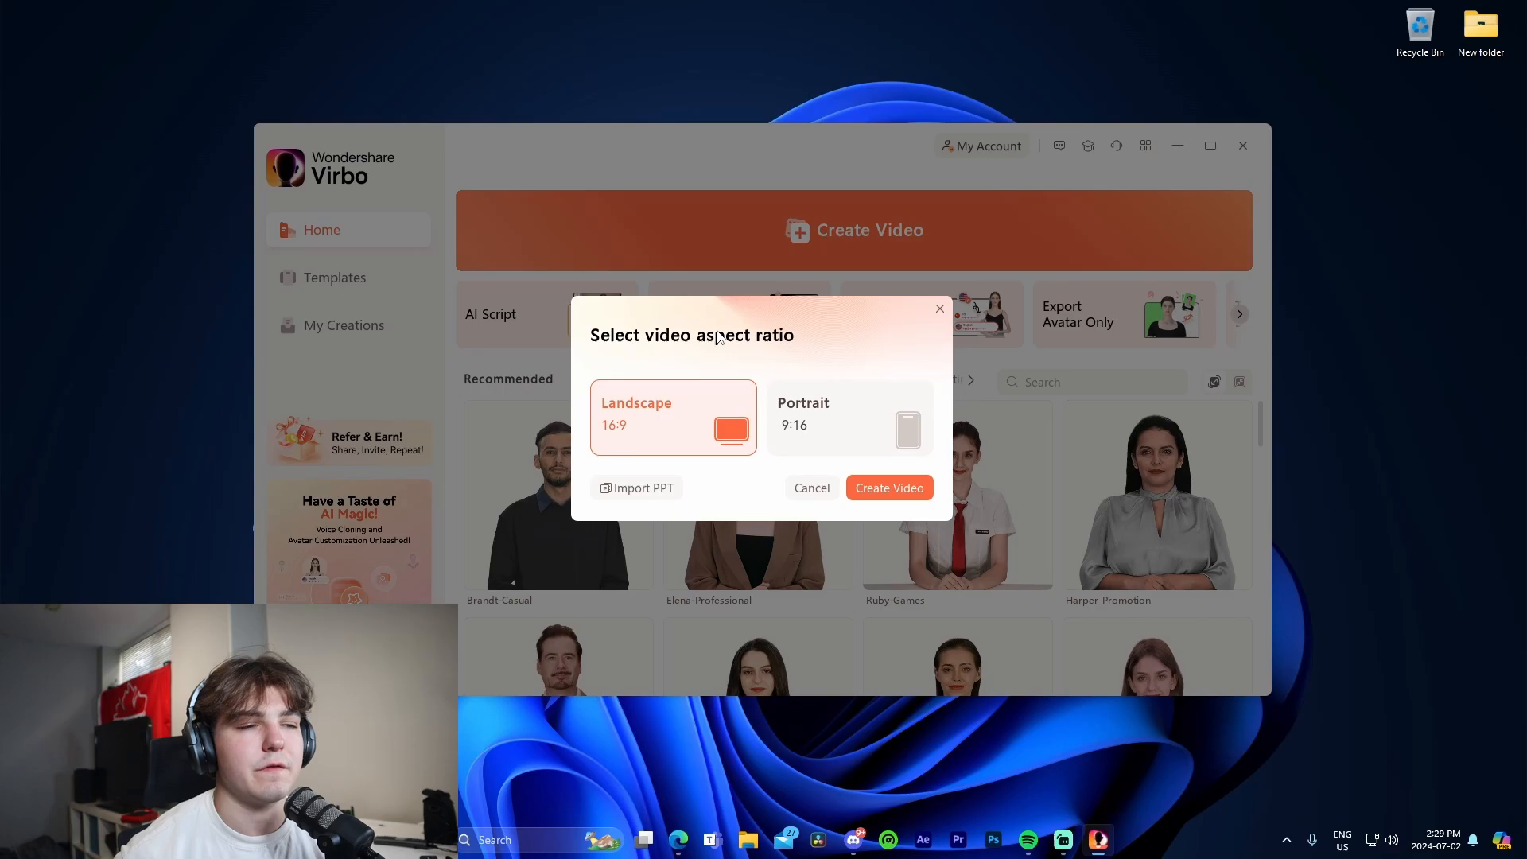
Step: Choose Portrait 9:16 and create the video project
click(850, 417)
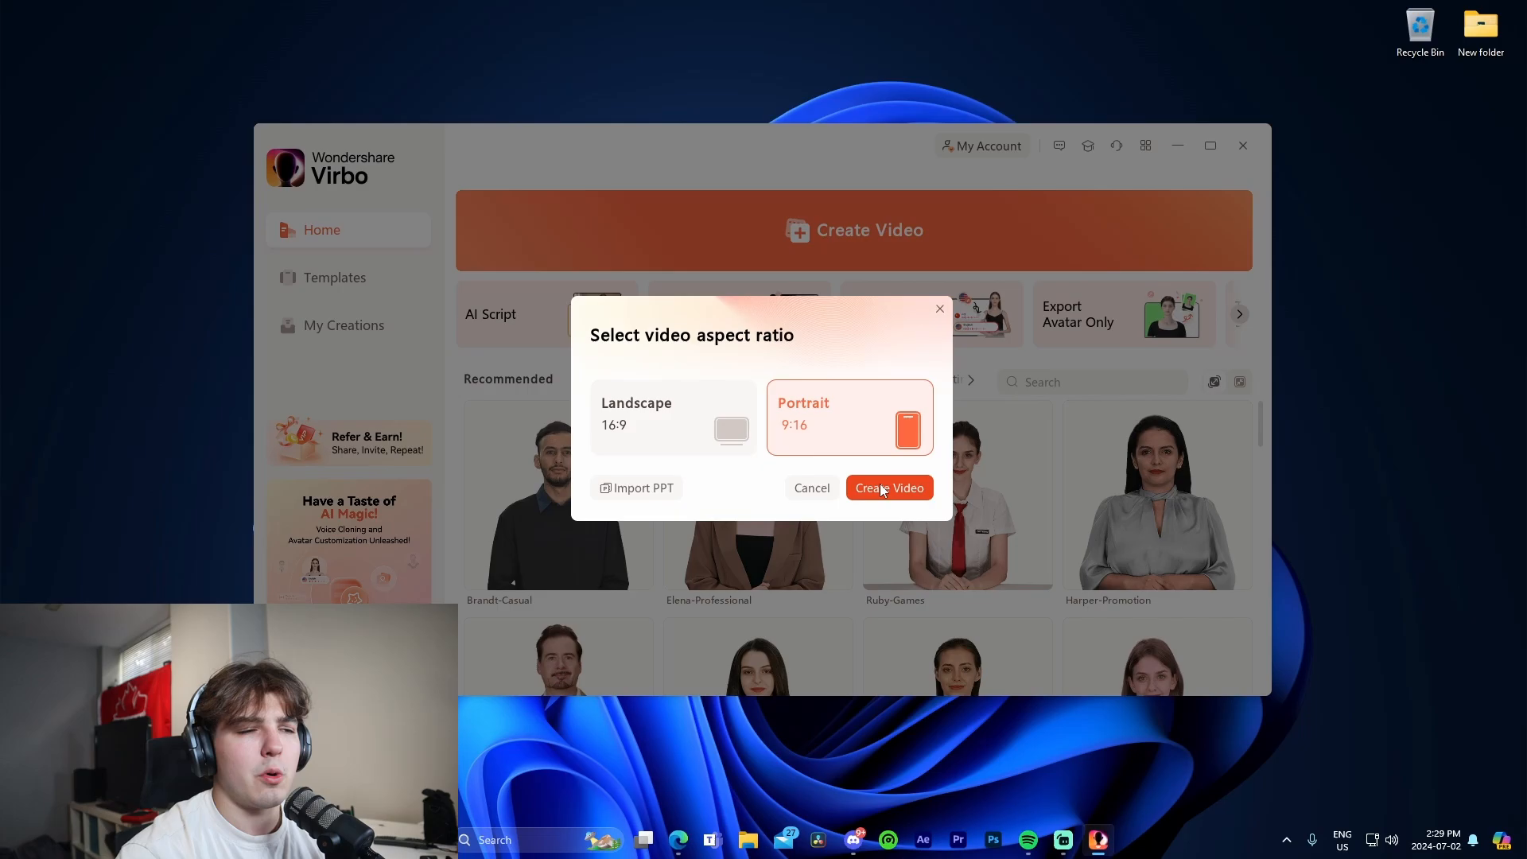
click(889, 487)
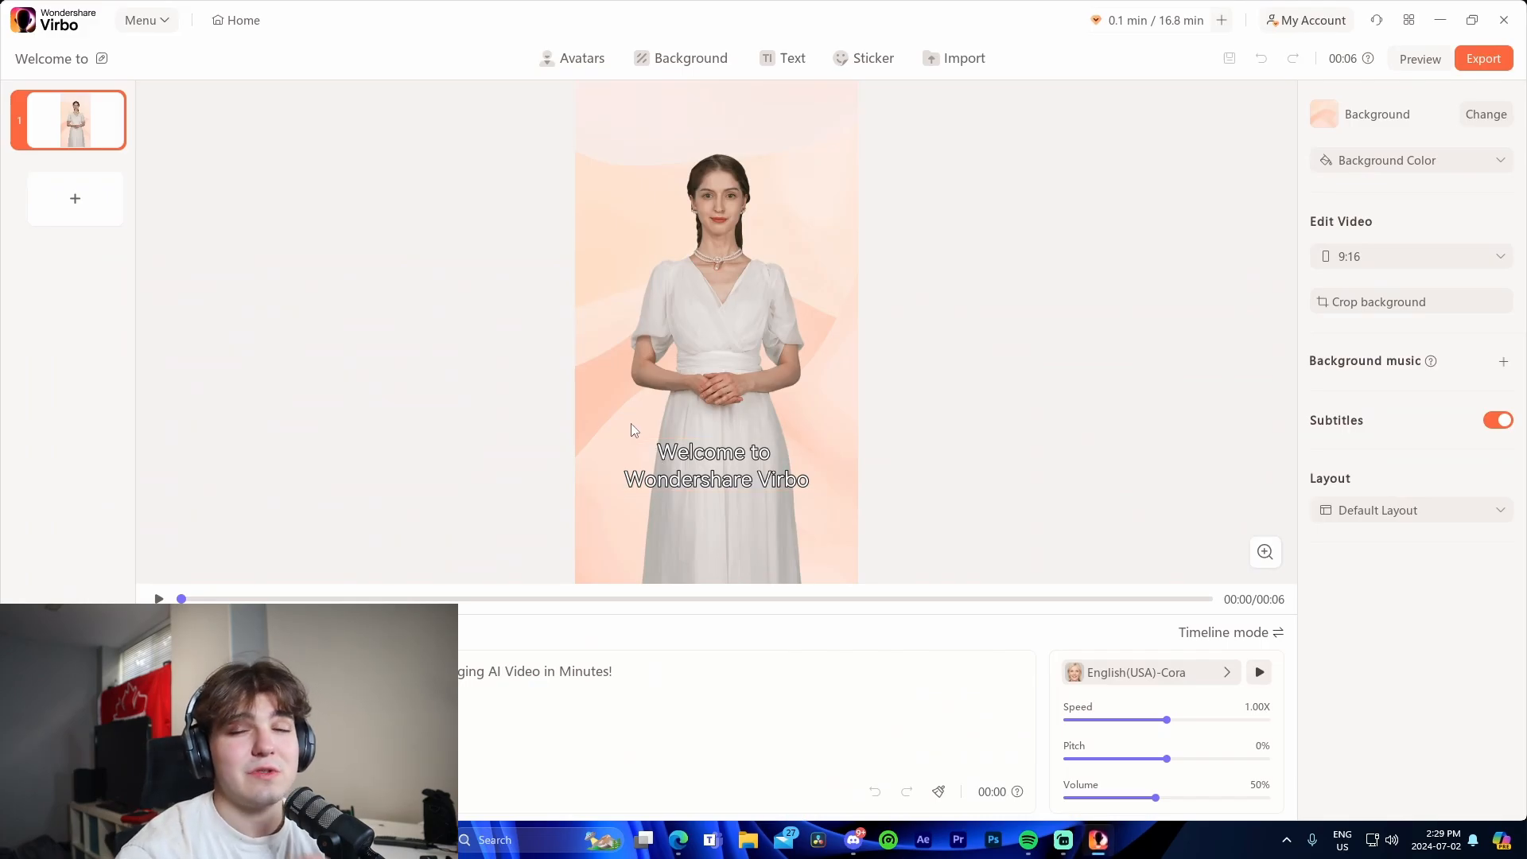
mouse_move(809, 219)
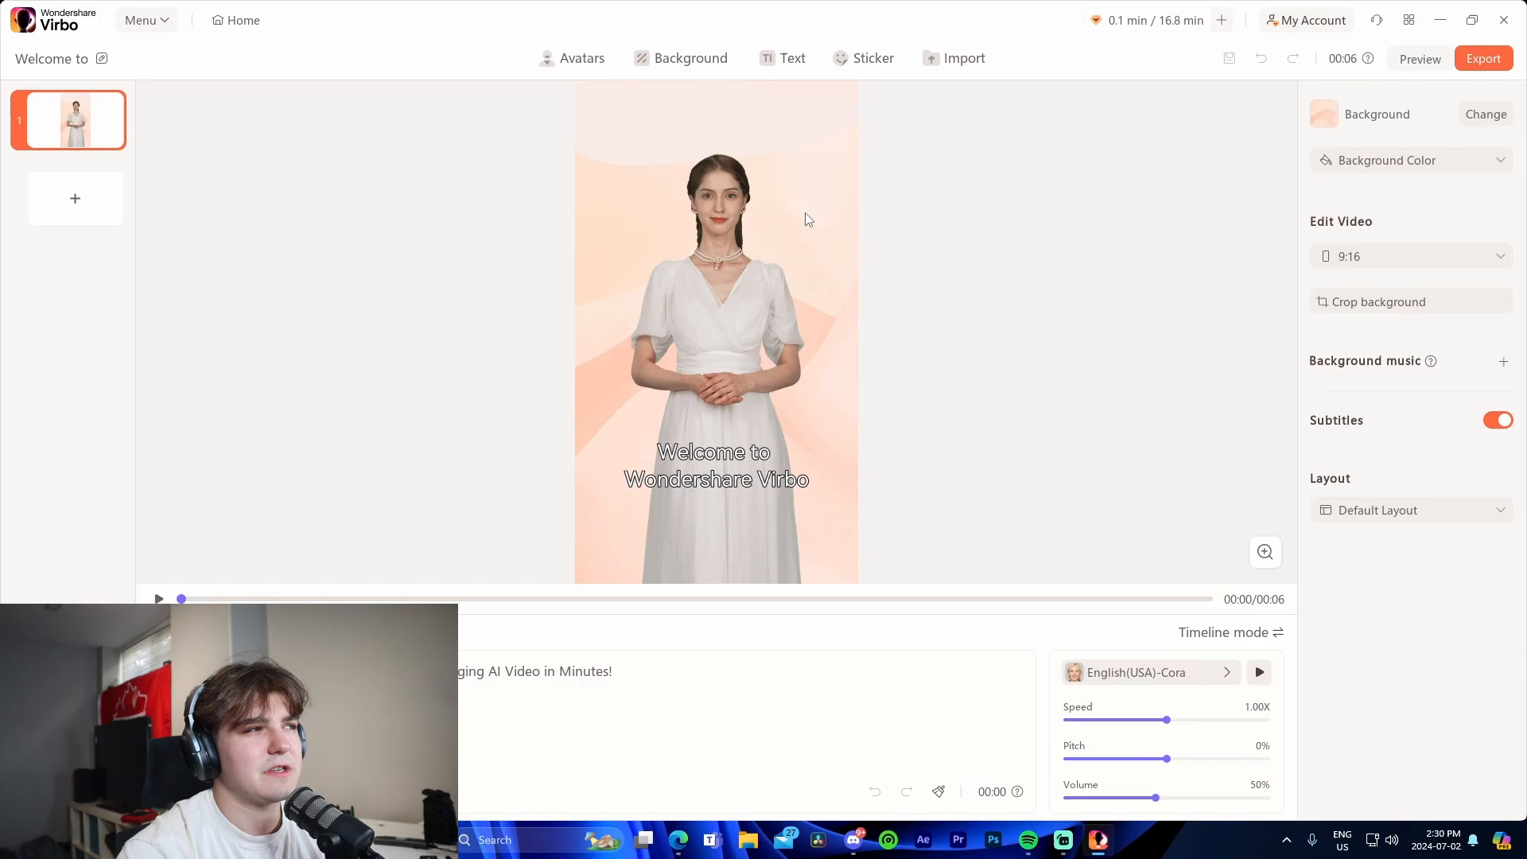
Step: Select the Henry - Casual avatar from the Fixed Background avatars
click(581, 58)
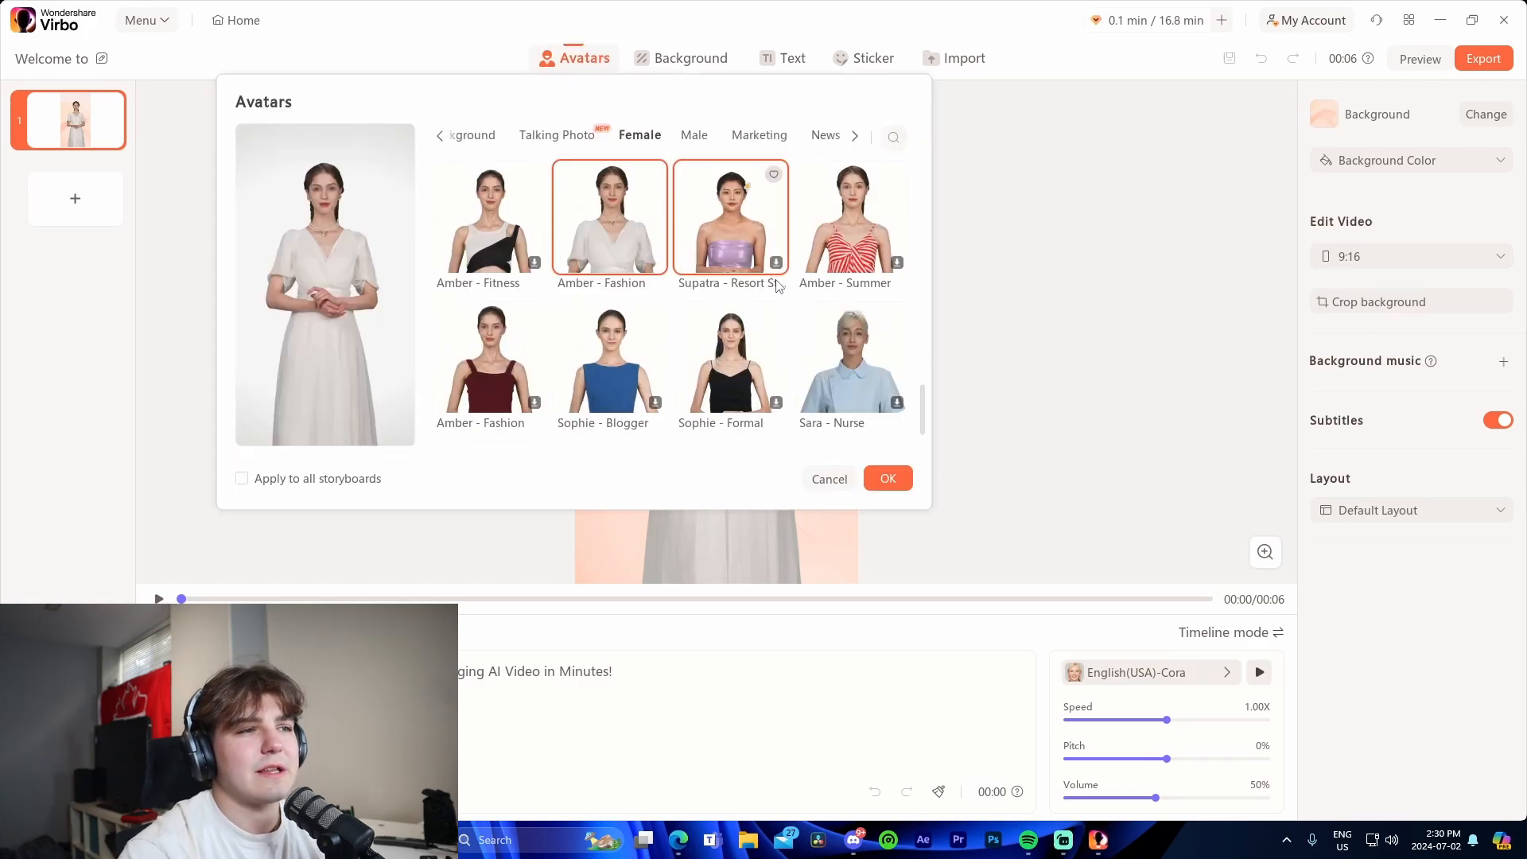
click(557, 135)
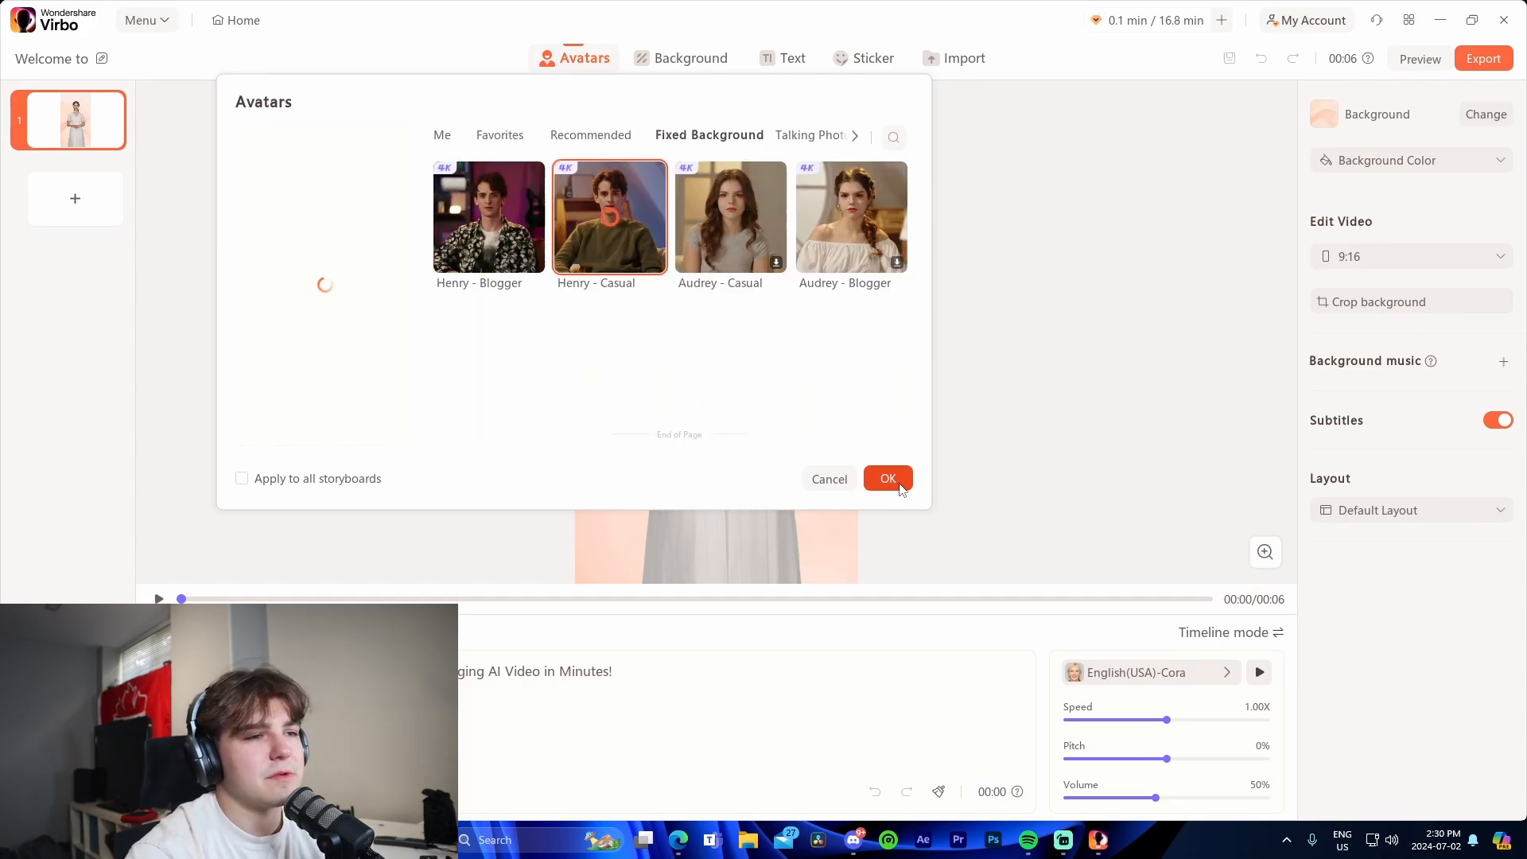
click(889, 479)
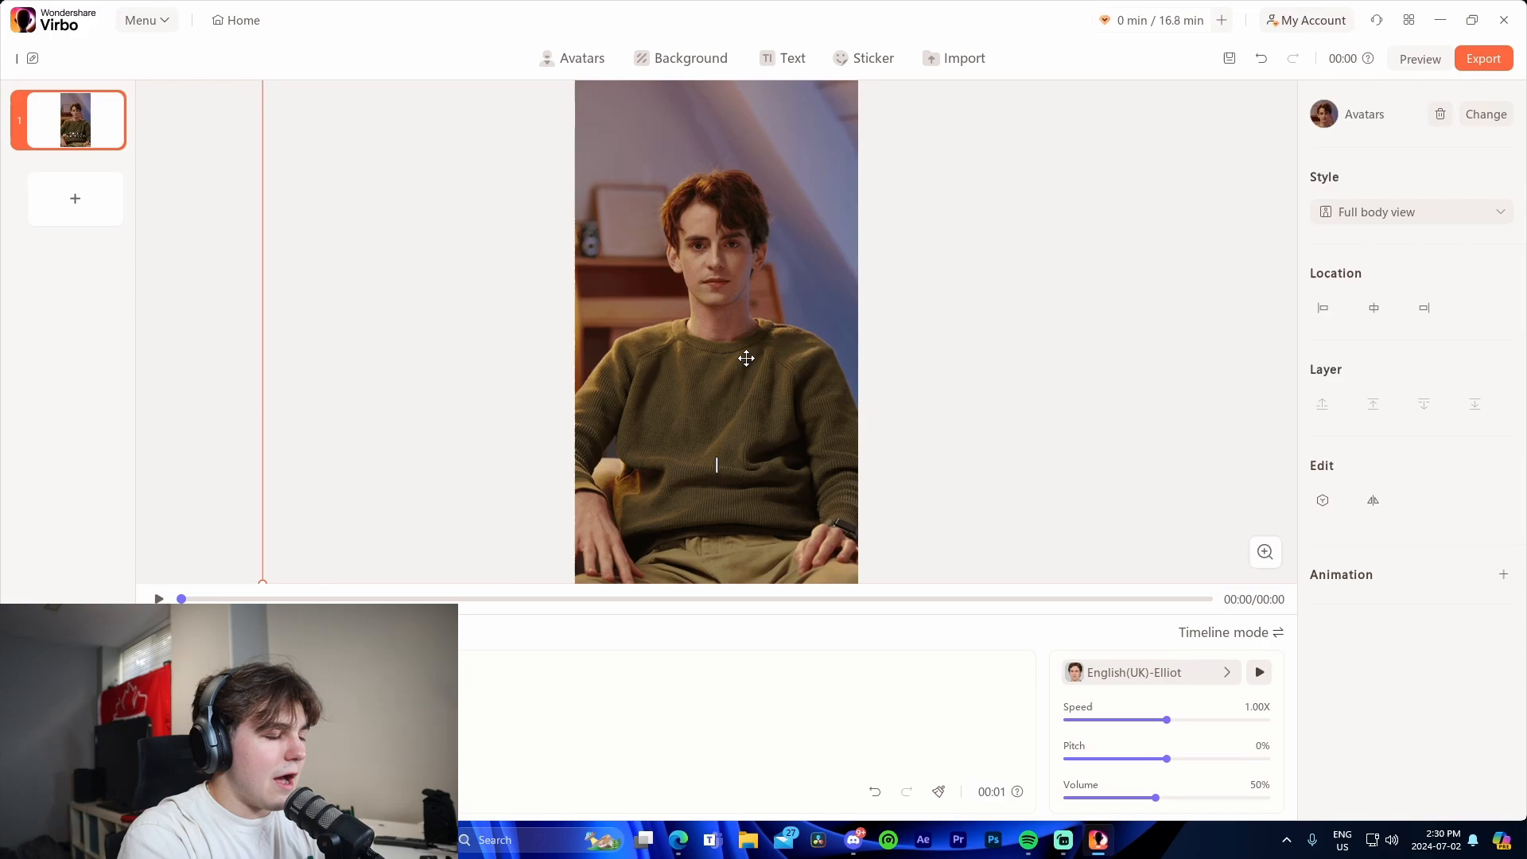
Step: Type the script opening 'I have started' followed by 'want t'
text(I have started)
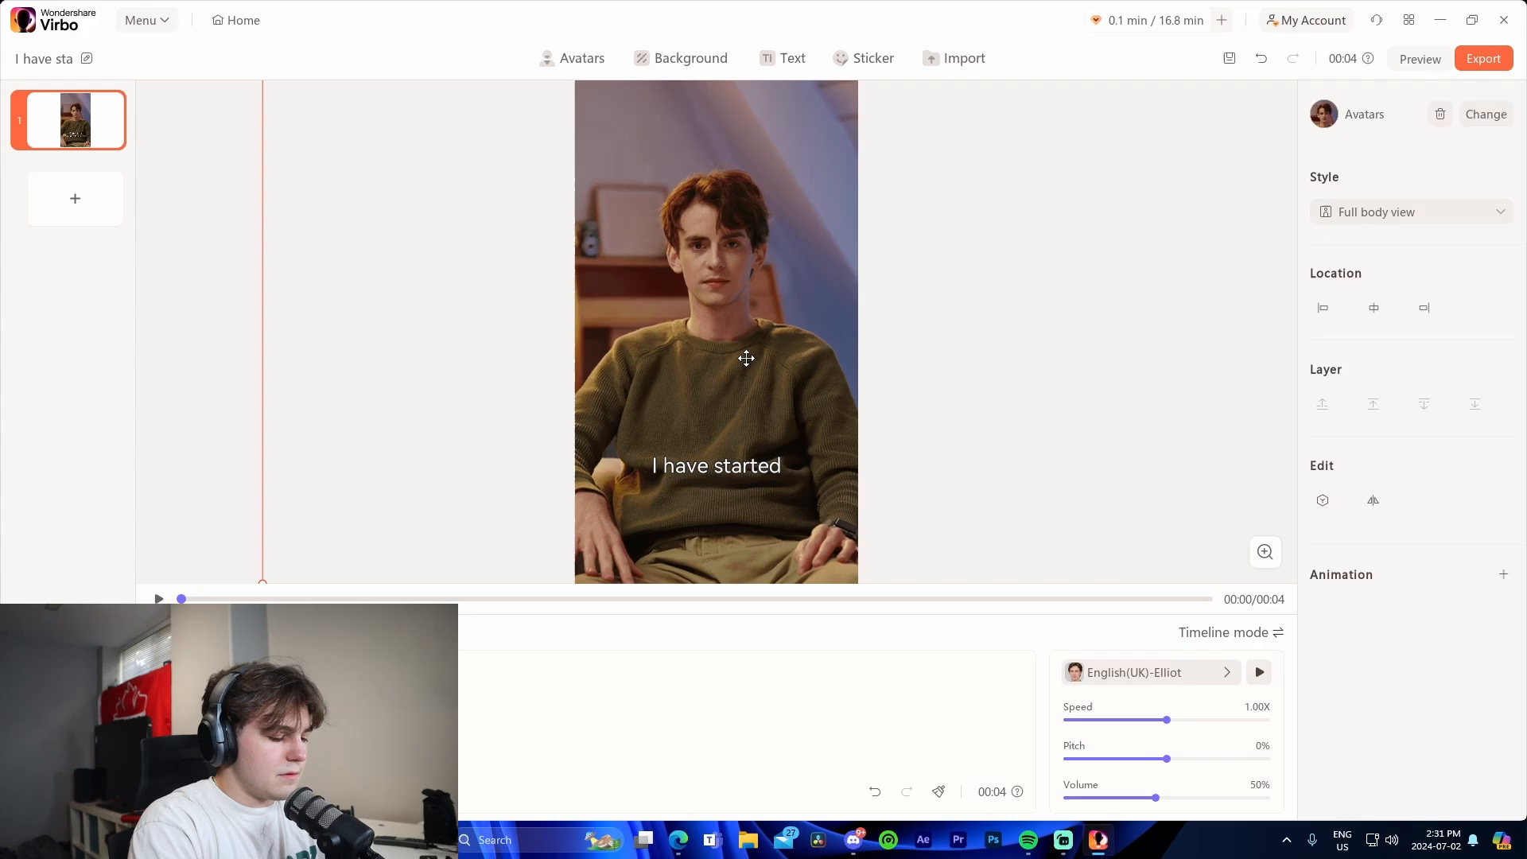
text(want to show you guys how I do it.)
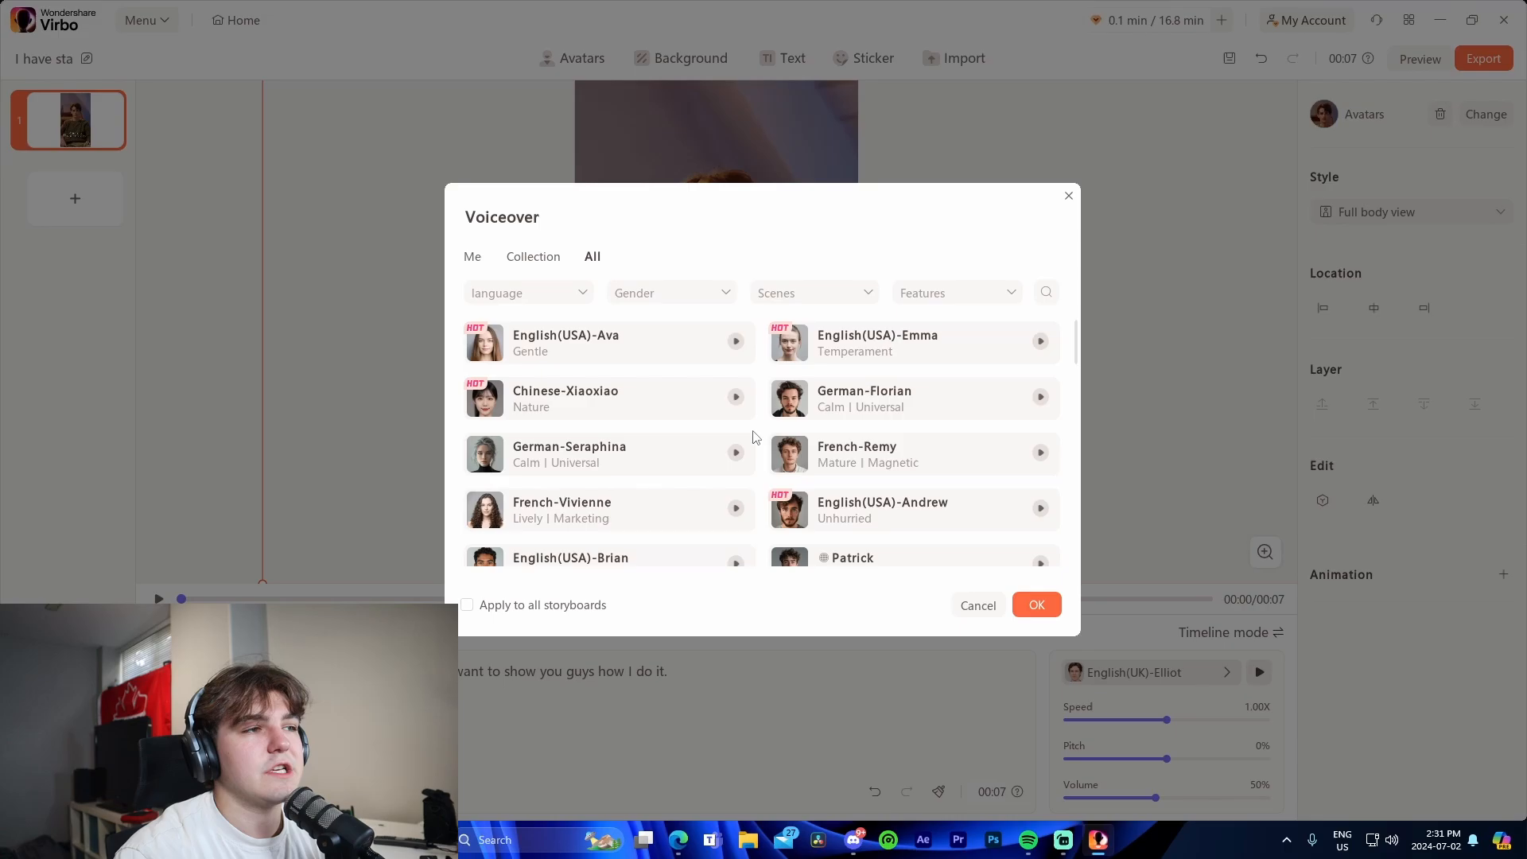
mouse_move(908, 355)
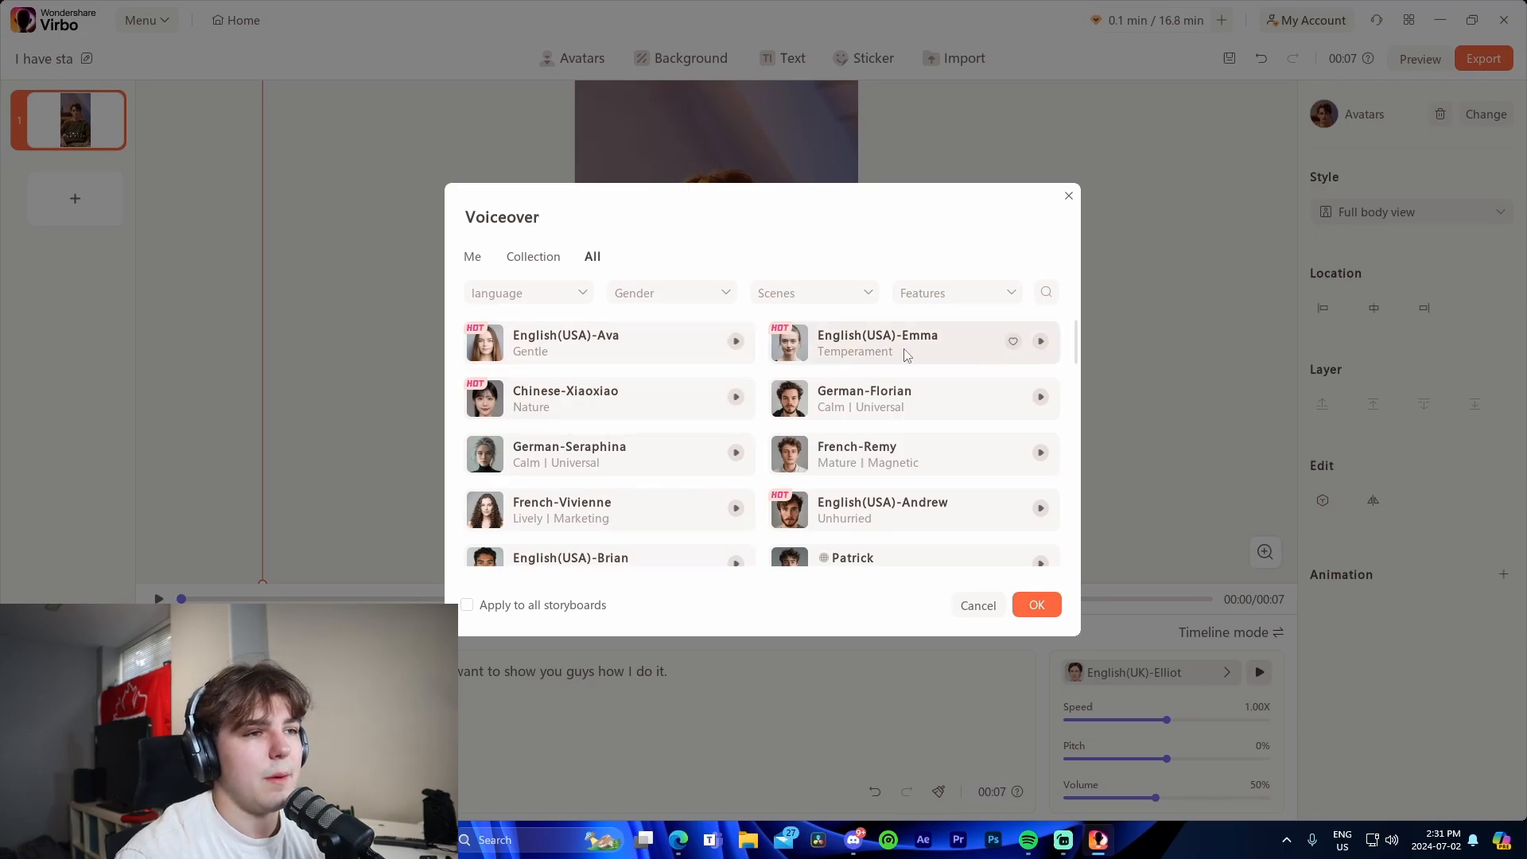
Step: Pick the English(USA)-Brian voice and stop its preview
scroll(down, 3)
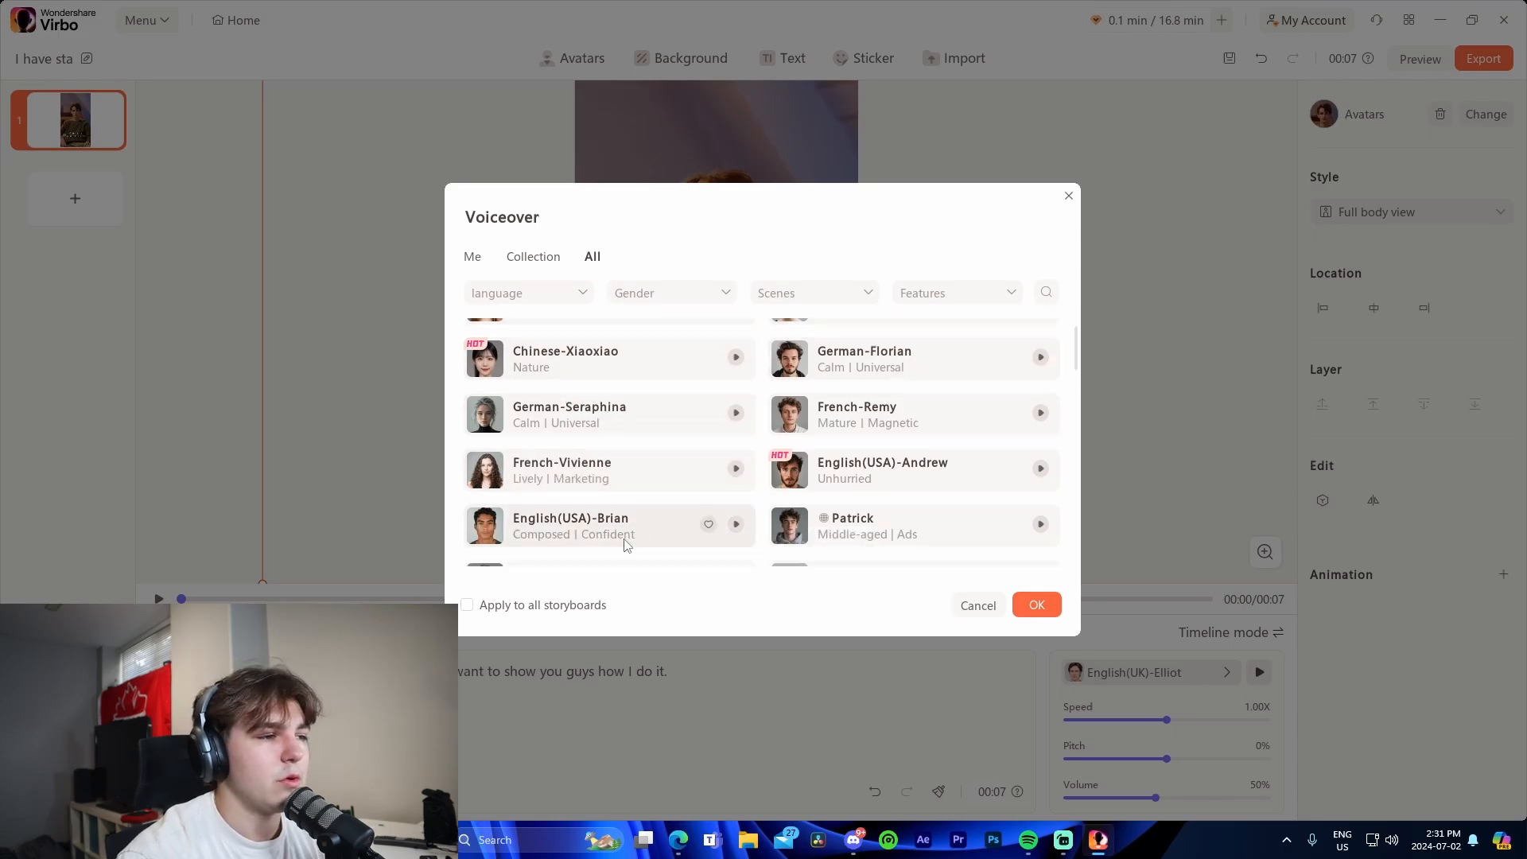
click(1037, 605)
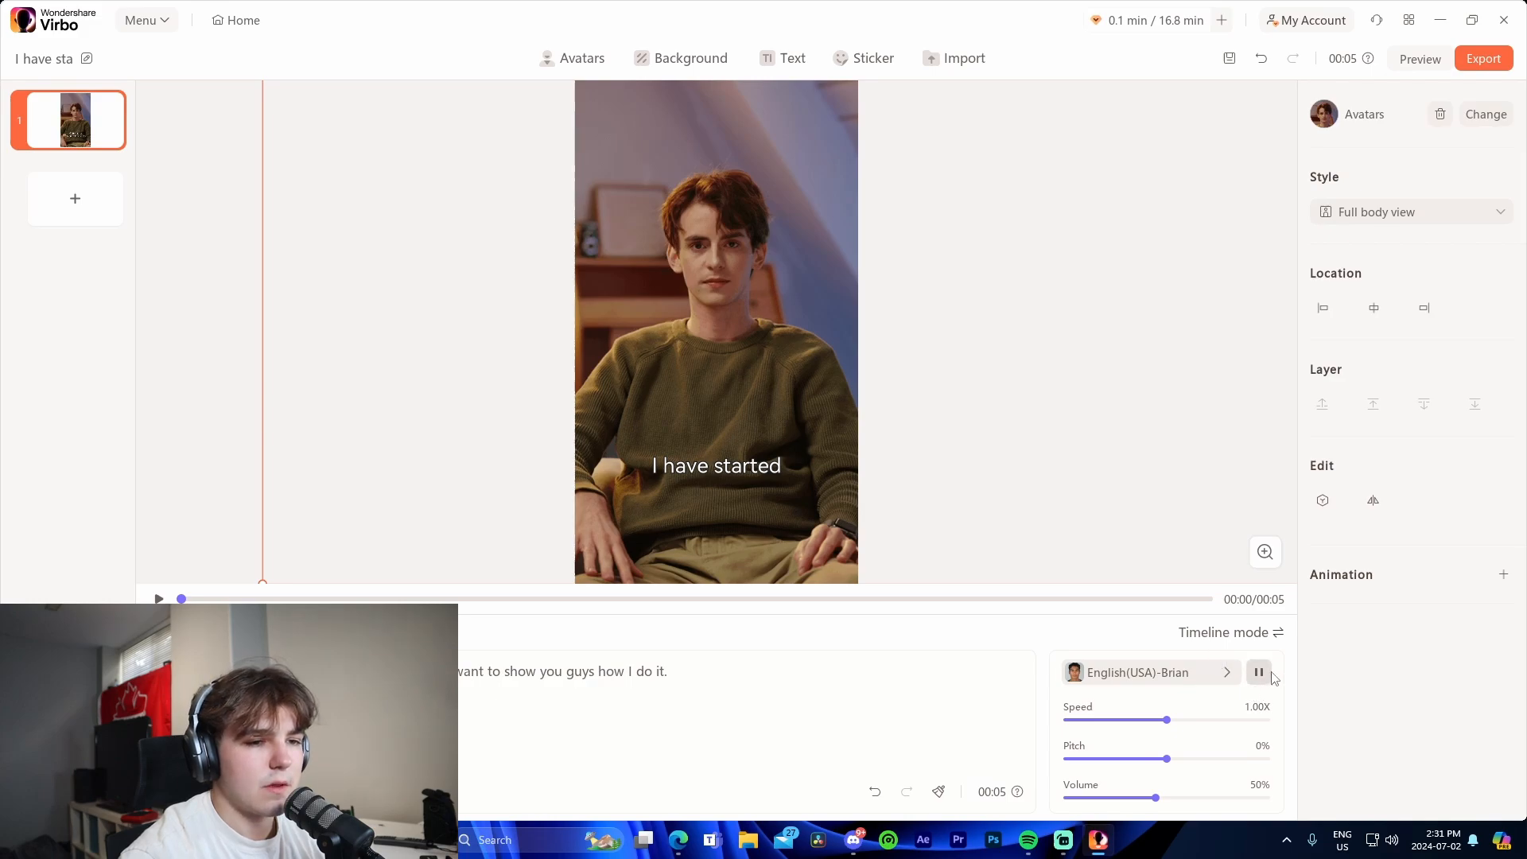
click(1259, 672)
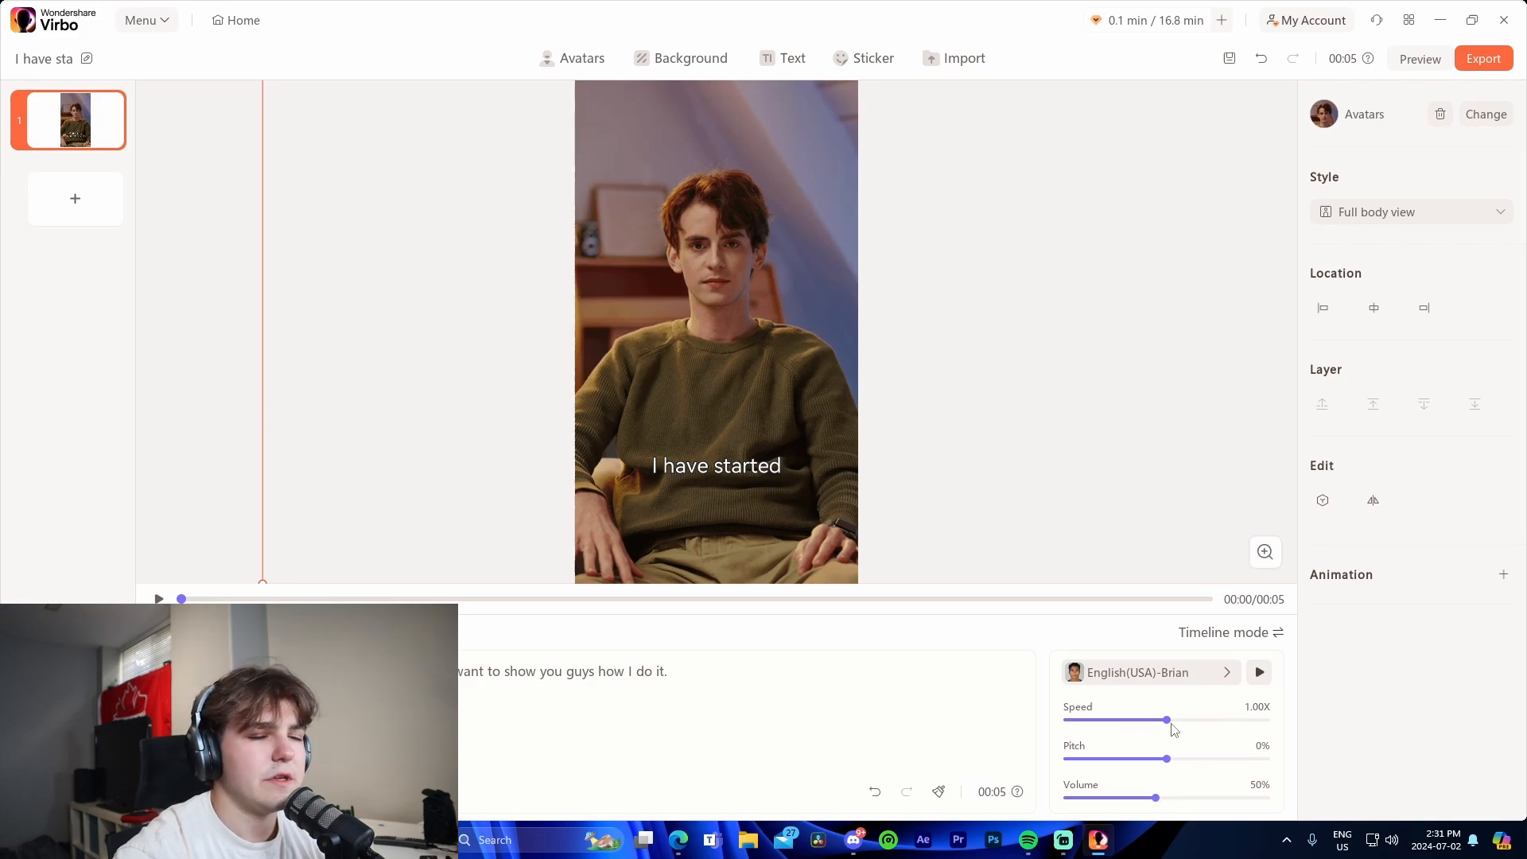
Step: Choose an avatar framing style, then open the background library
click(1412, 212)
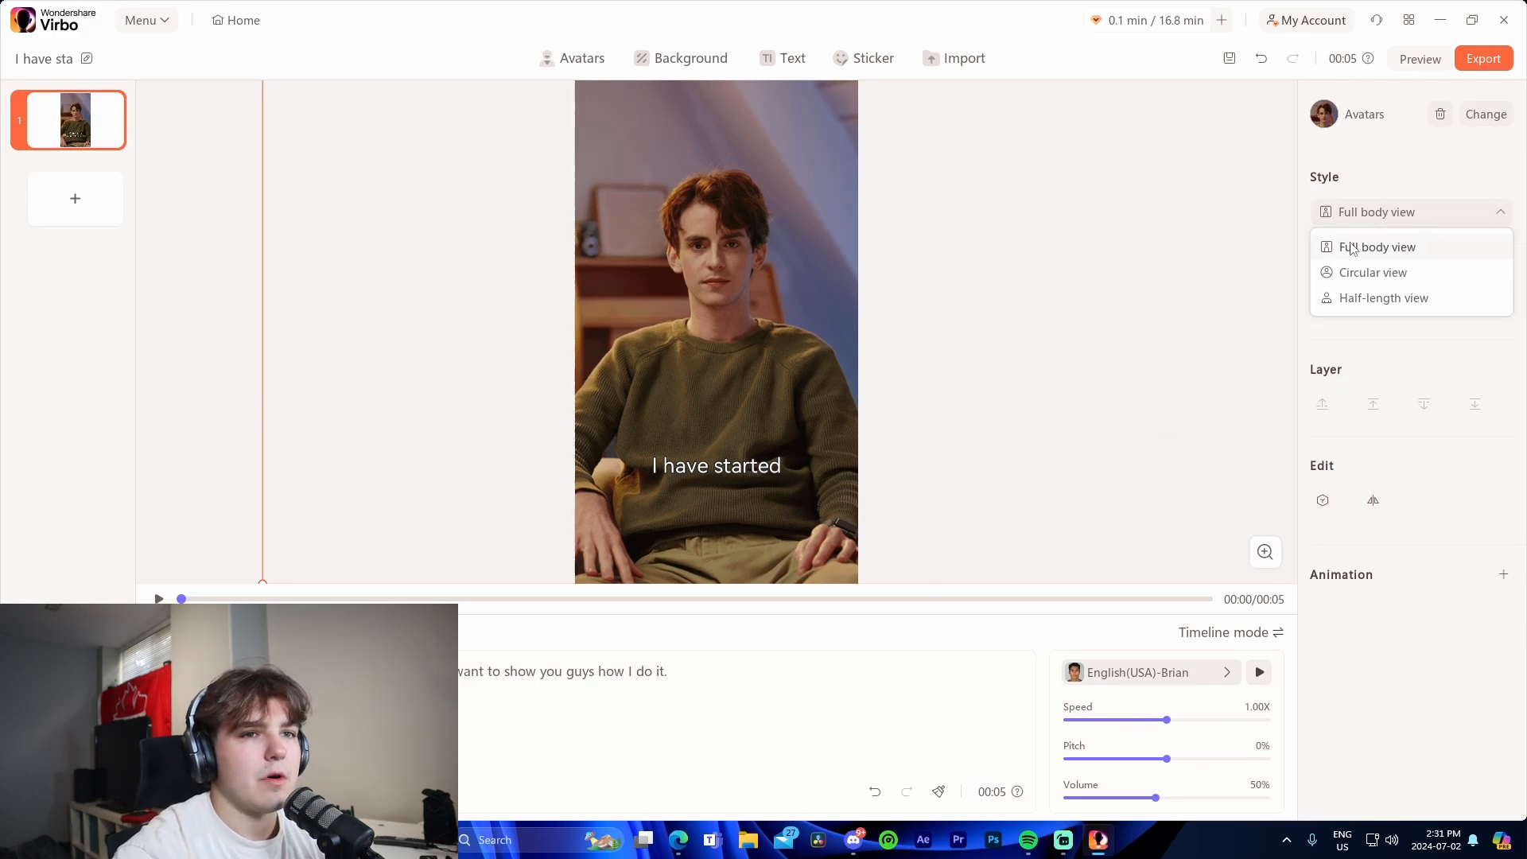
click(1372, 273)
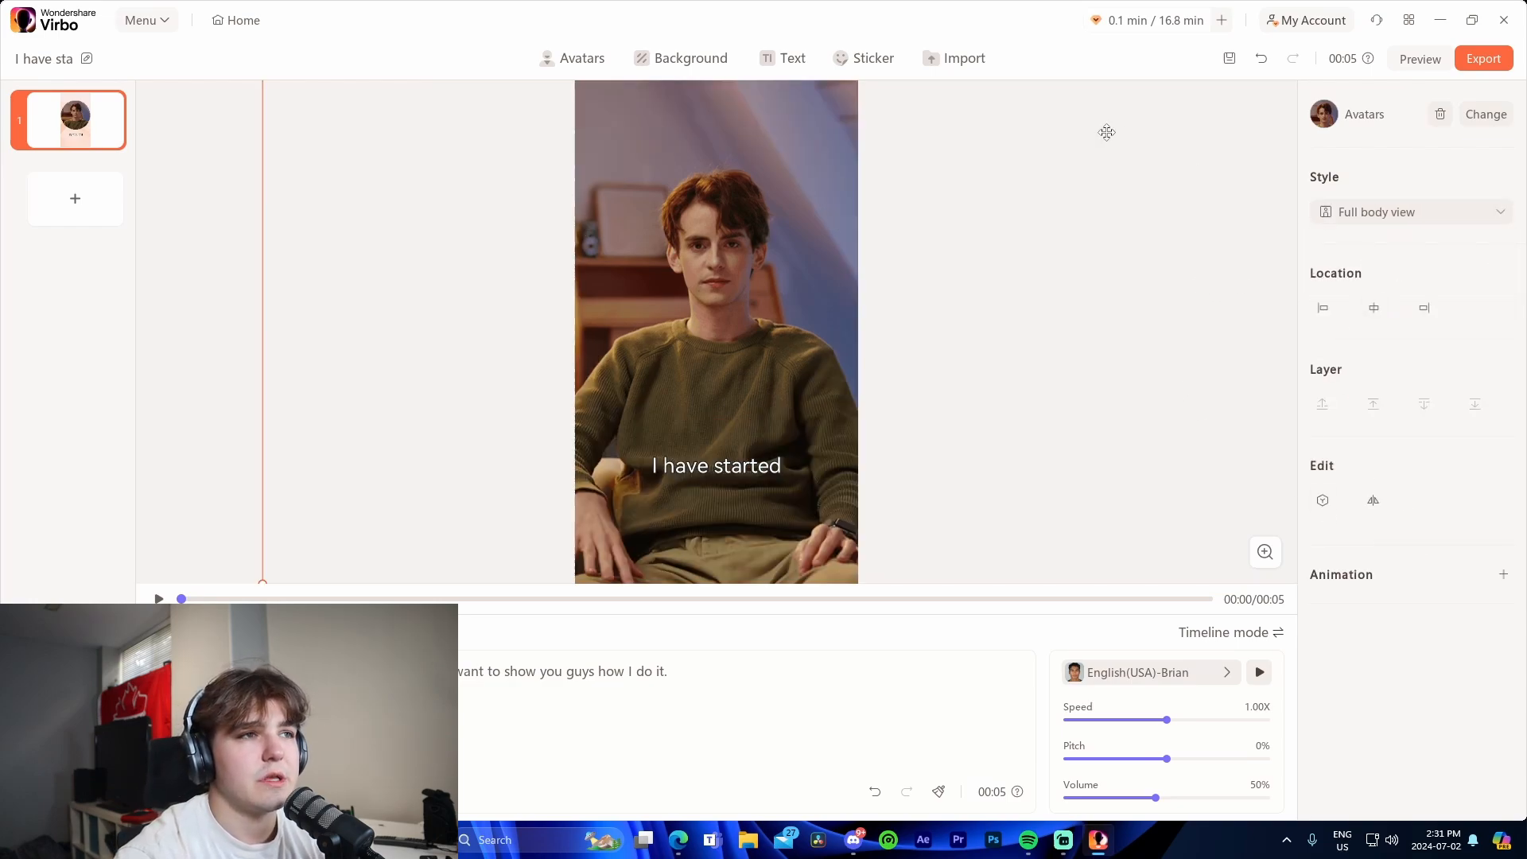
click(691, 57)
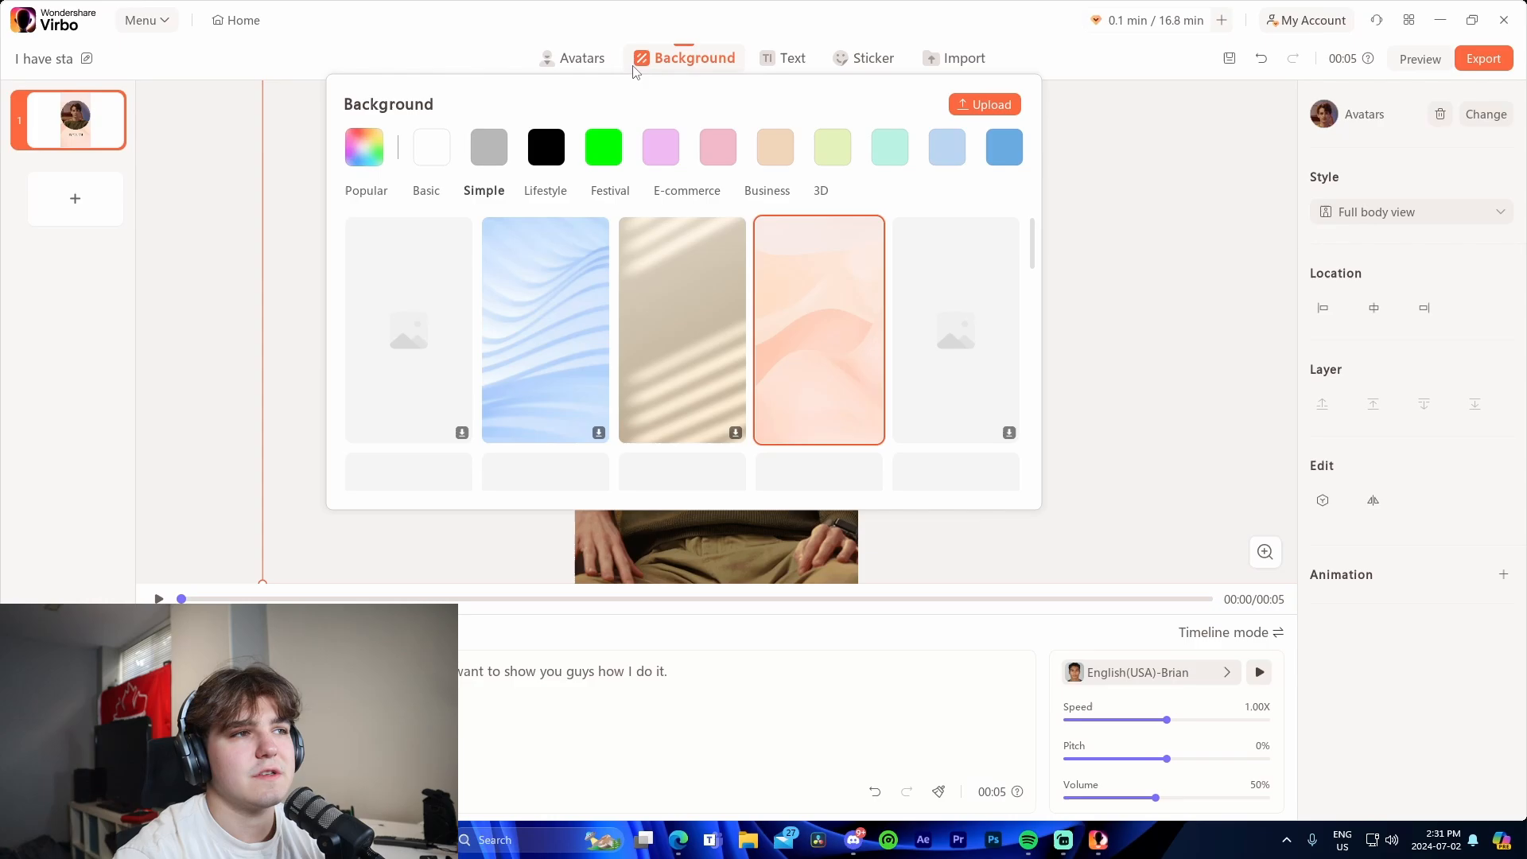
Step: Browse Simple, Lifestyle, Business and 3D backgrounds, then close the gallery unchanged
scroll(down, 3)
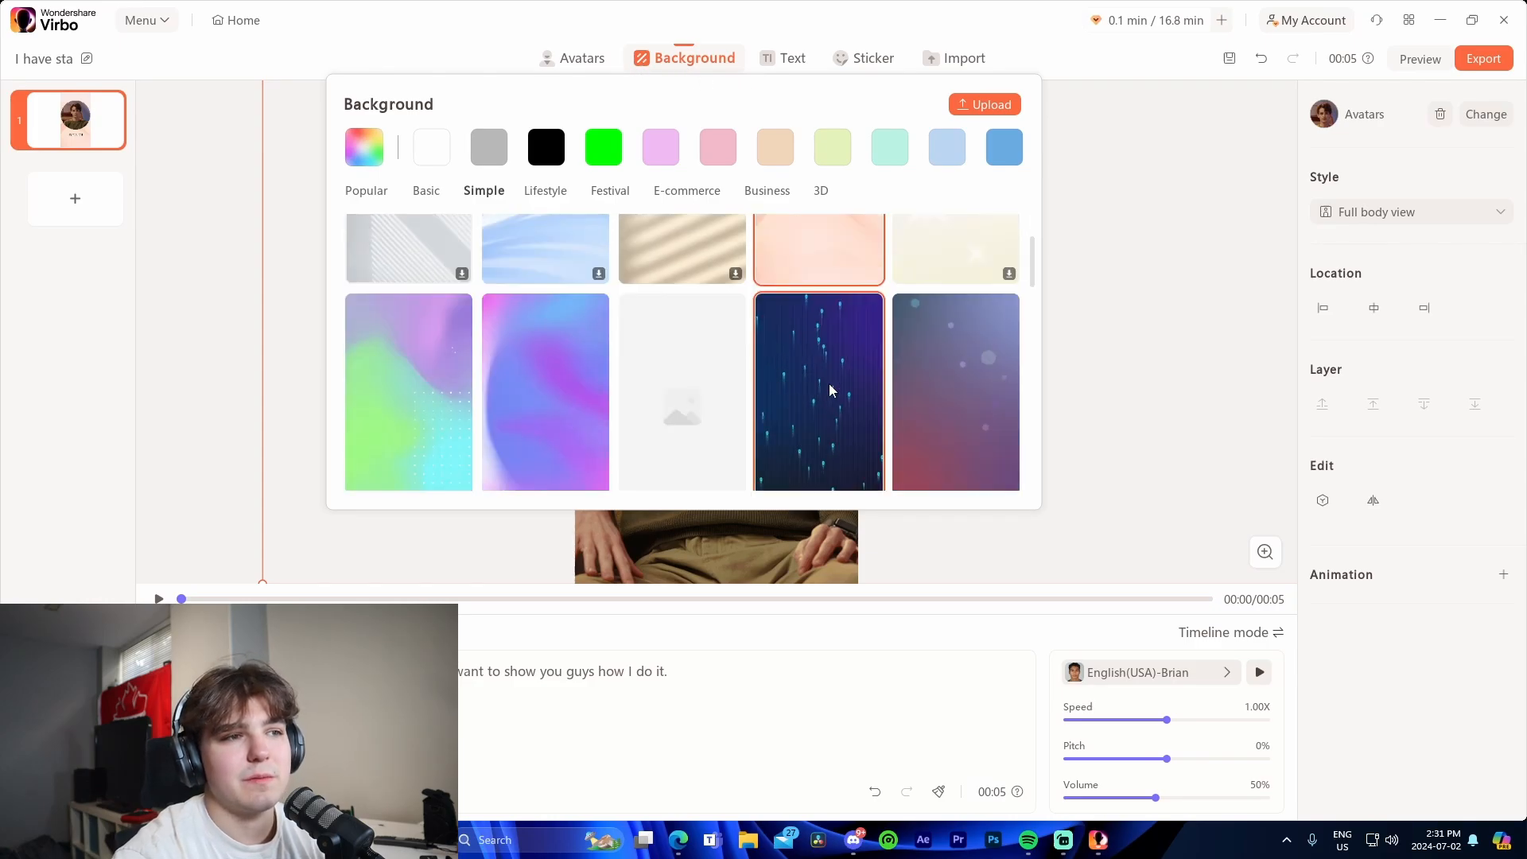
click(546, 191)
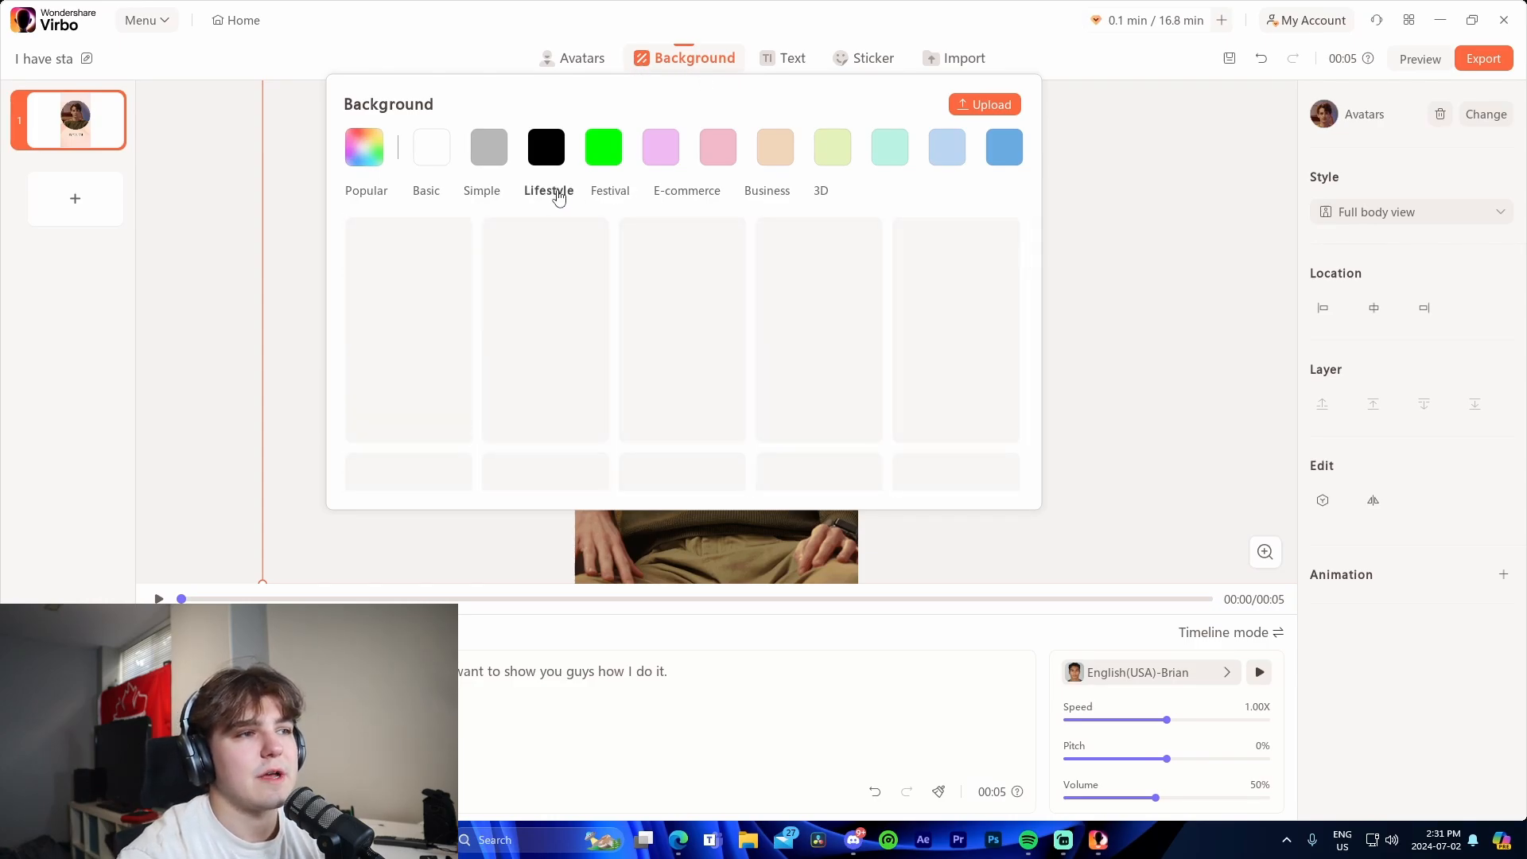
click(548, 191)
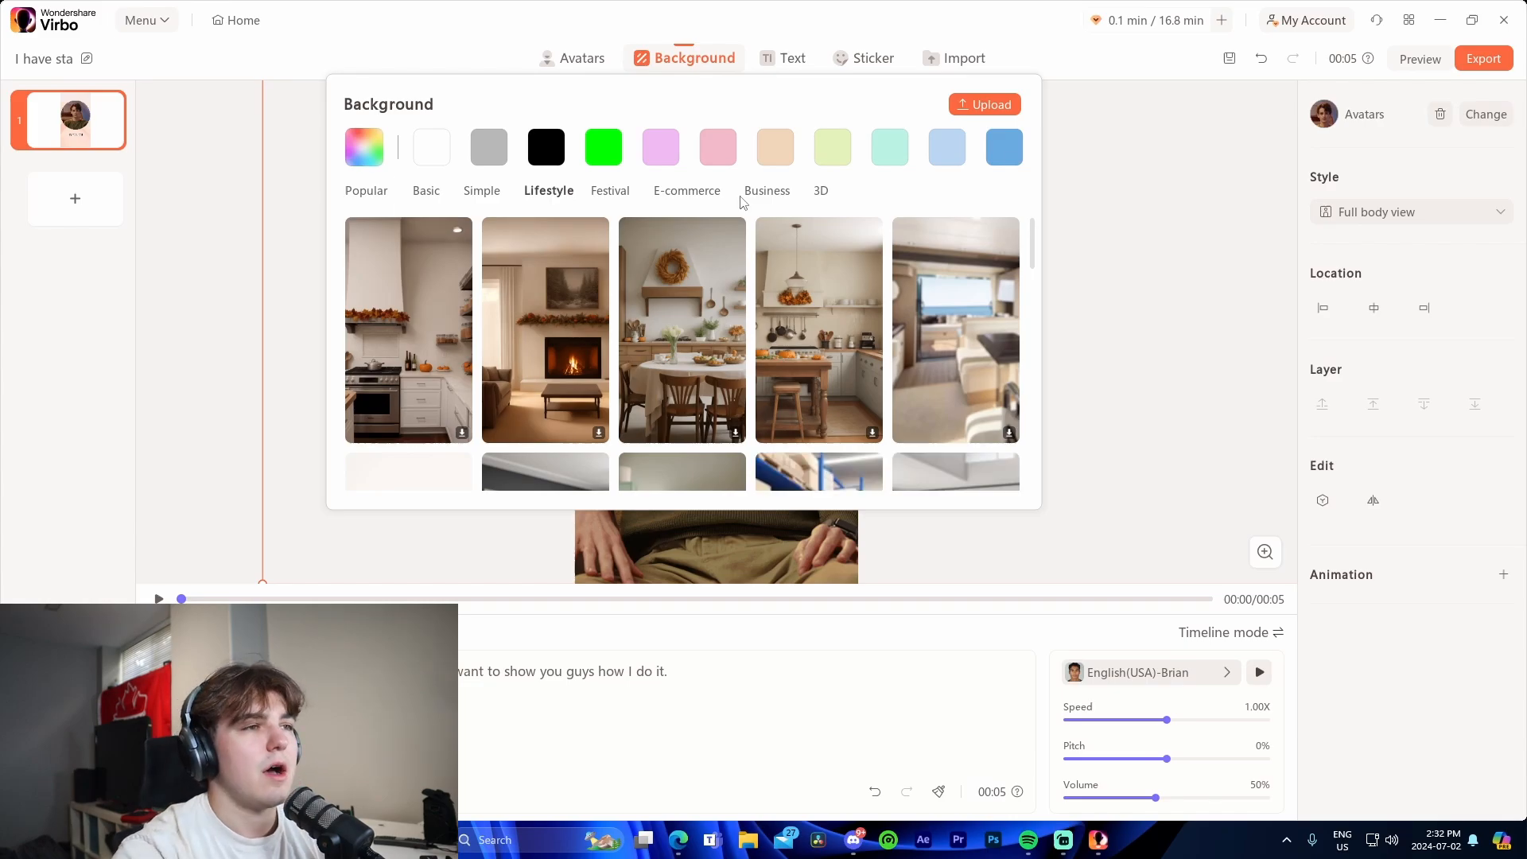
click(769, 190)
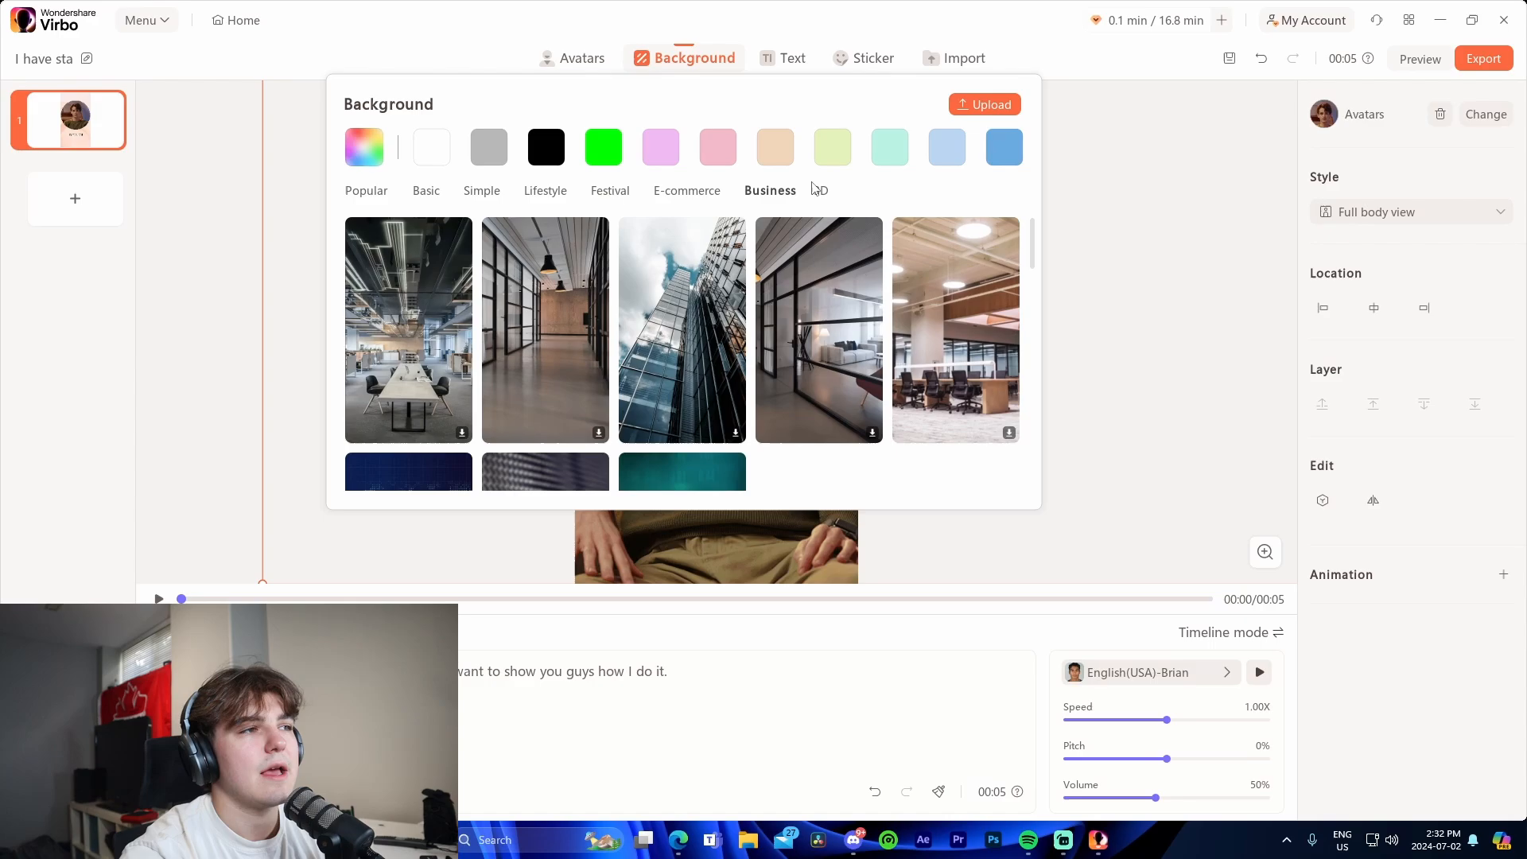
click(821, 190)
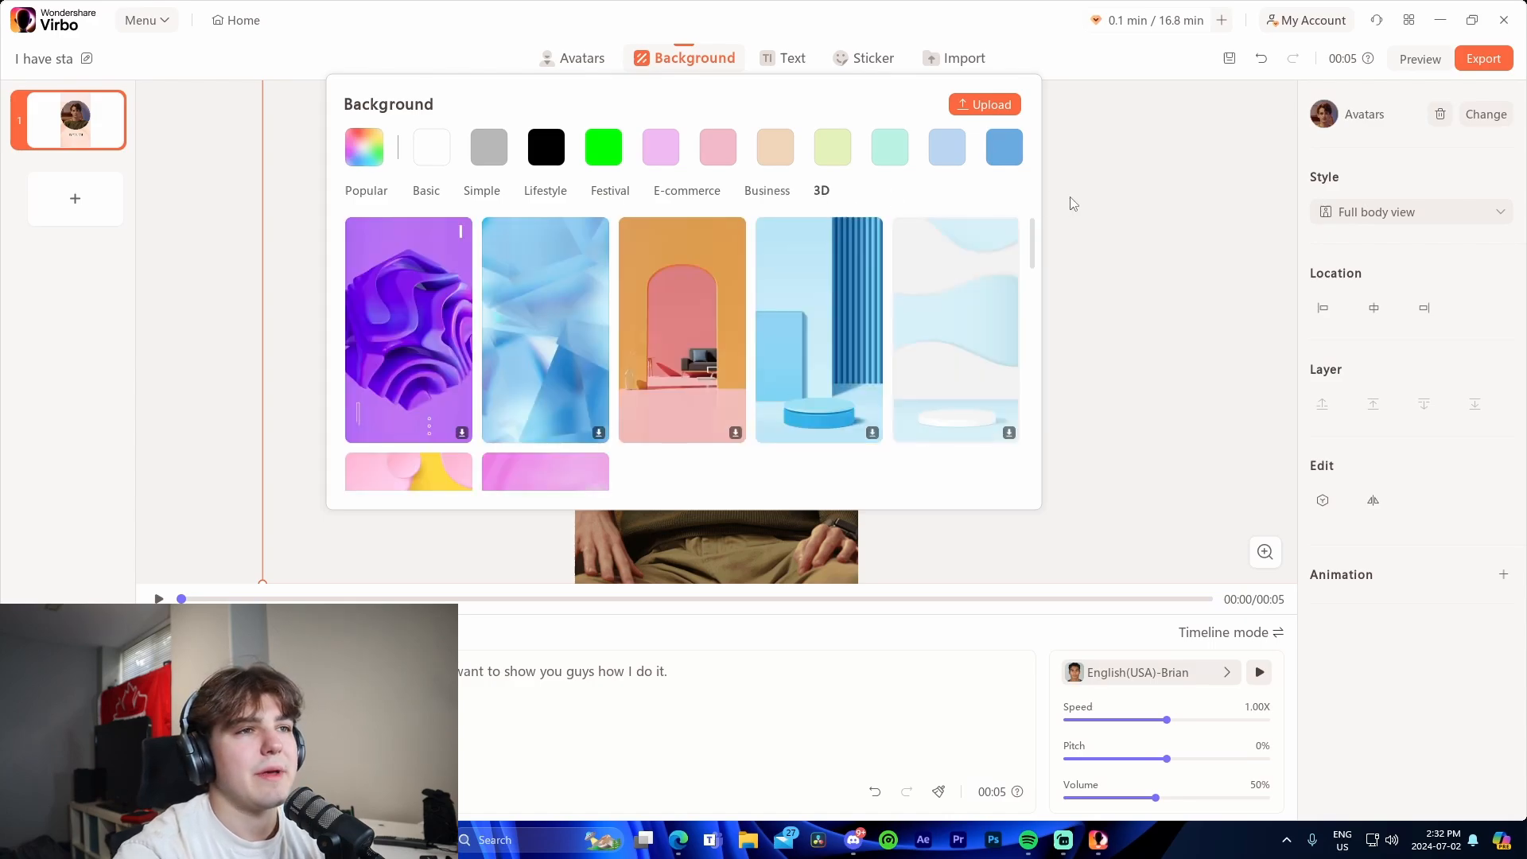
click(793, 58)
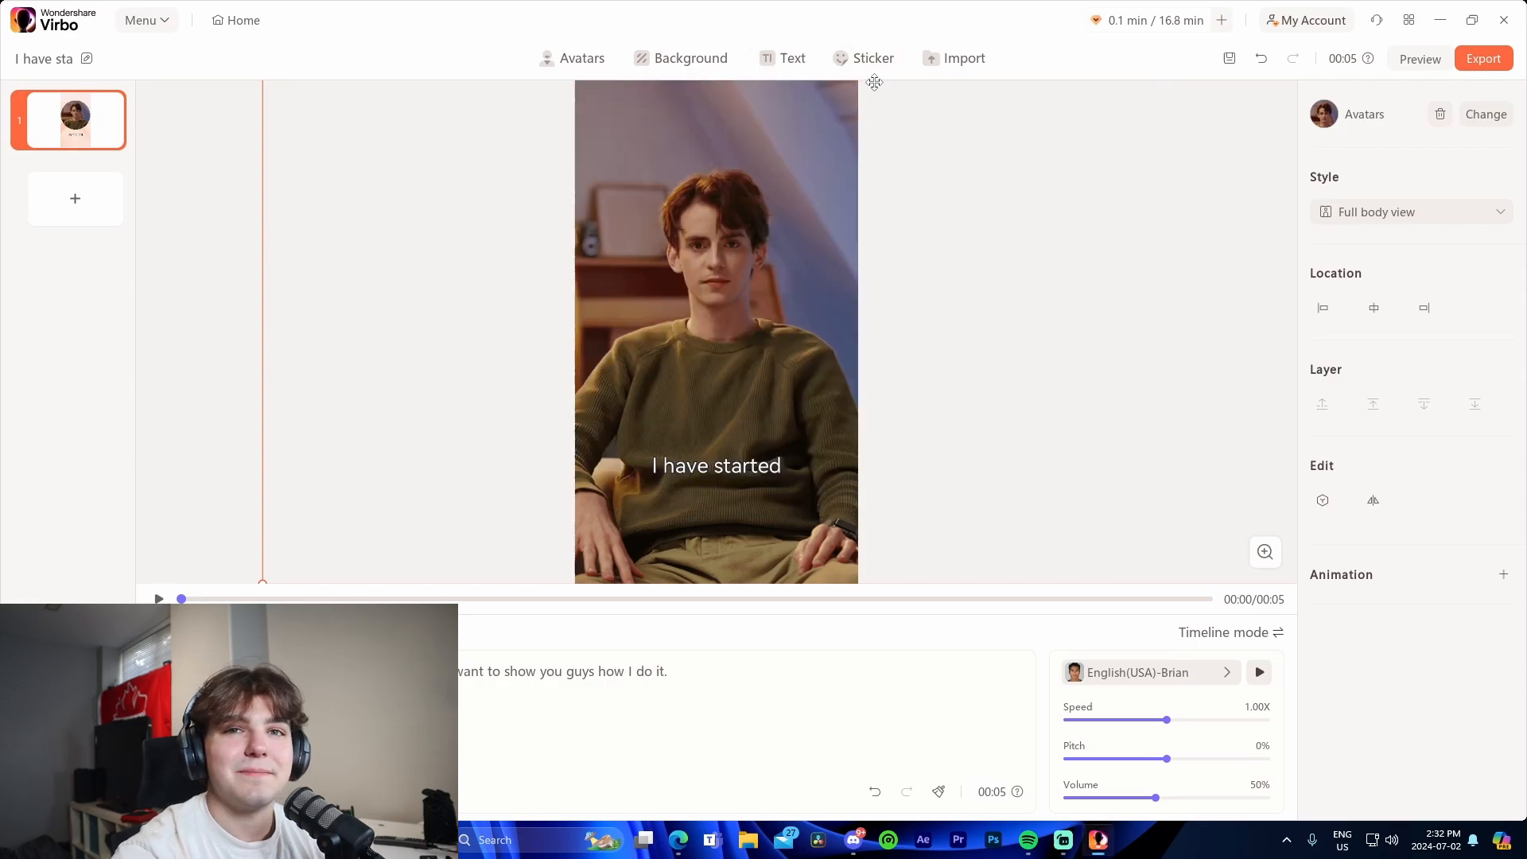
click(874, 58)
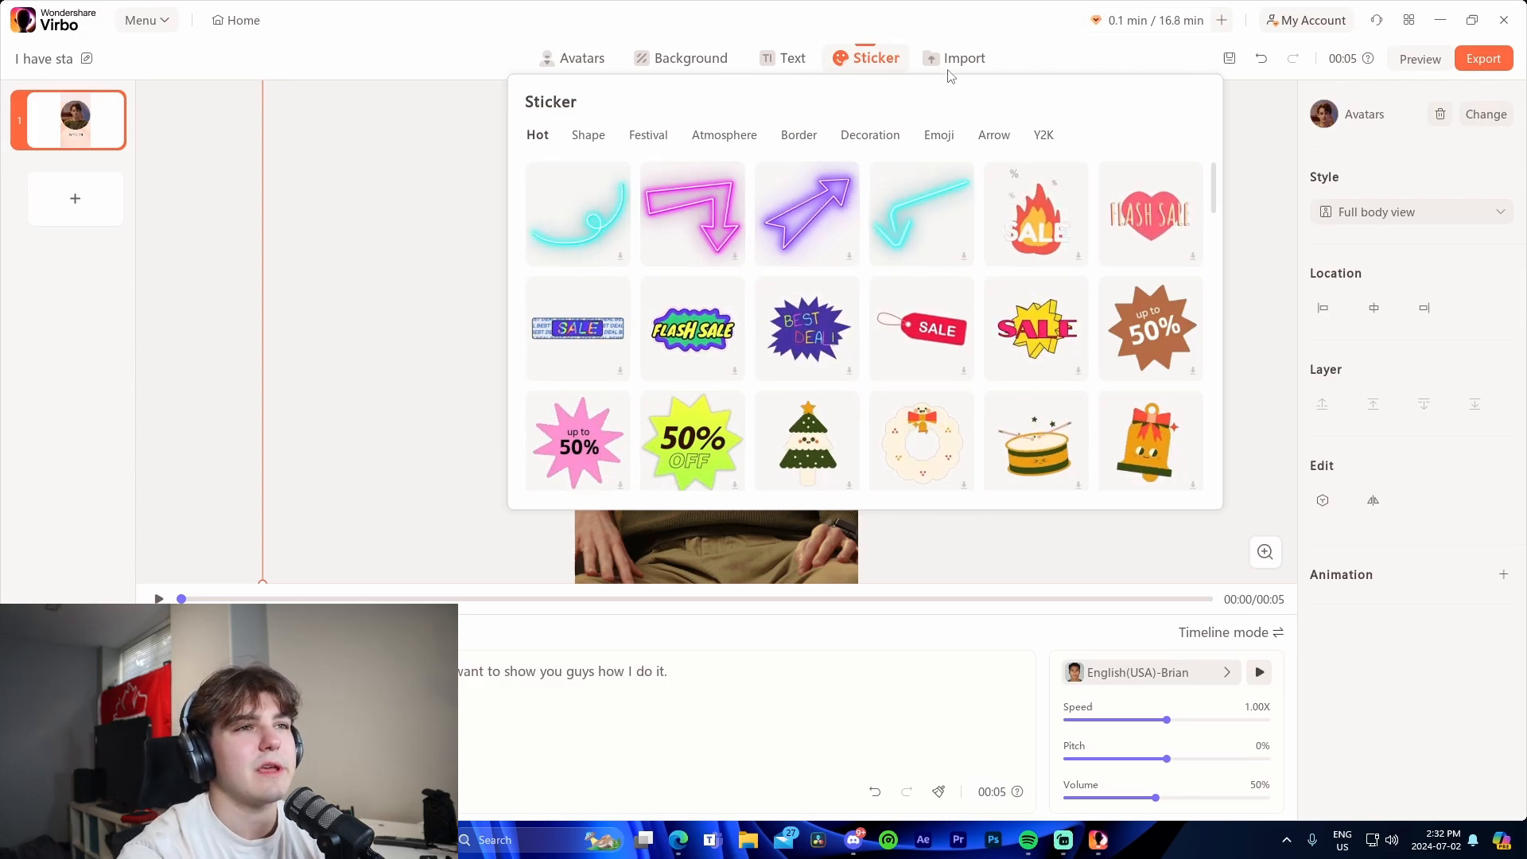
click(964, 58)
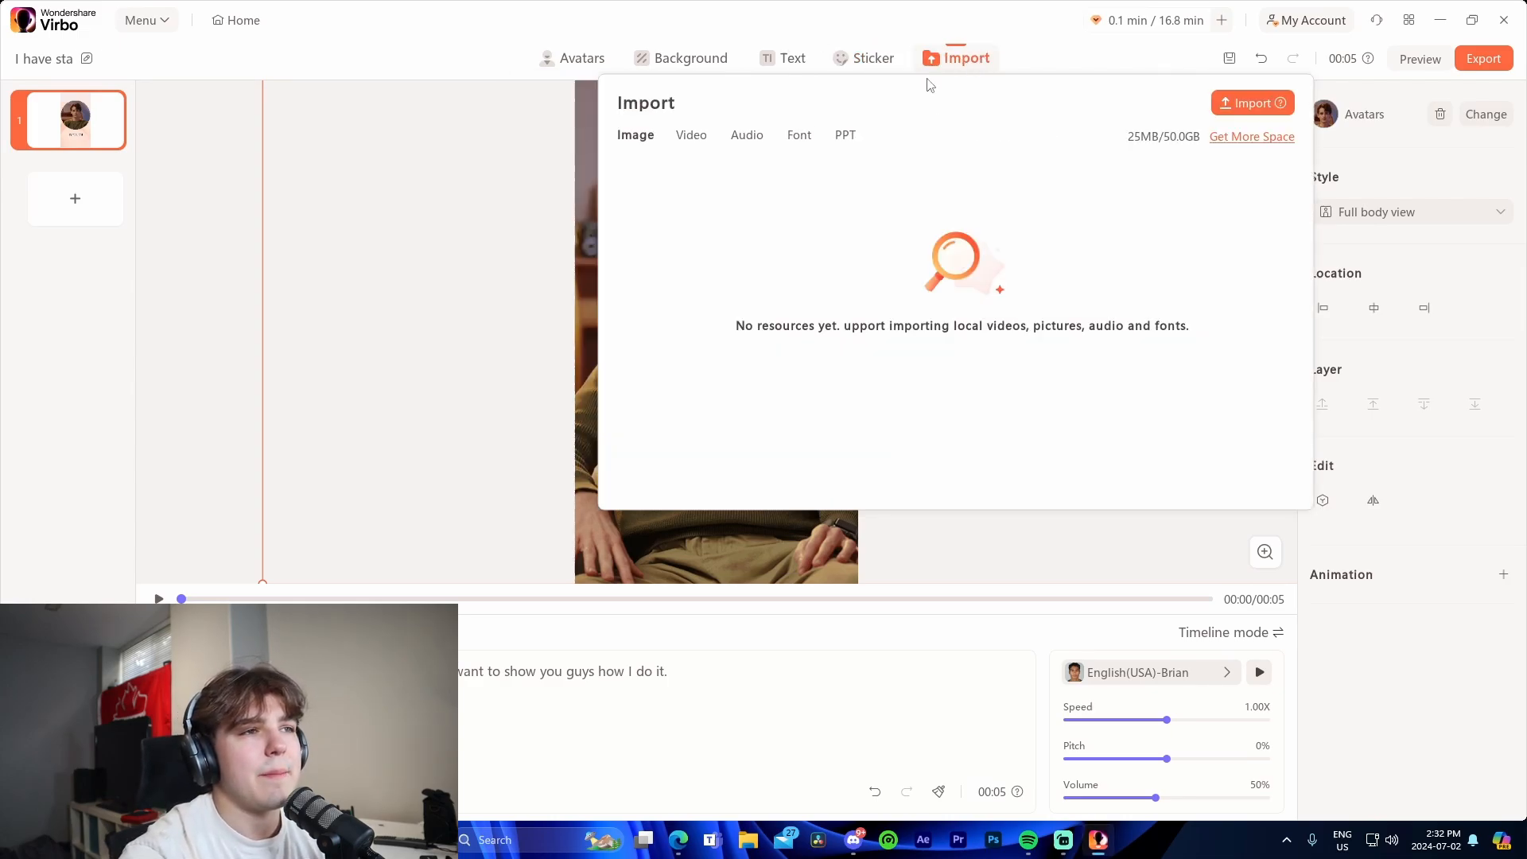
click(799, 134)
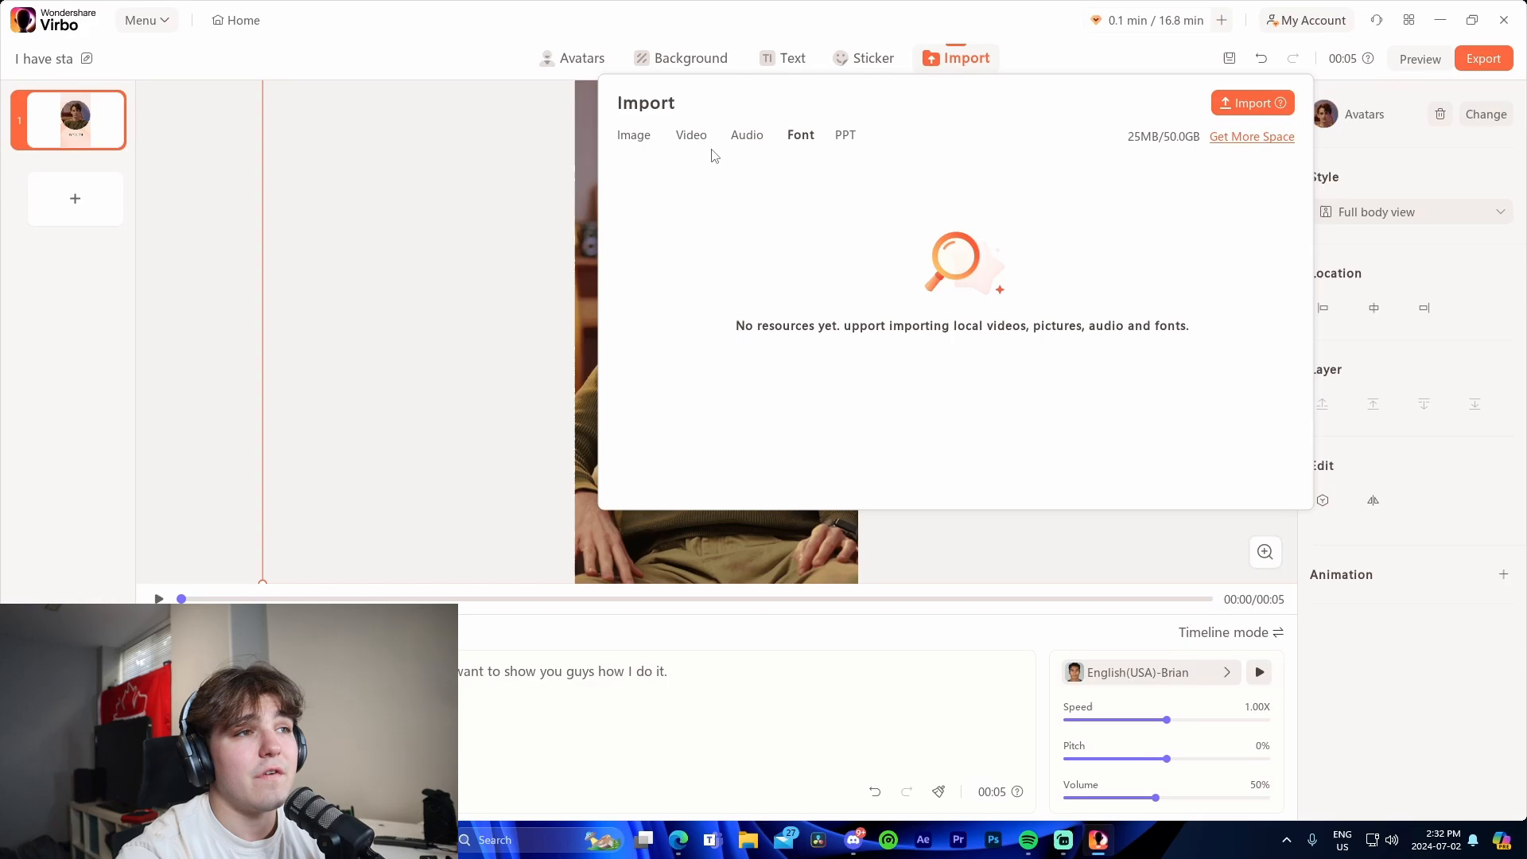
click(965, 57)
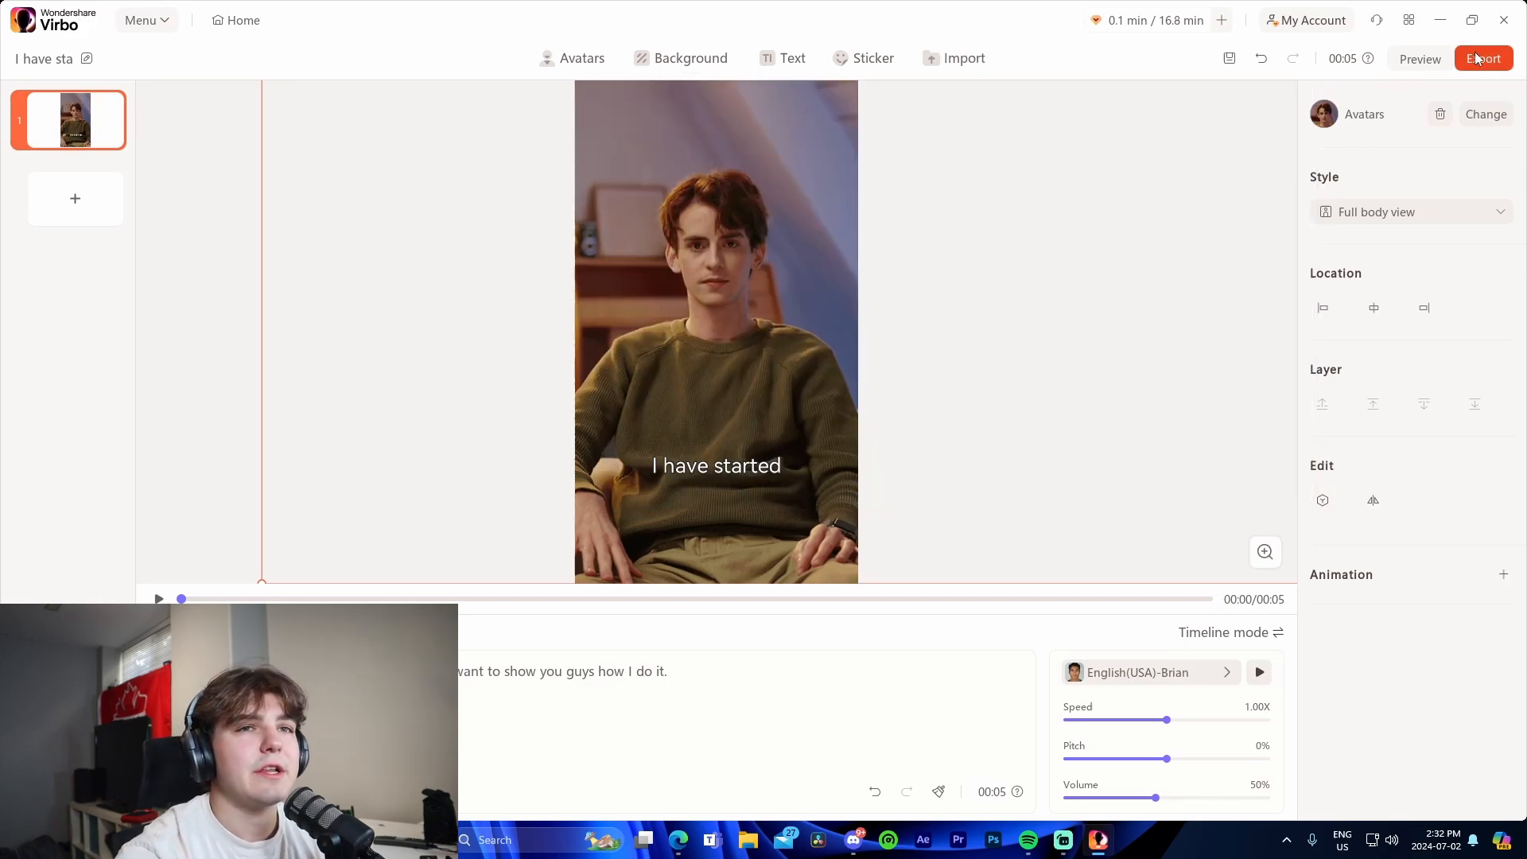
Step: Export the talking avatar video at 1080P resolution
click(1484, 58)
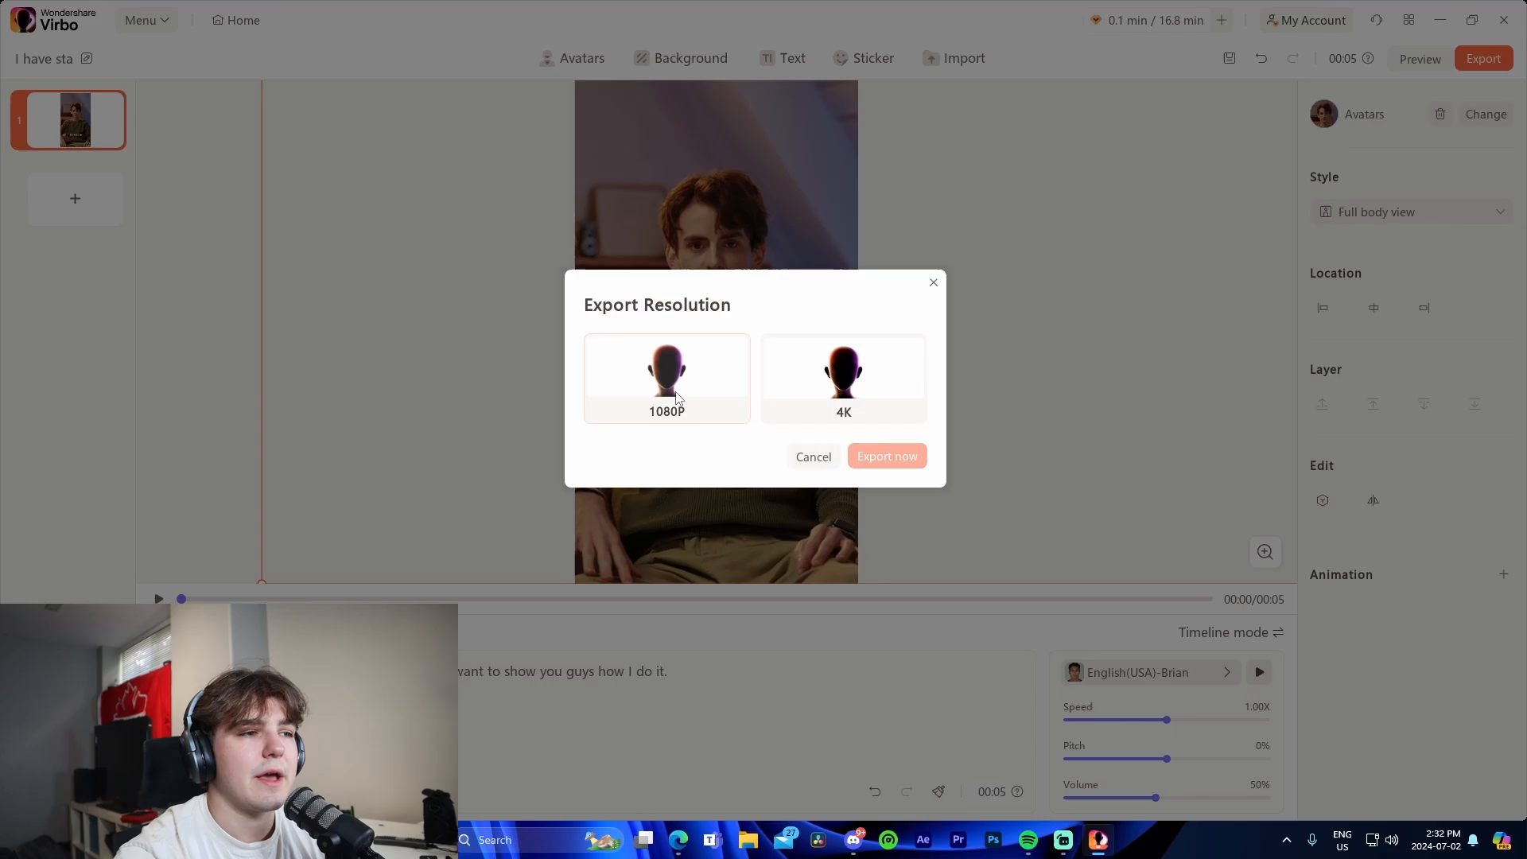
click(887, 456)
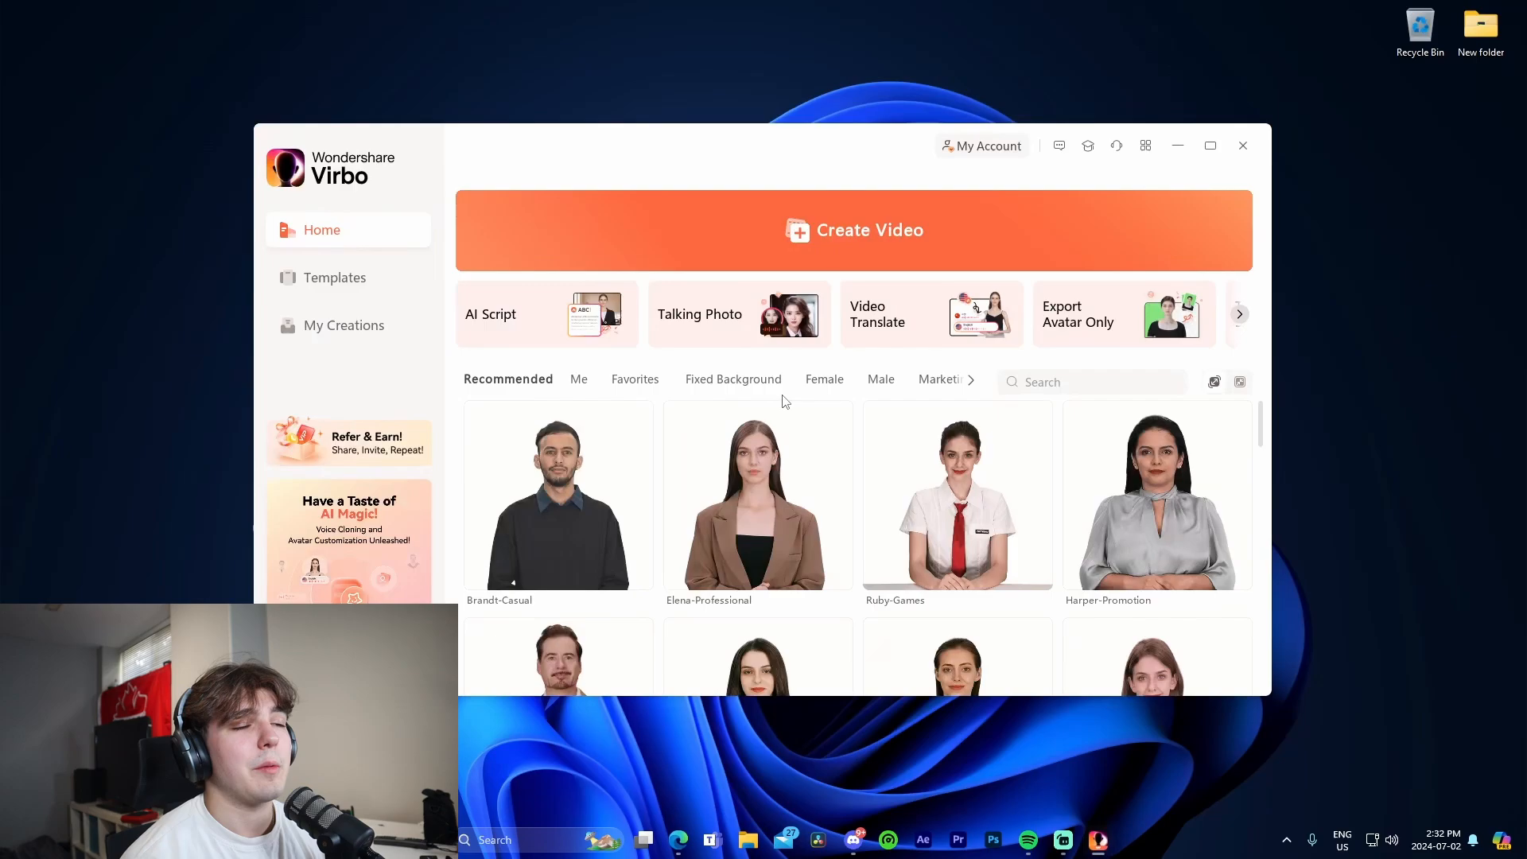
Step: Check the Henry video's export progress in My Creations, then open the earlier June project
click(344, 325)
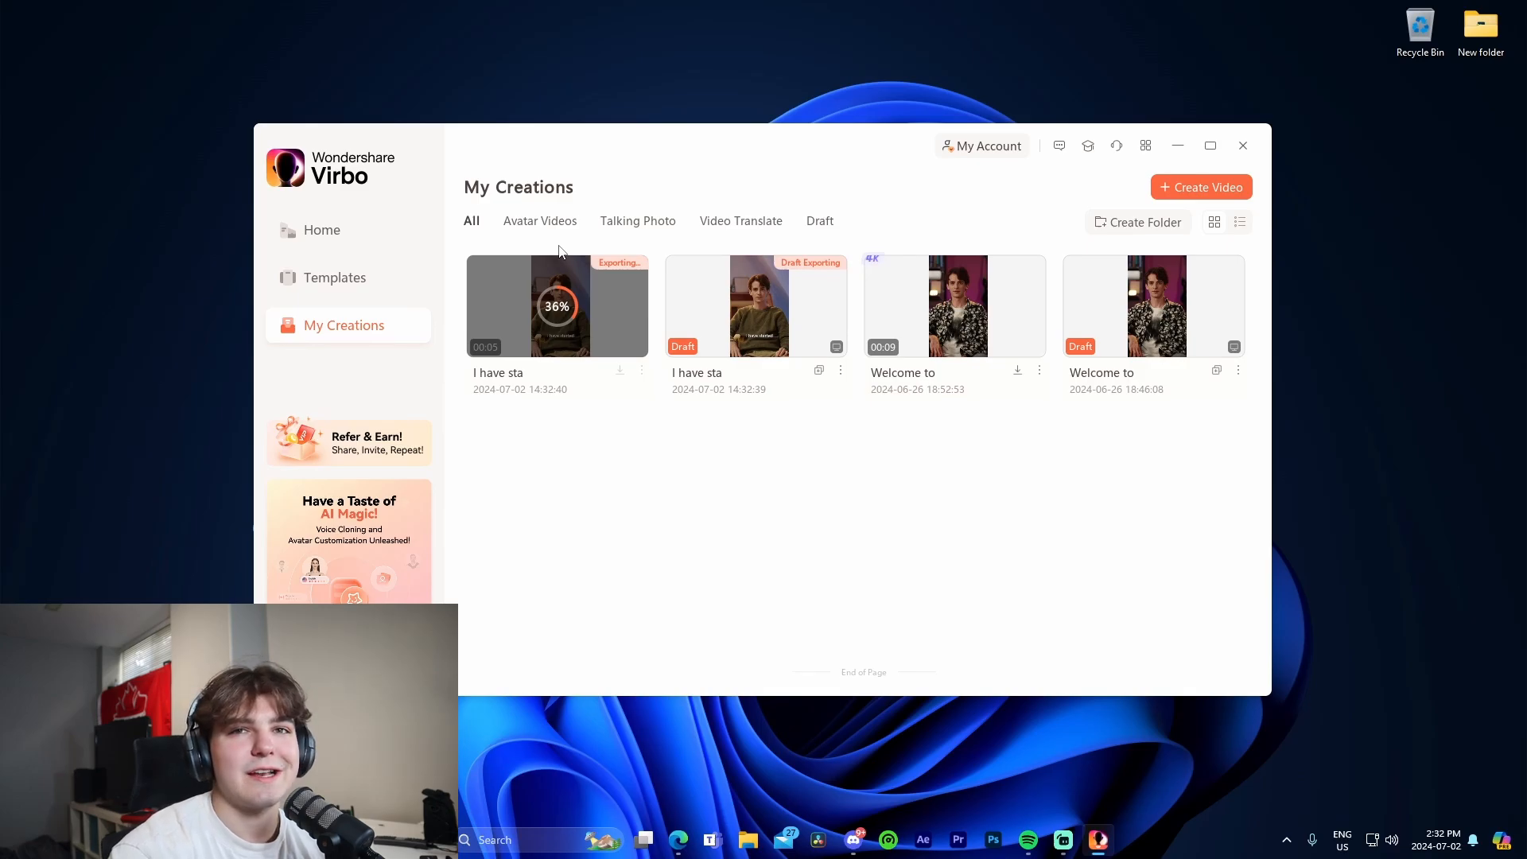
mouse_move(879, 360)
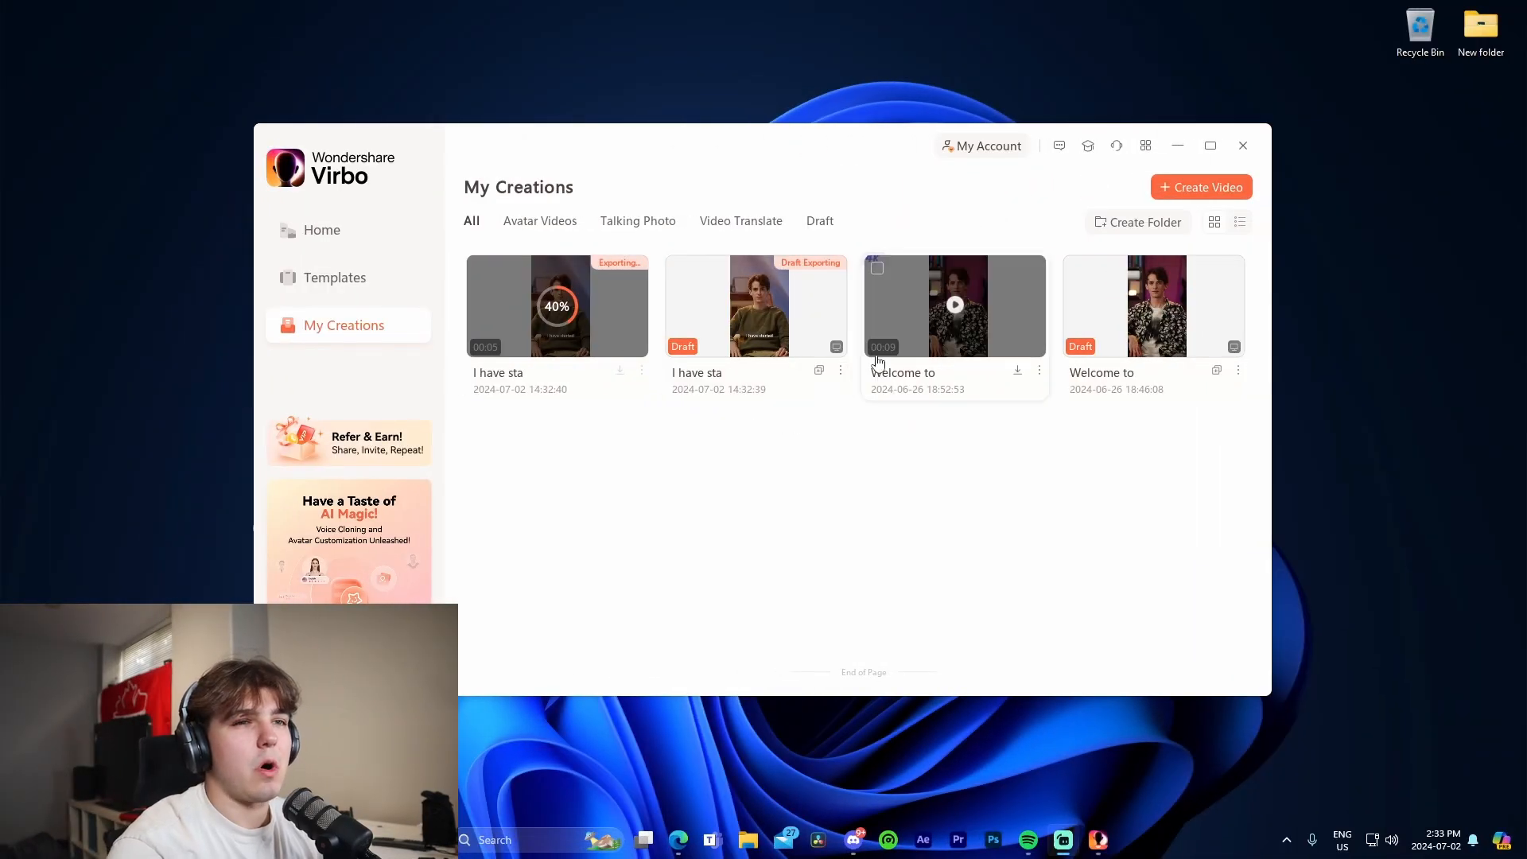
double_click(956, 306)
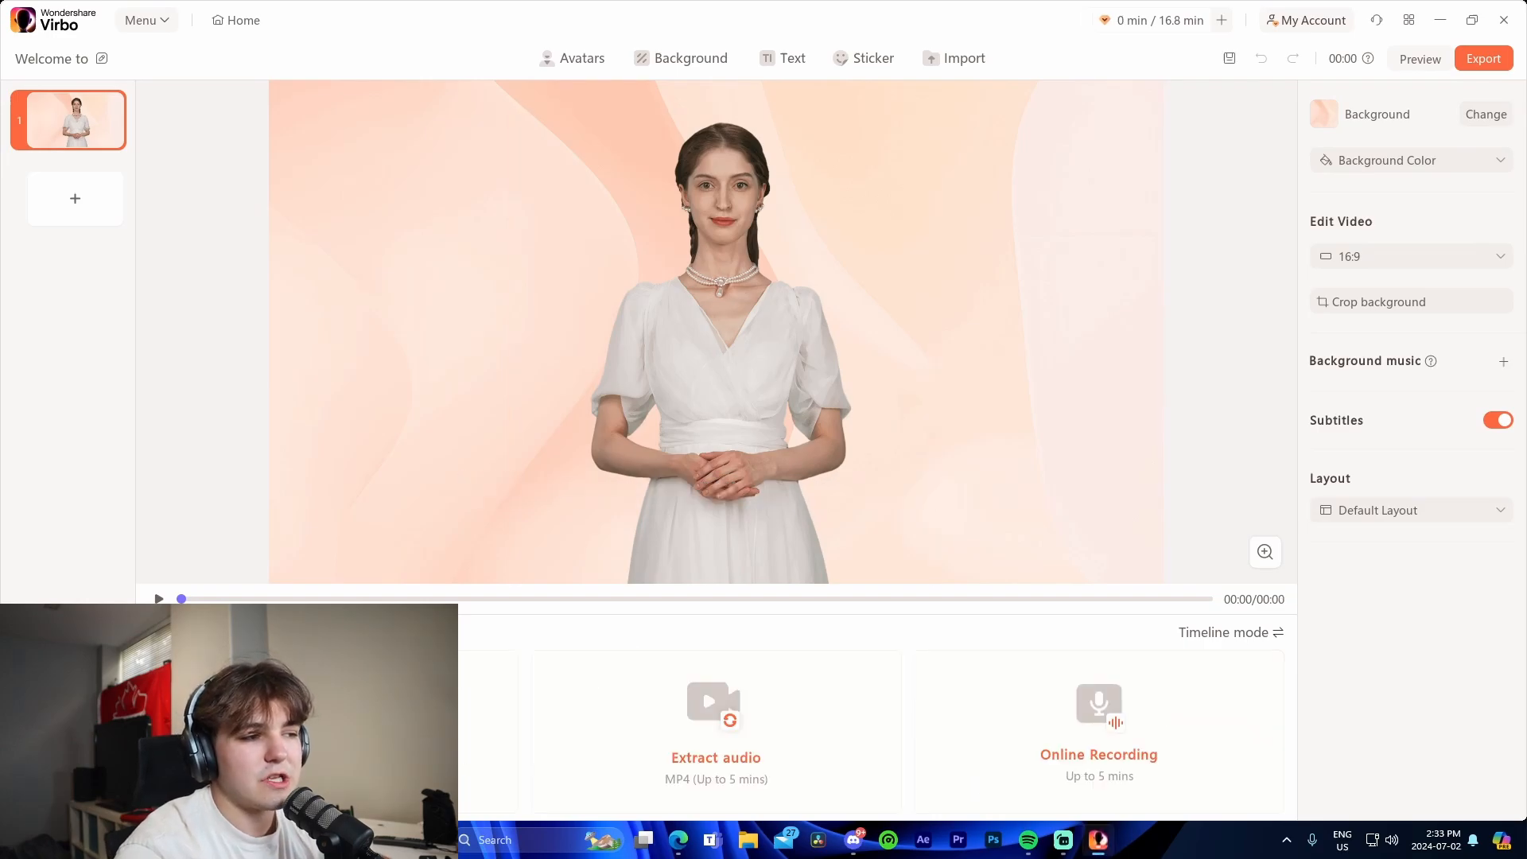
mouse_move(1050, 217)
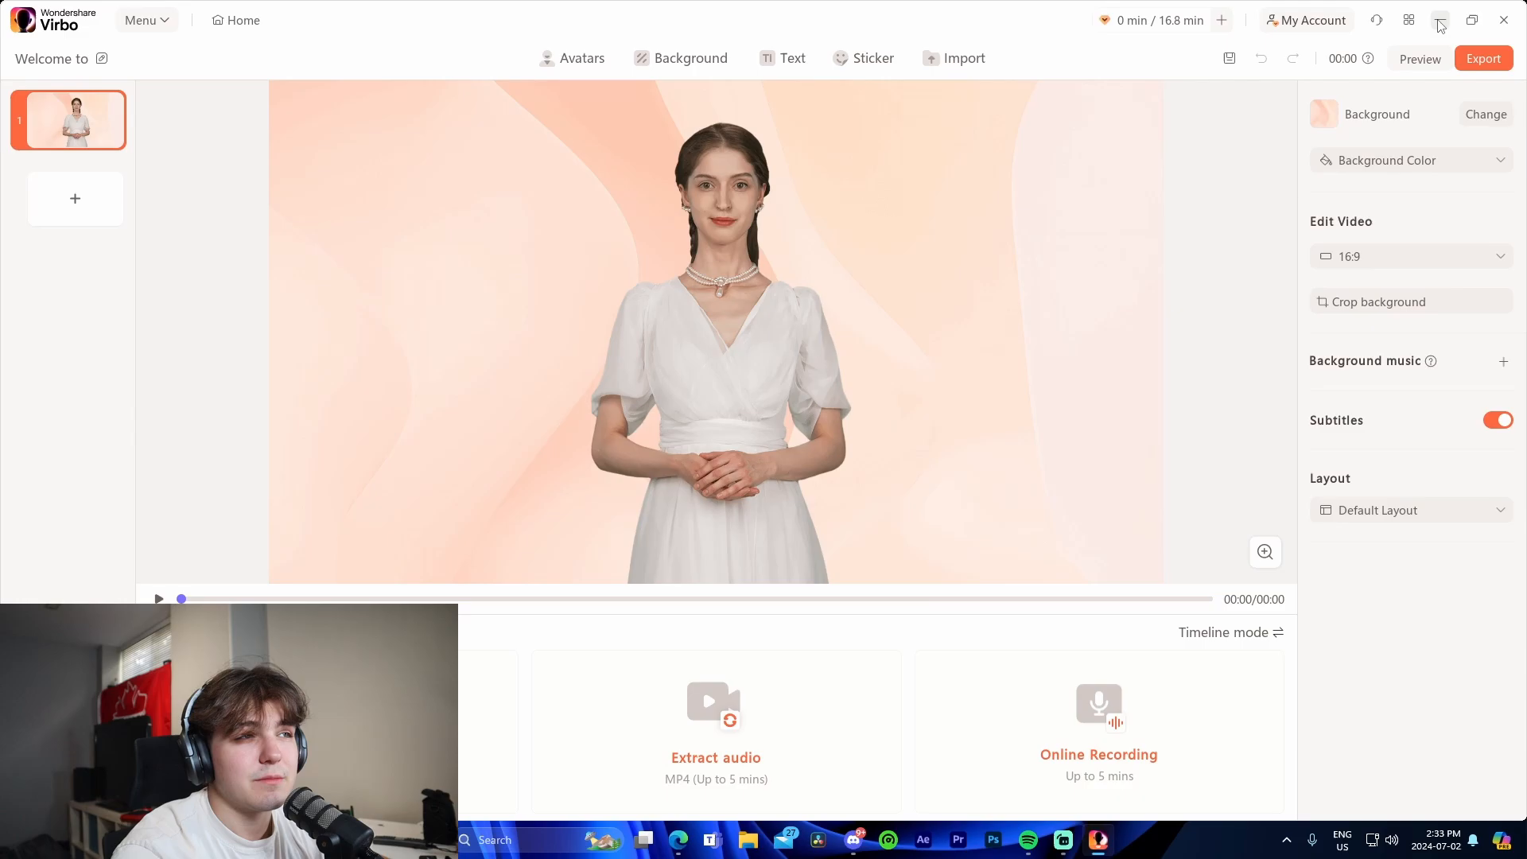
Step: Leave the June project editor, saving its draft in the Reminder dialog
click(1441, 21)
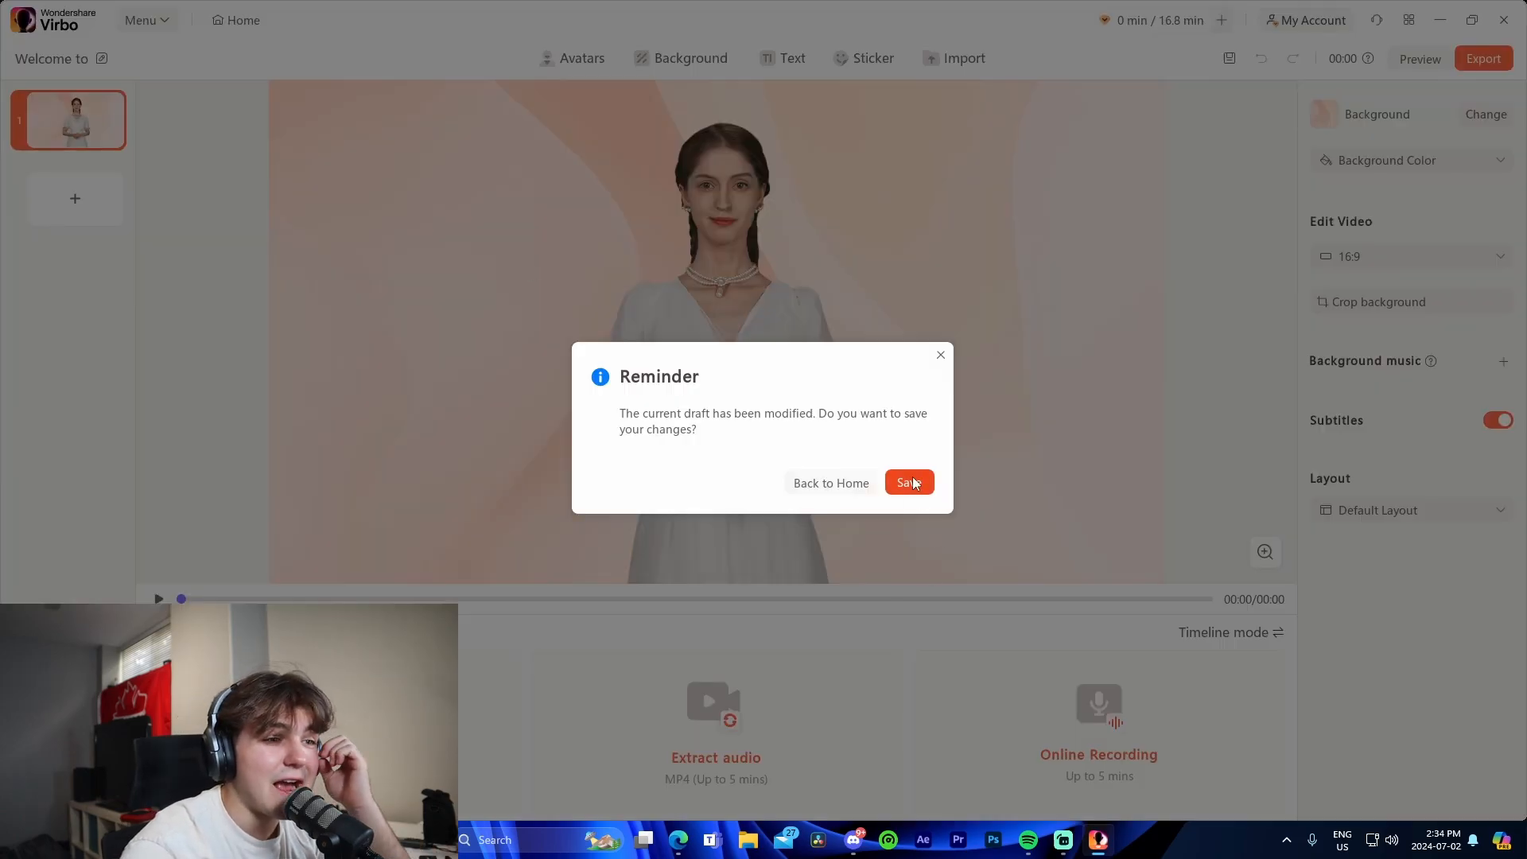
click(910, 482)
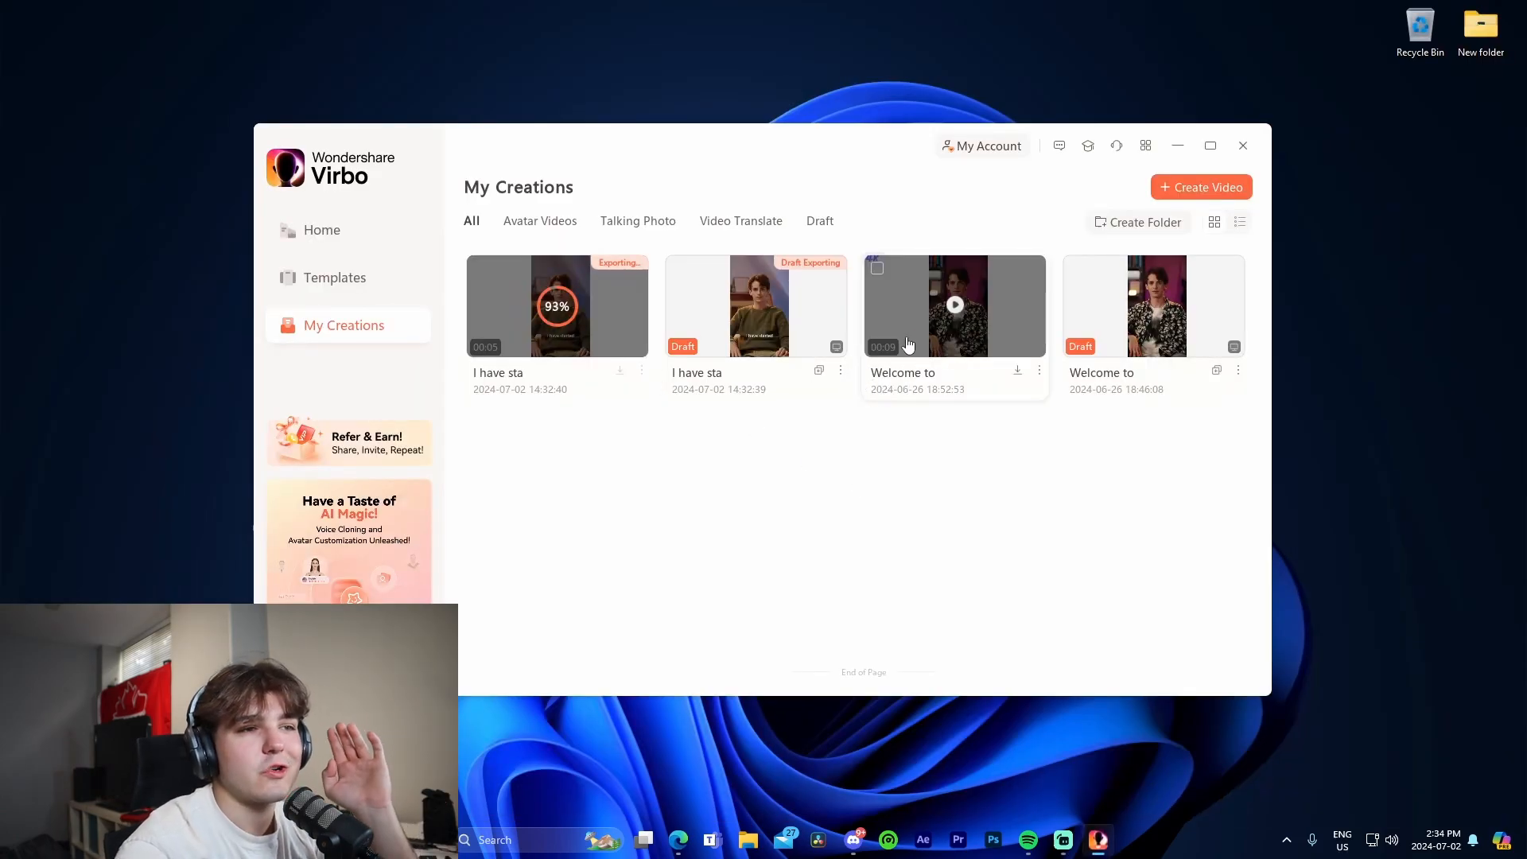
mouse_move(968, 323)
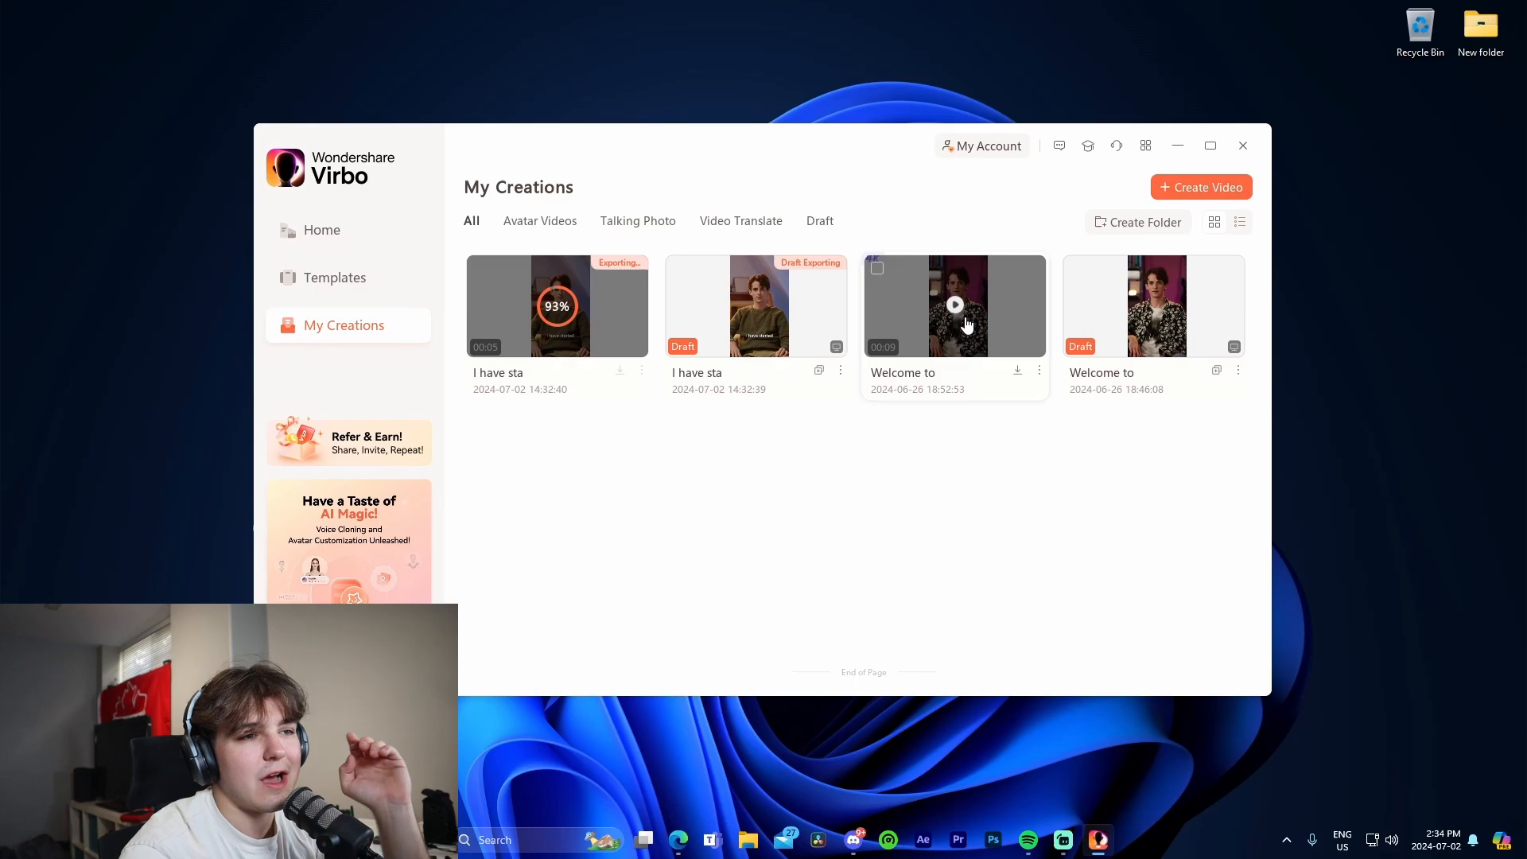
mouse_move(943, 352)
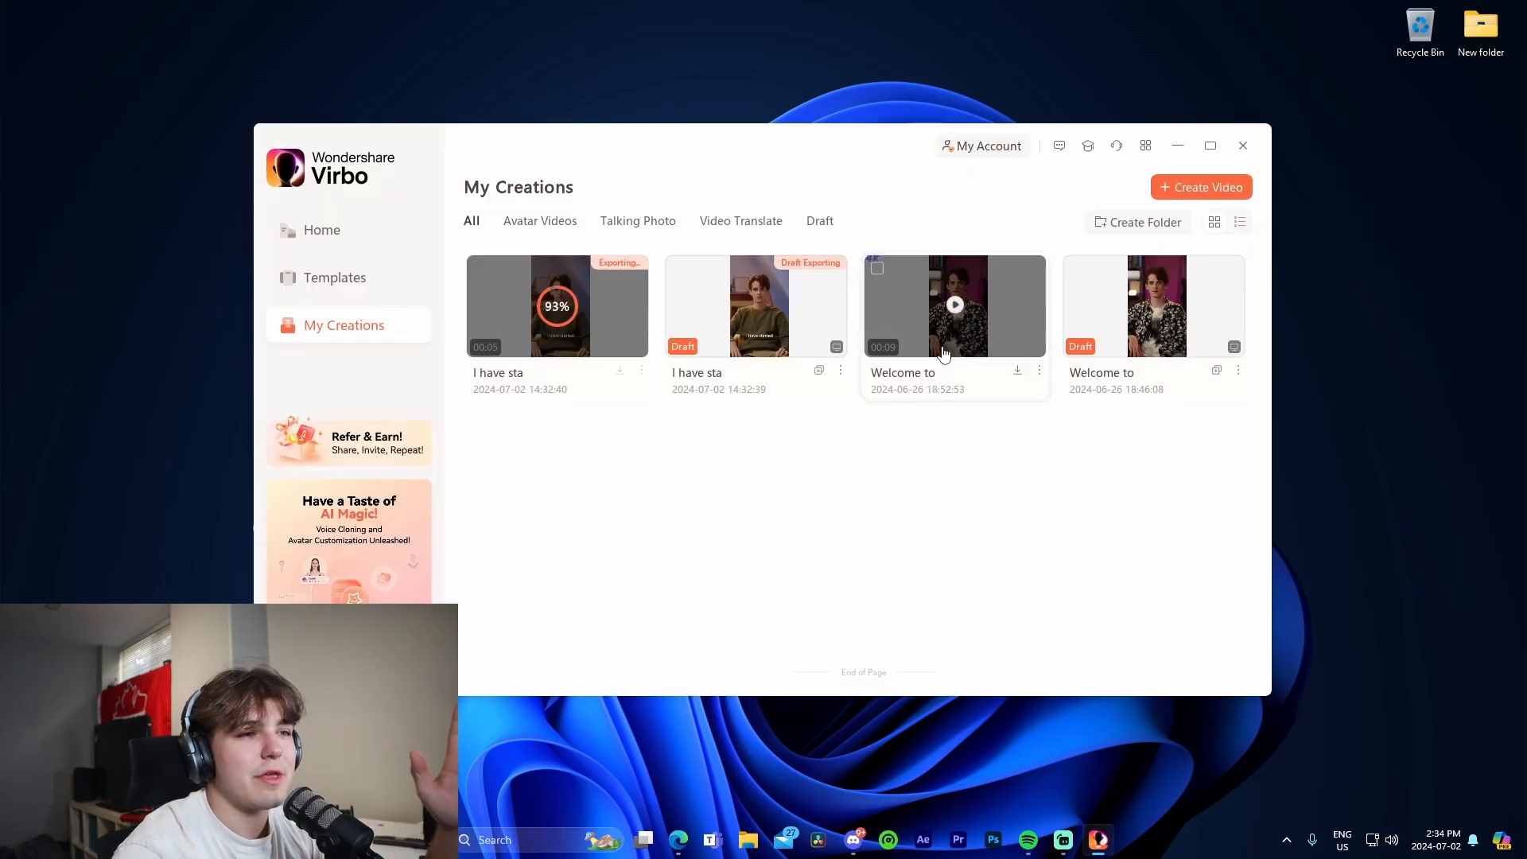
Step: Preview the older patterned-shirt 'Welcome to' avatar video to the end and close it
click(954, 305)
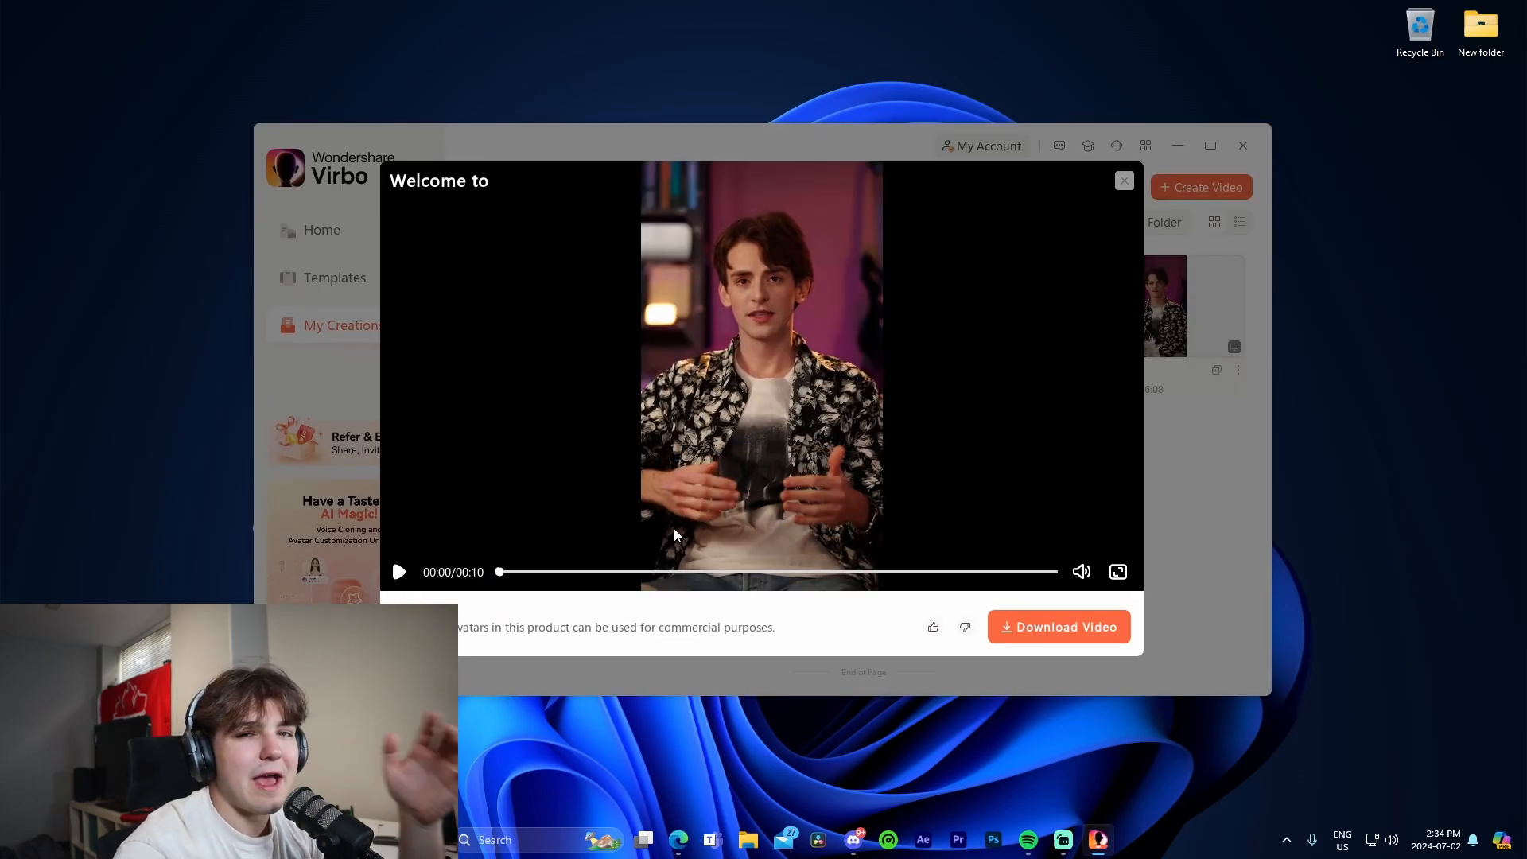
mouse_move(581, 468)
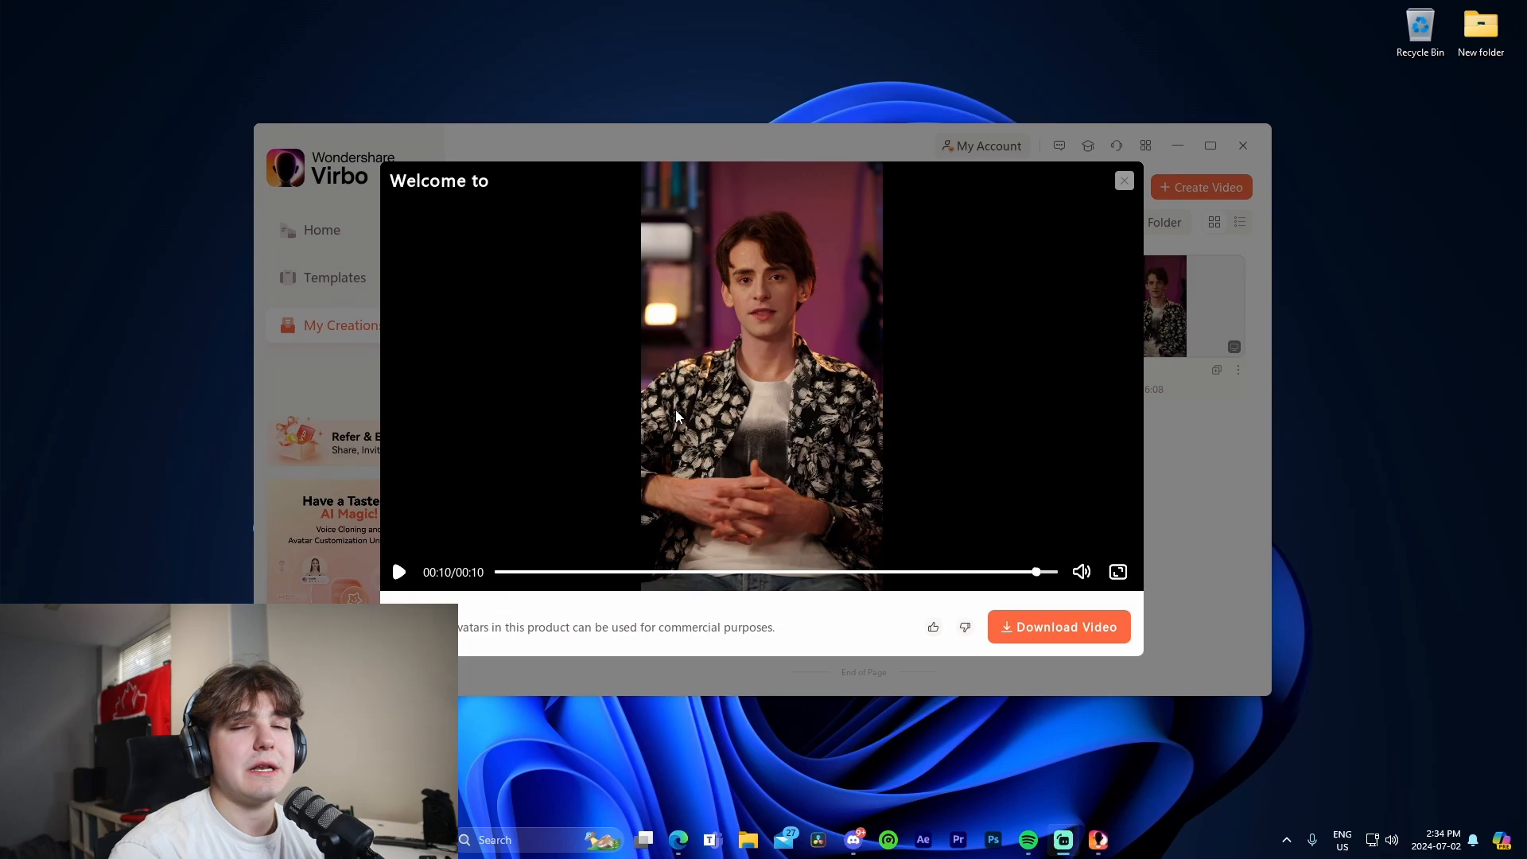
mouse_move(1290, 134)
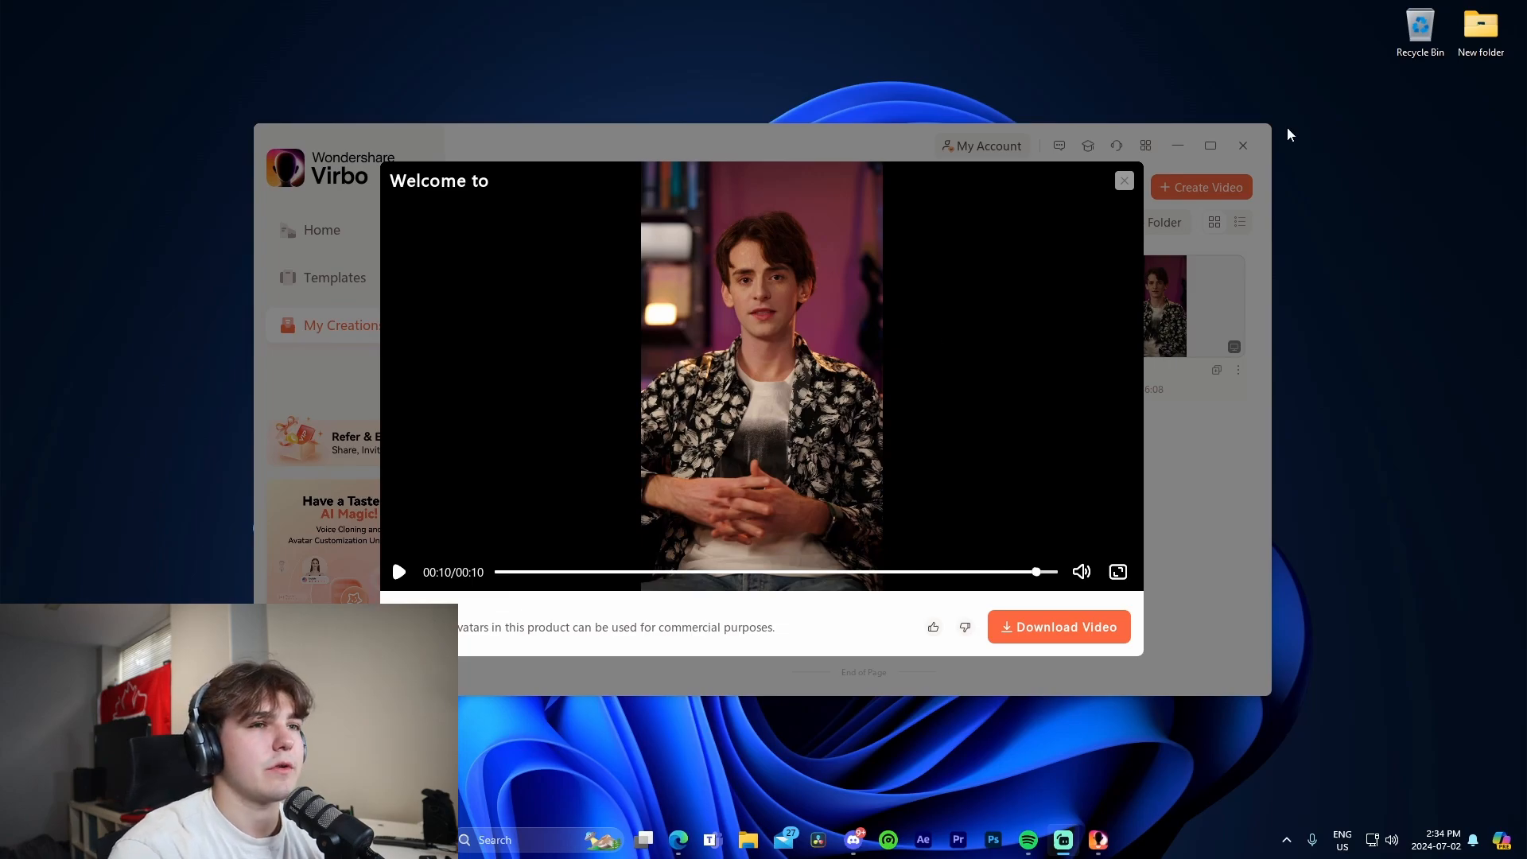
click(1123, 180)
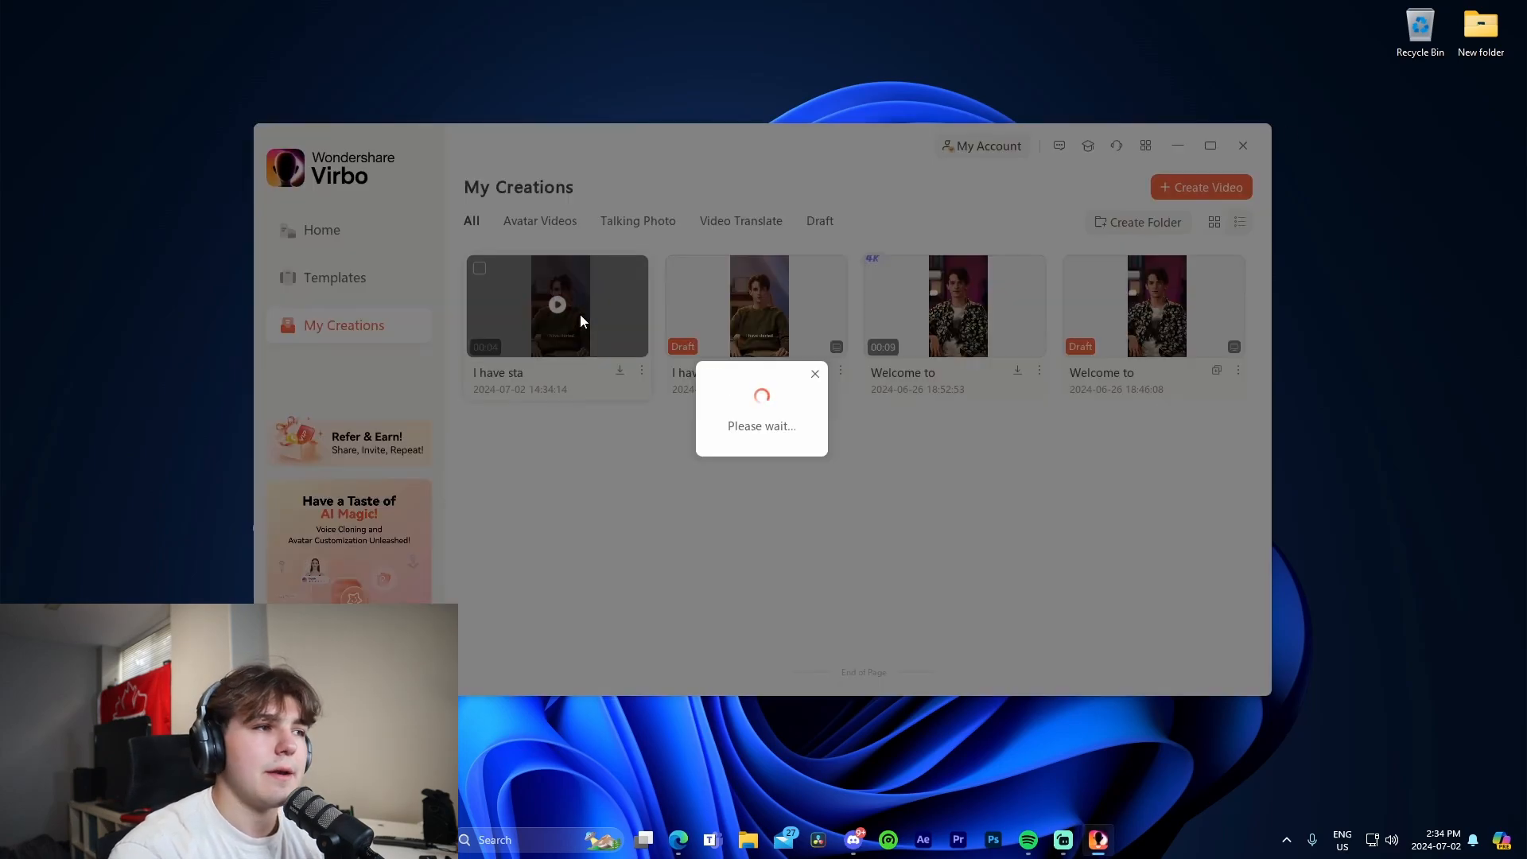
click(557, 305)
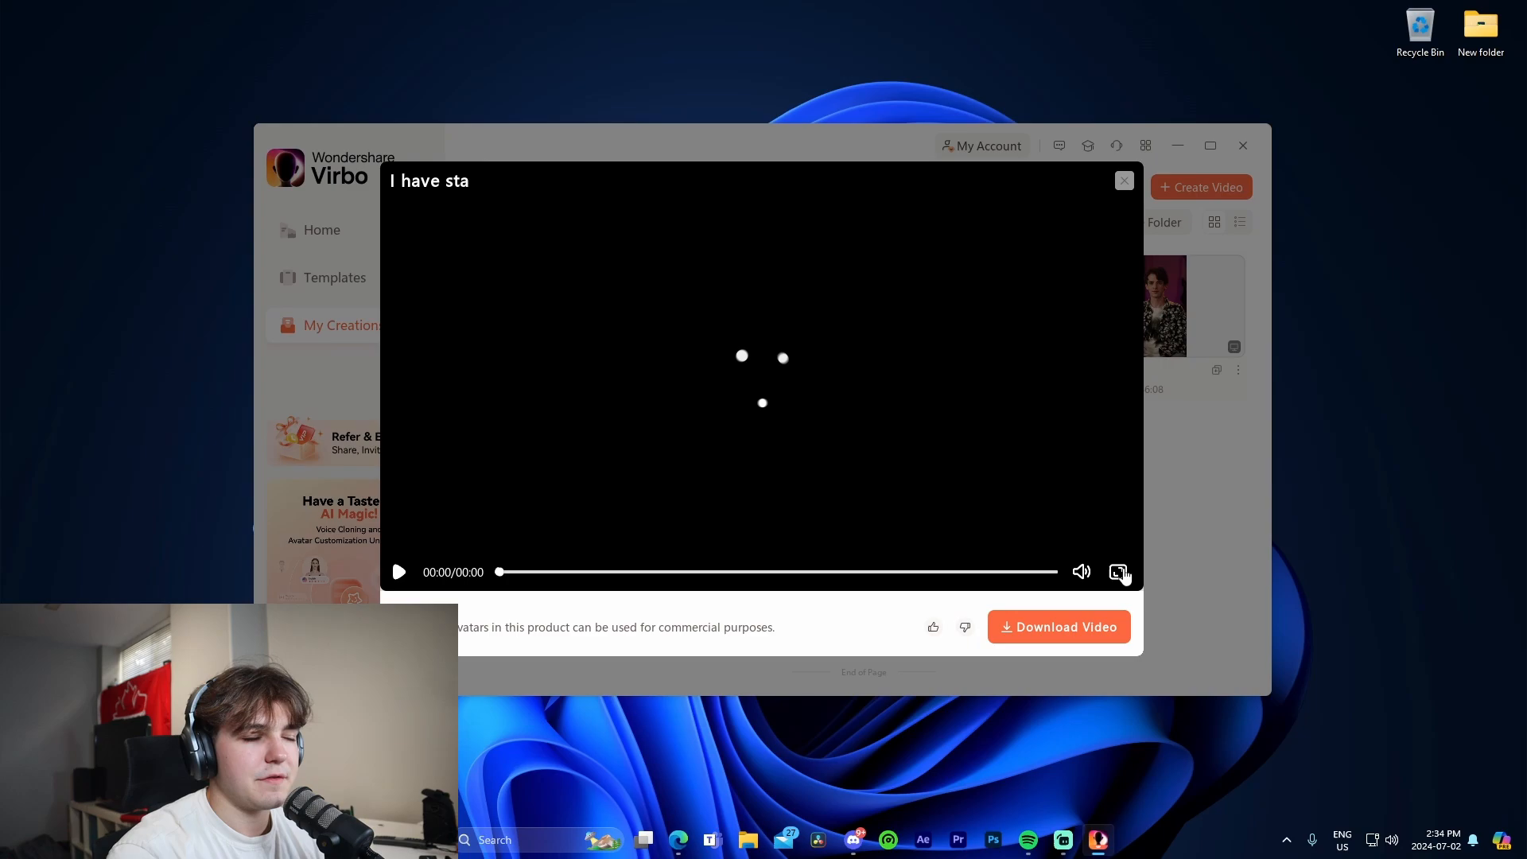
click(399, 572)
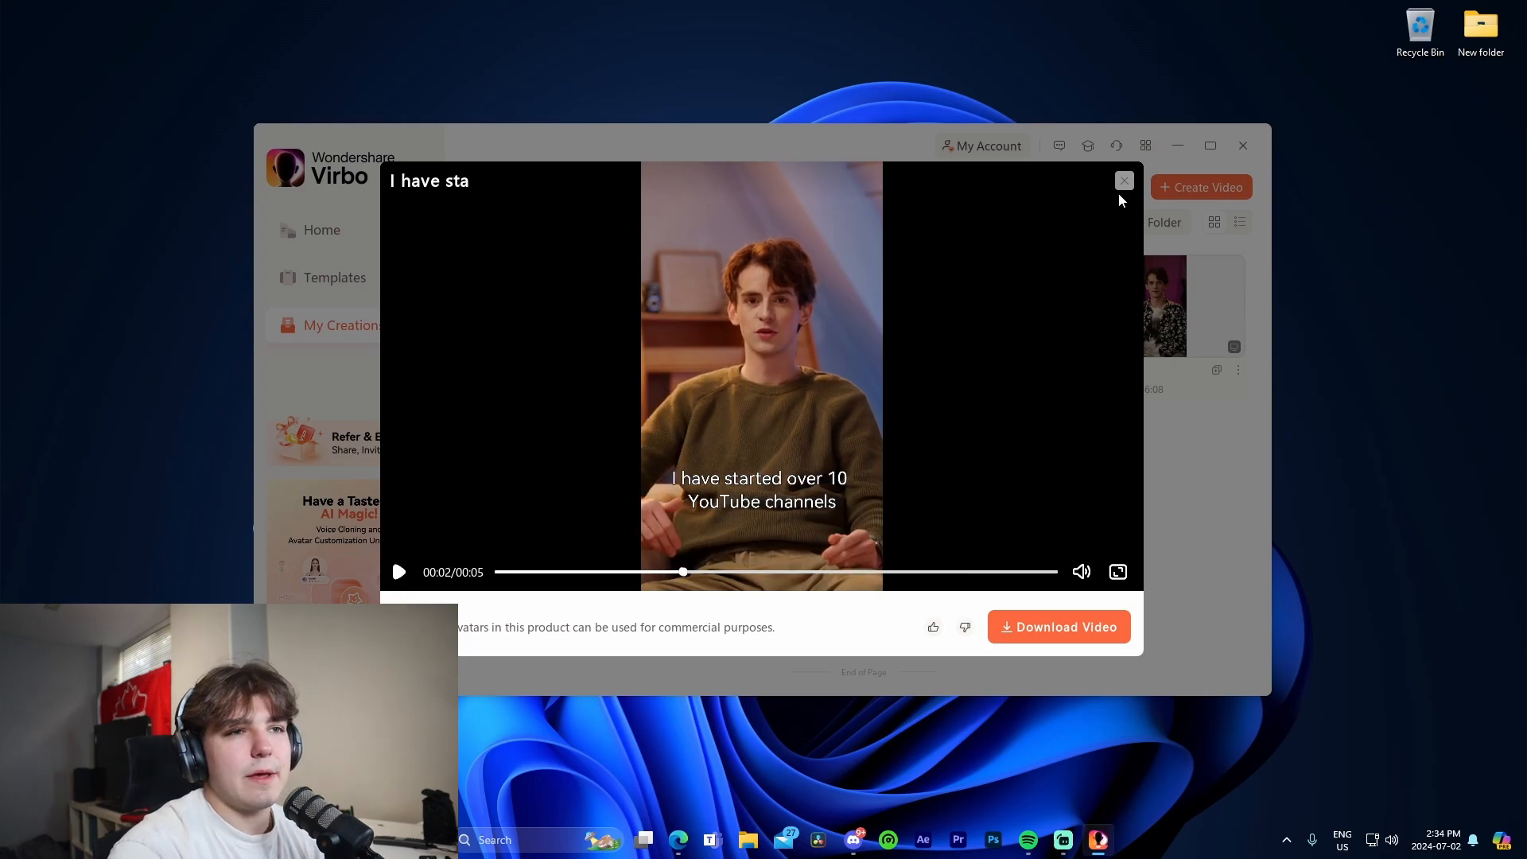
click(1124, 181)
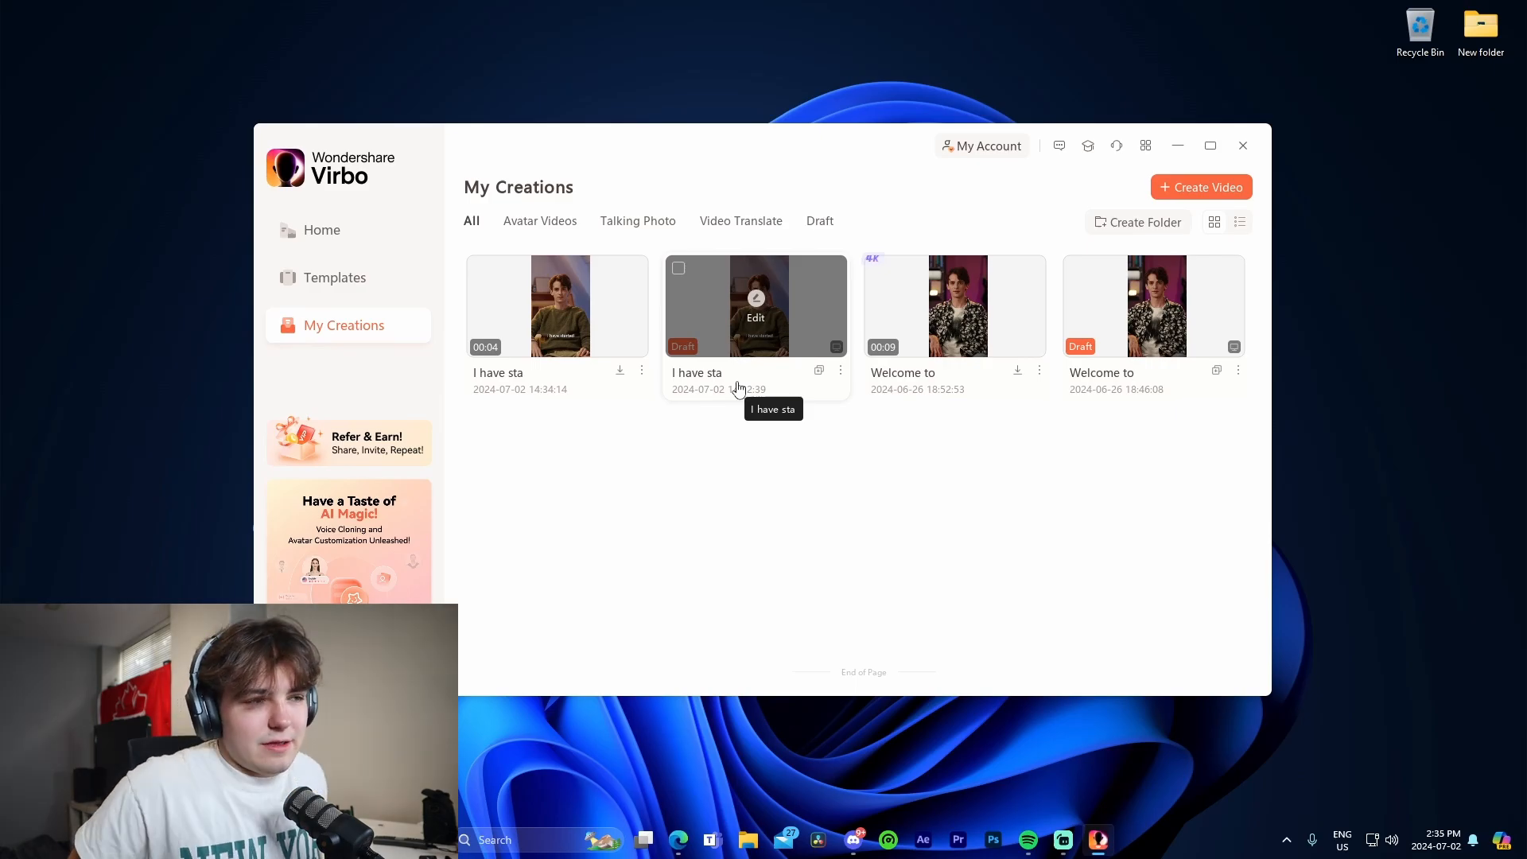
mouse_move(441, 275)
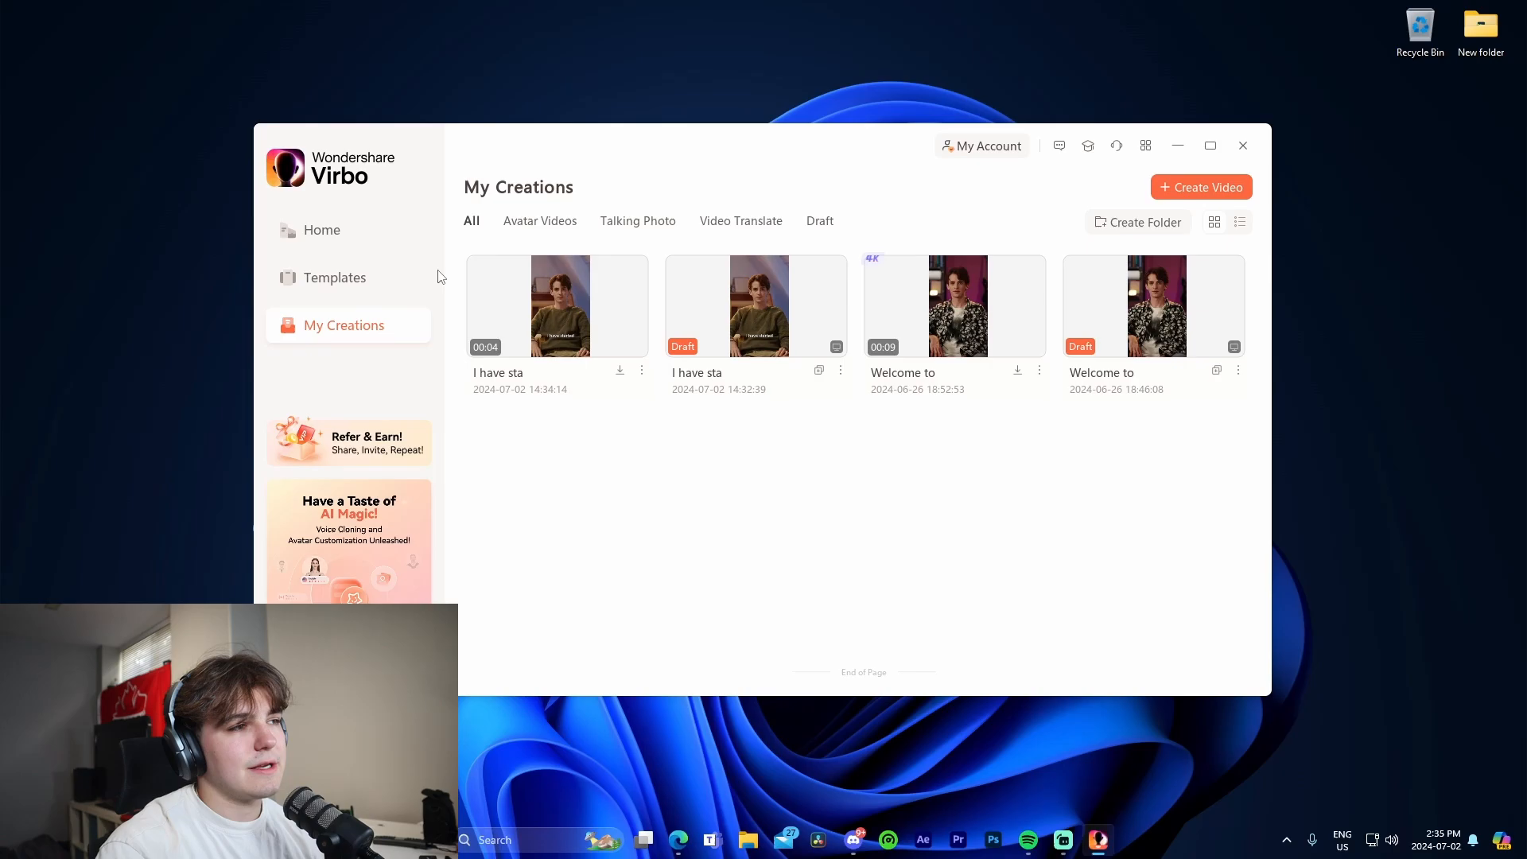
Step: Browse the template gallery down to the Social Media category, then return Home via My Creations
click(334, 277)
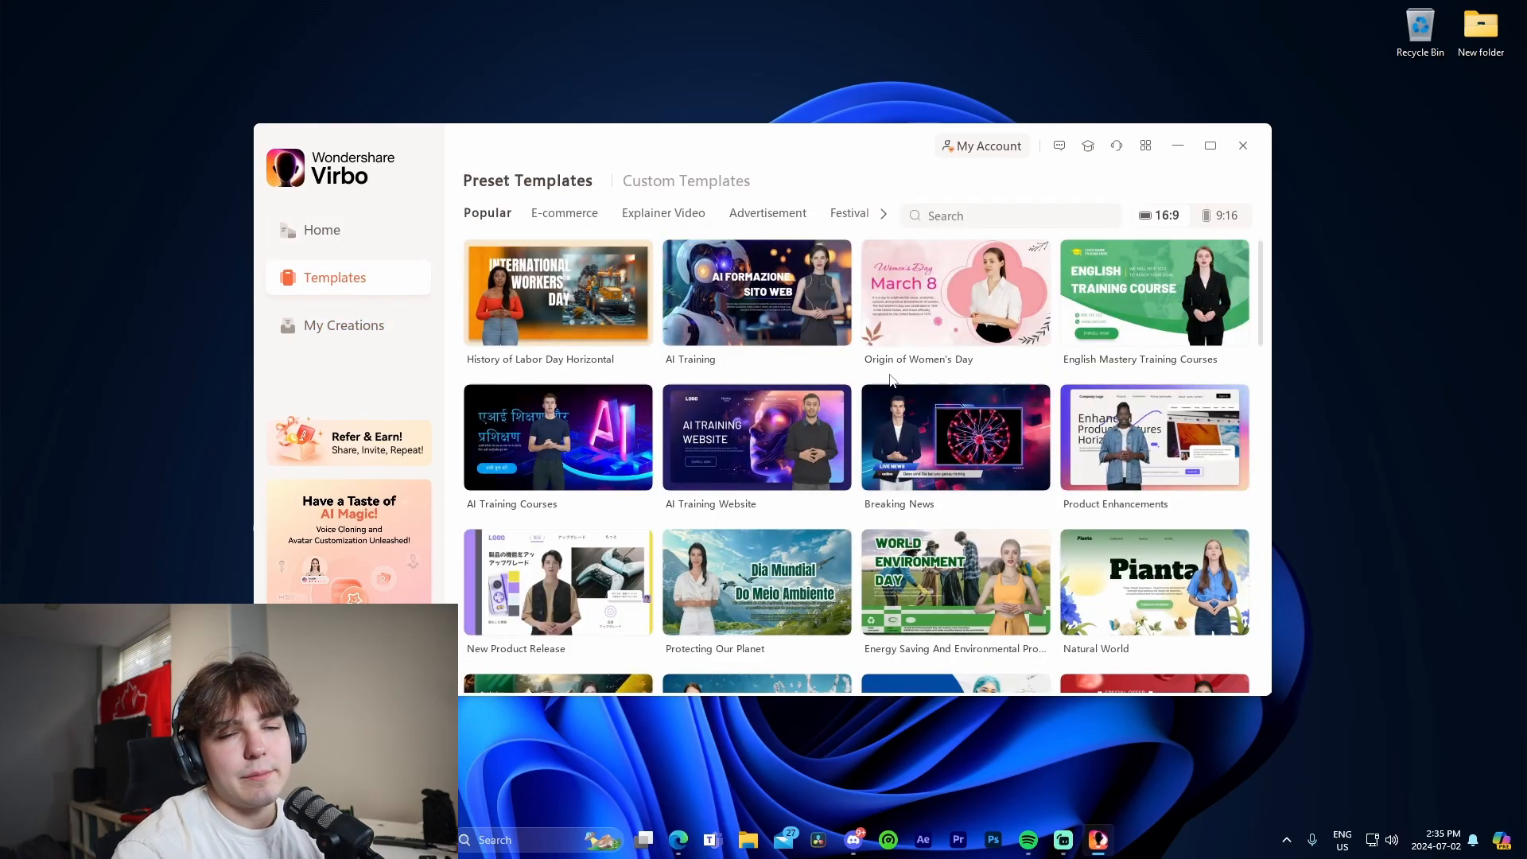
mouse_move(889, 364)
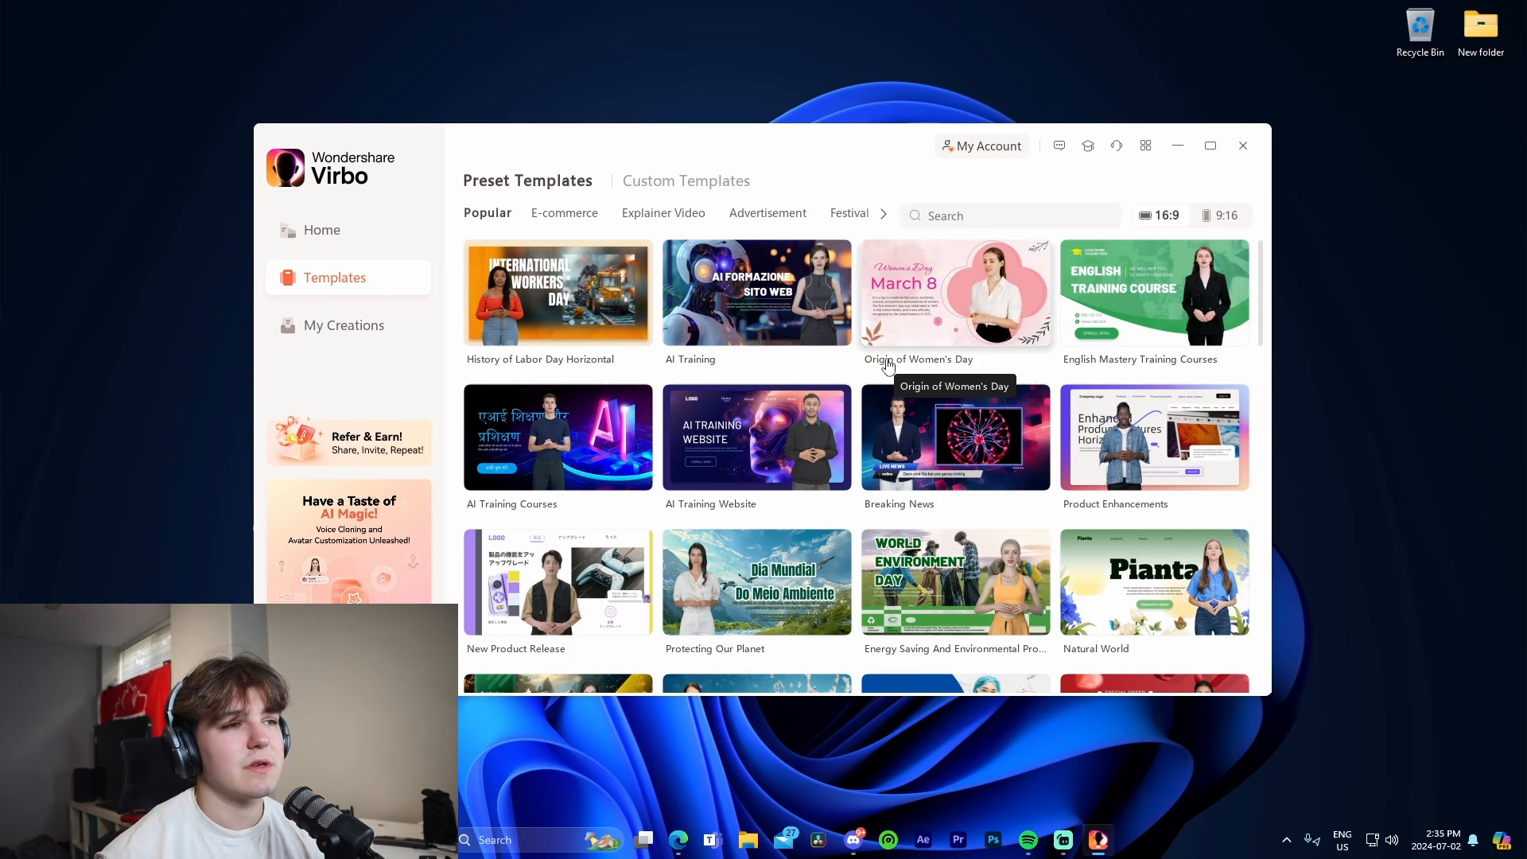
mouse_move(807, 354)
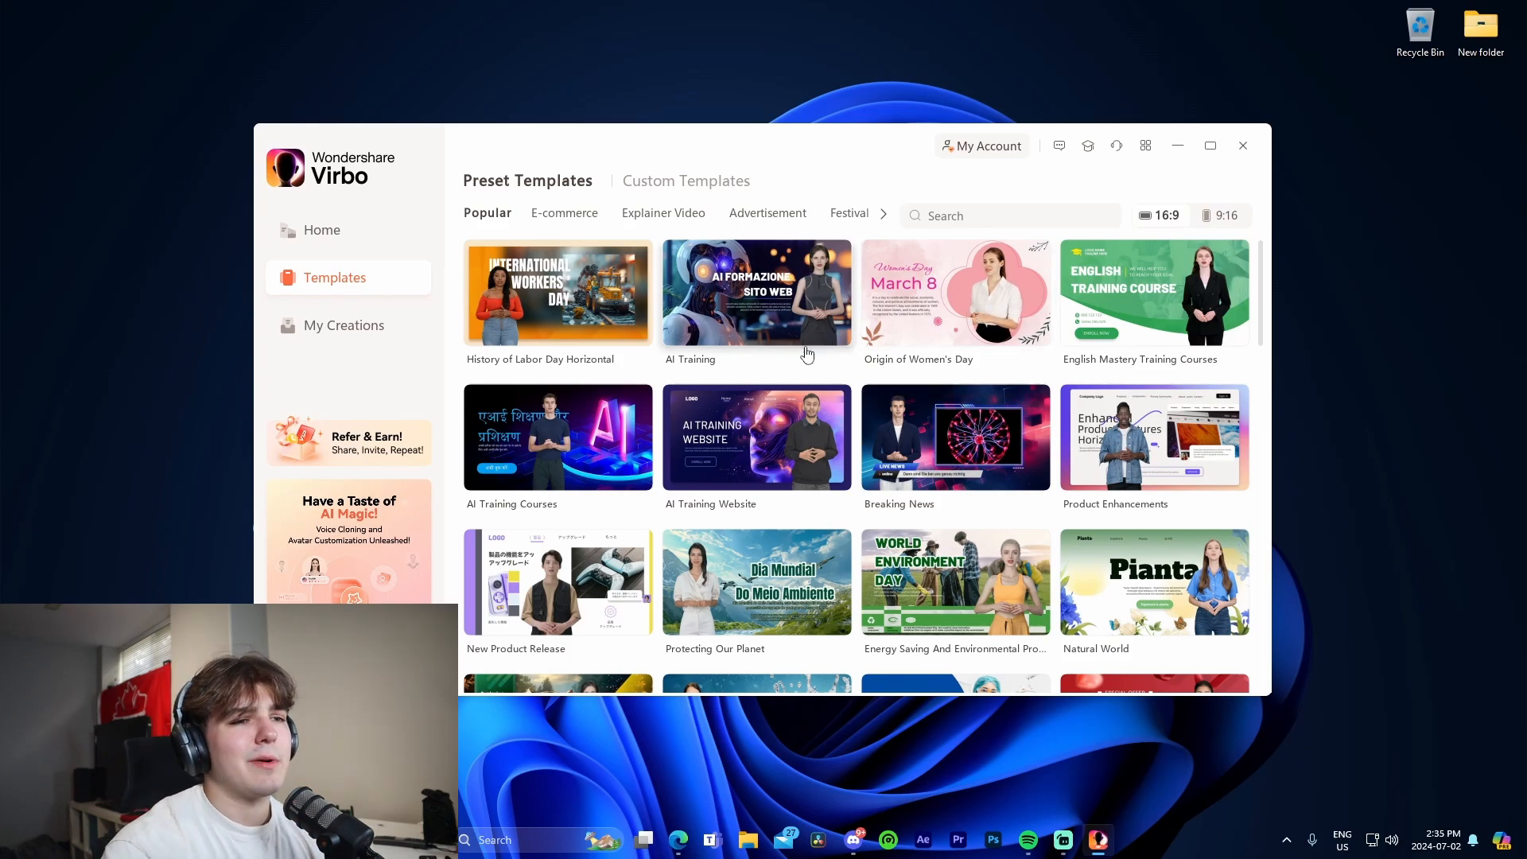
scroll(down, 3)
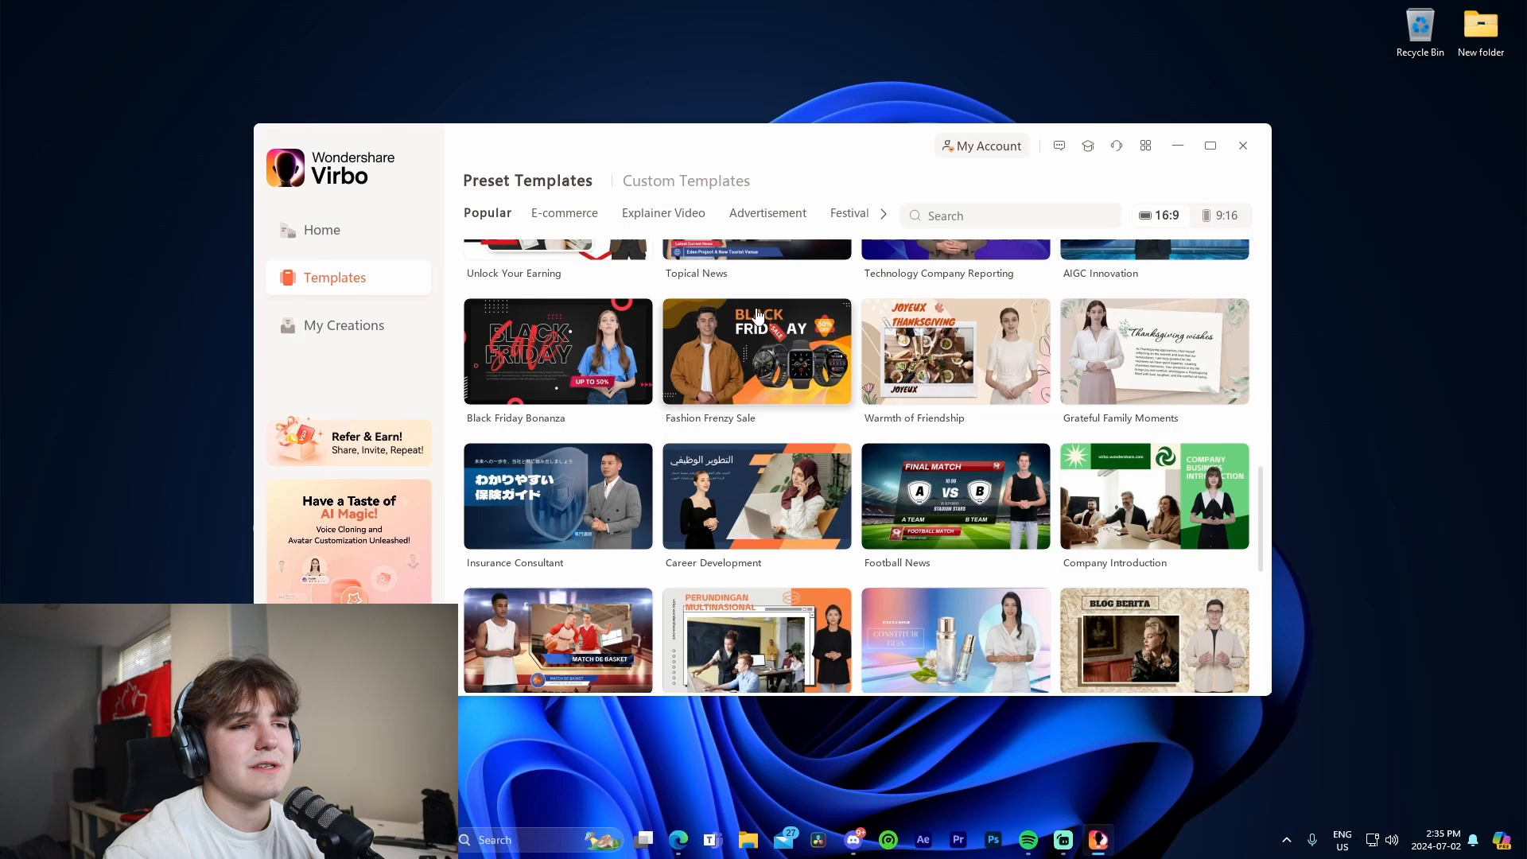
scroll(down, 3)
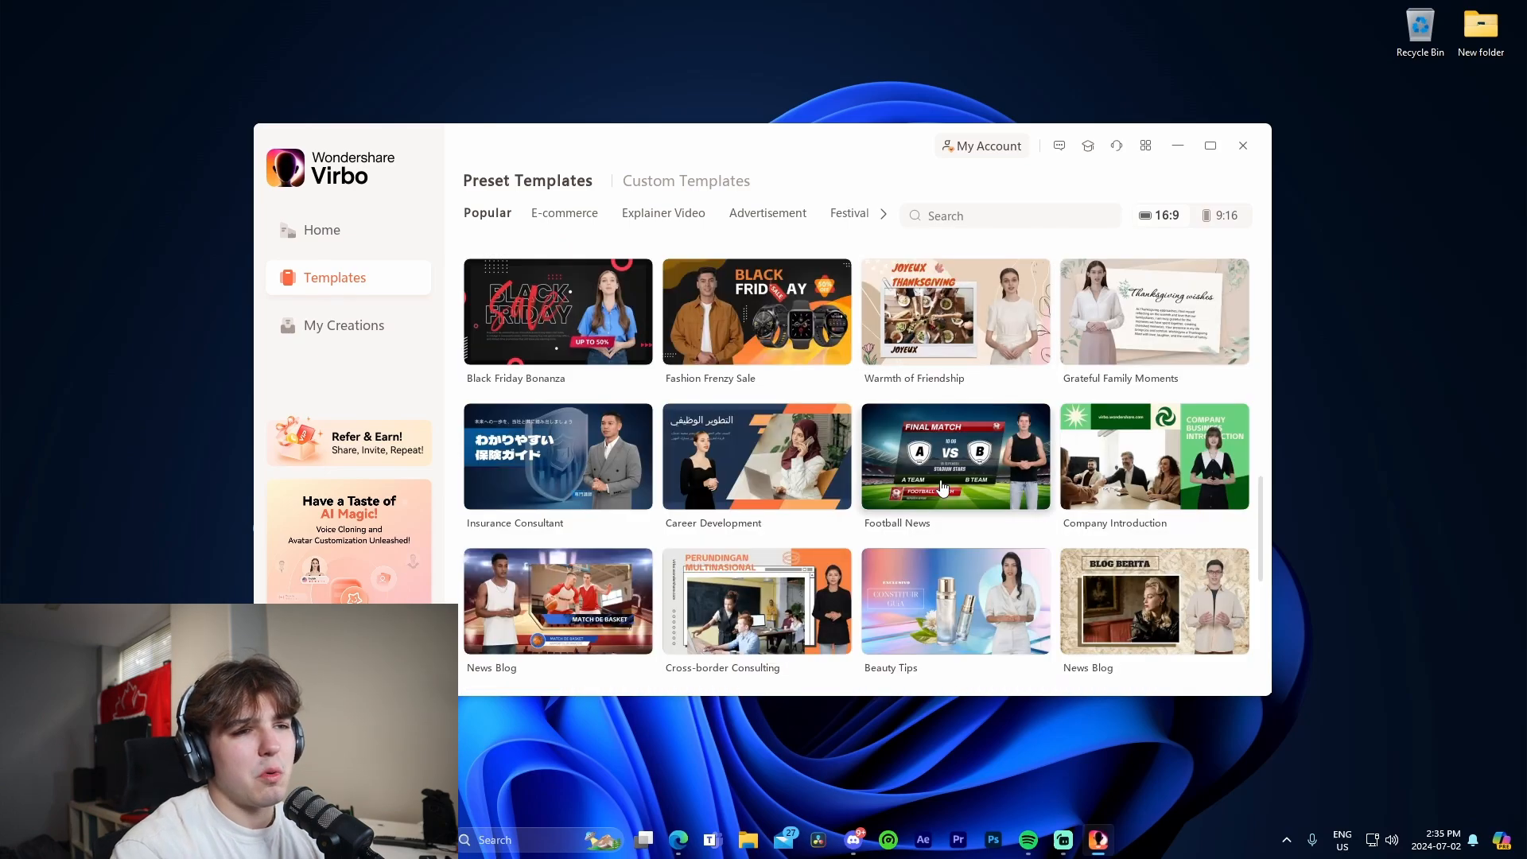
scroll(down, 3)
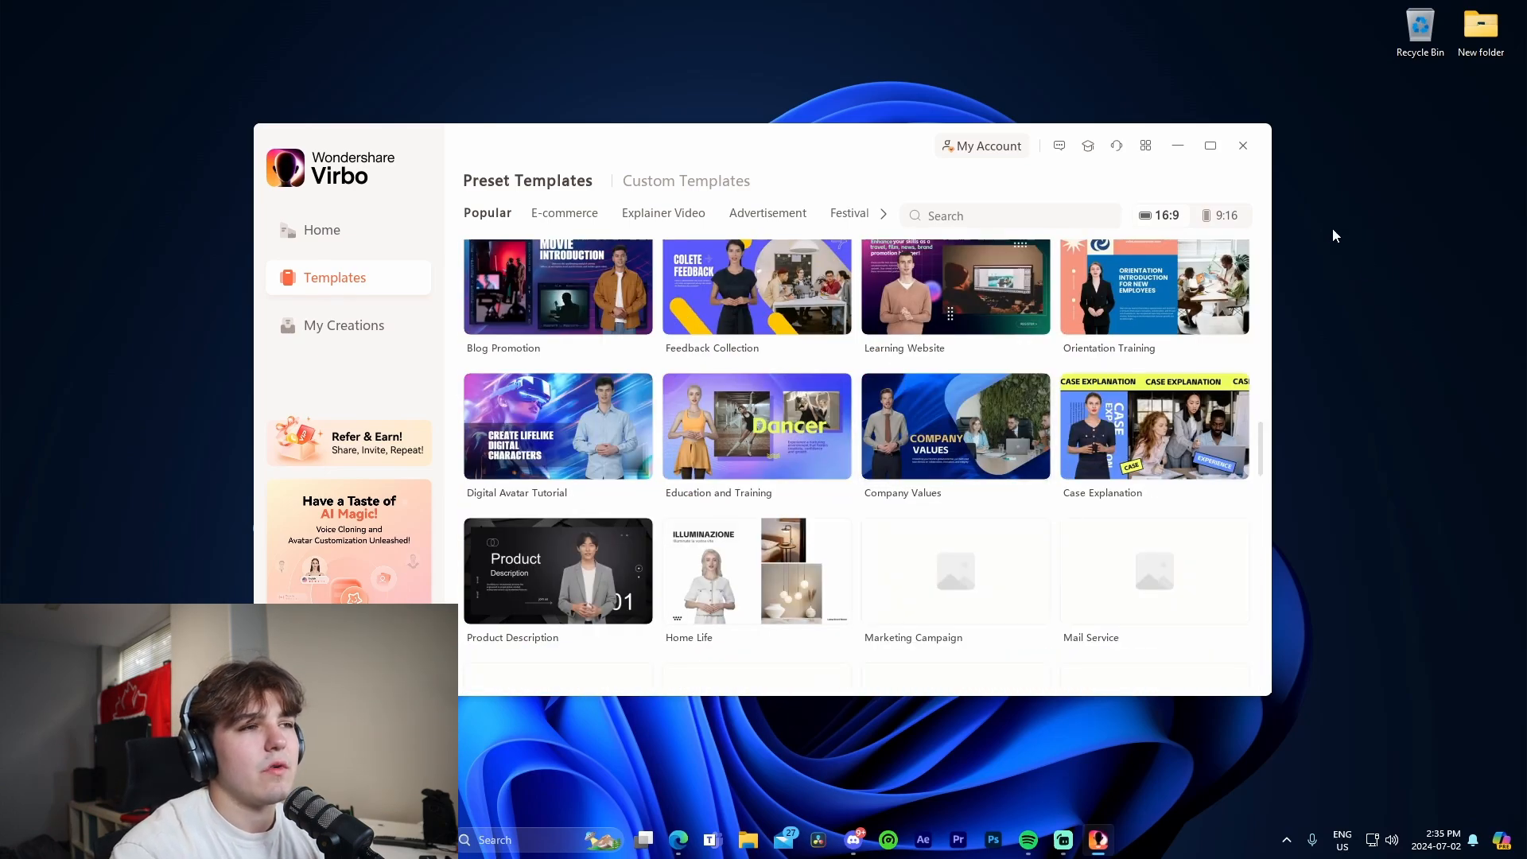
click(565, 212)
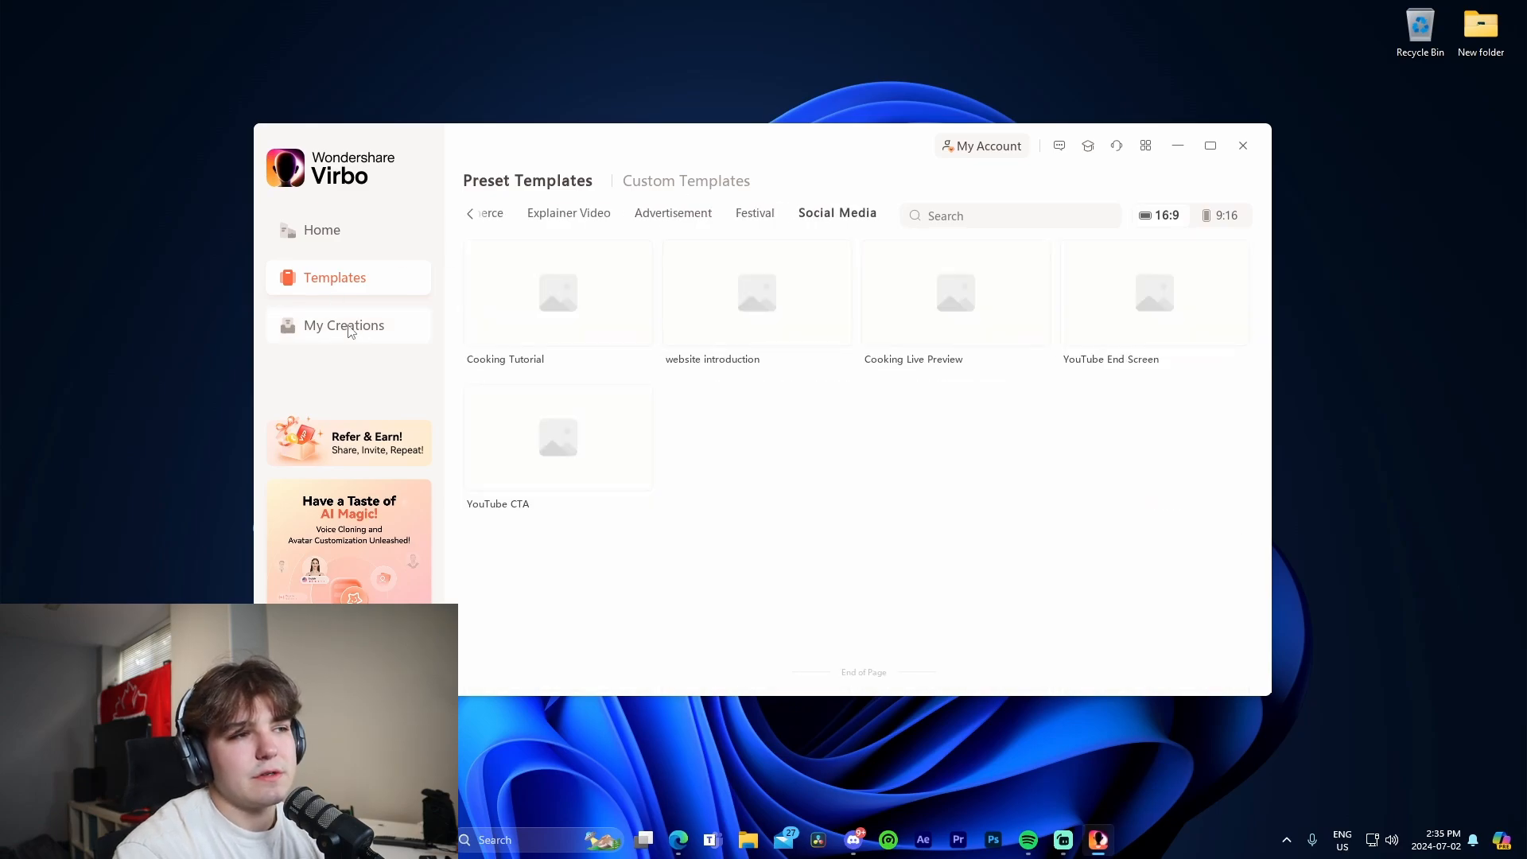
click(344, 326)
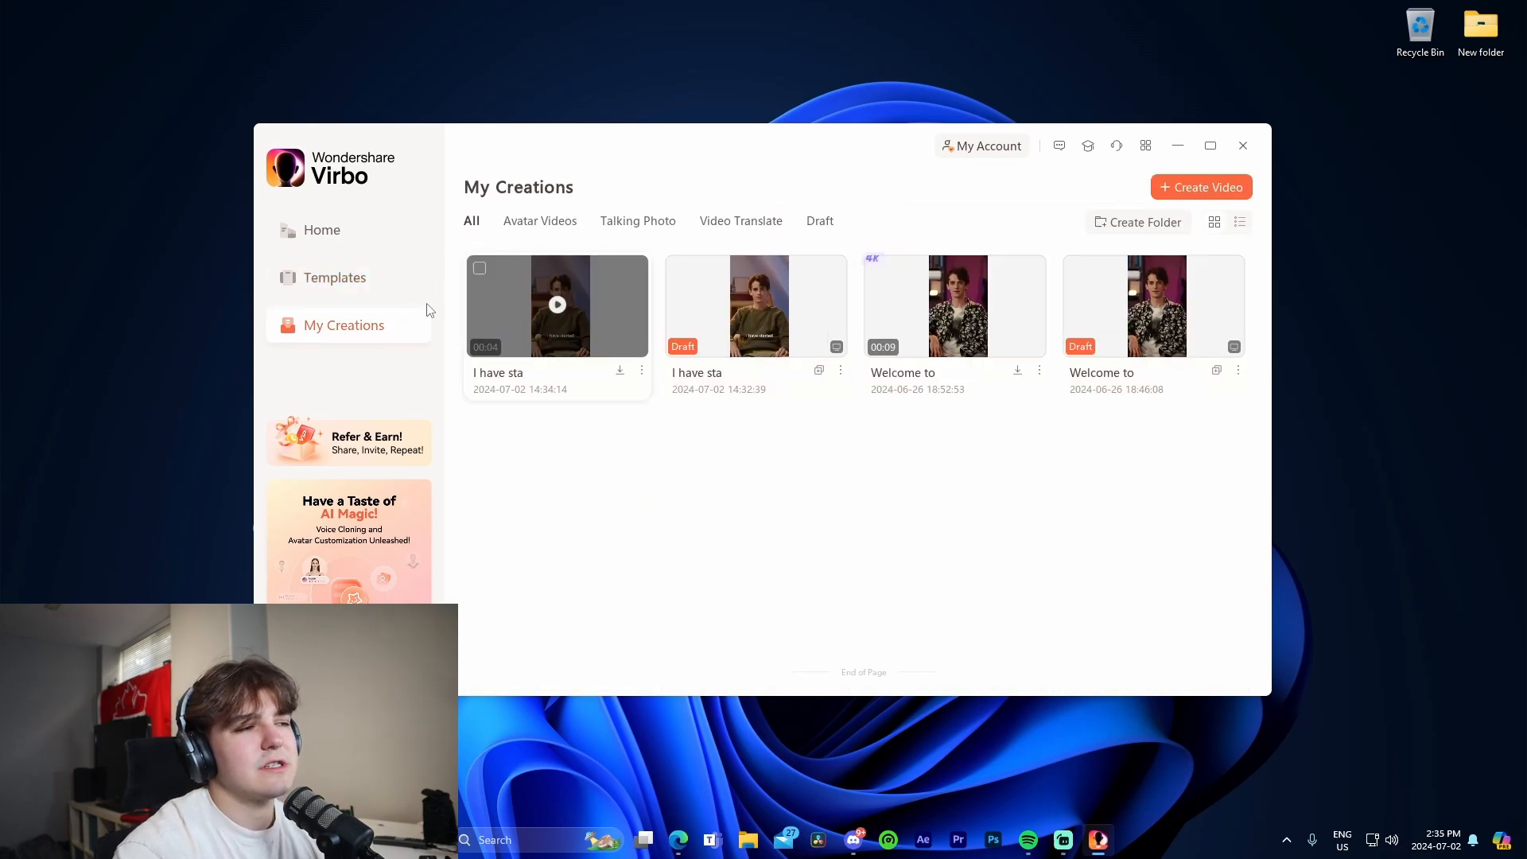
click(321, 230)
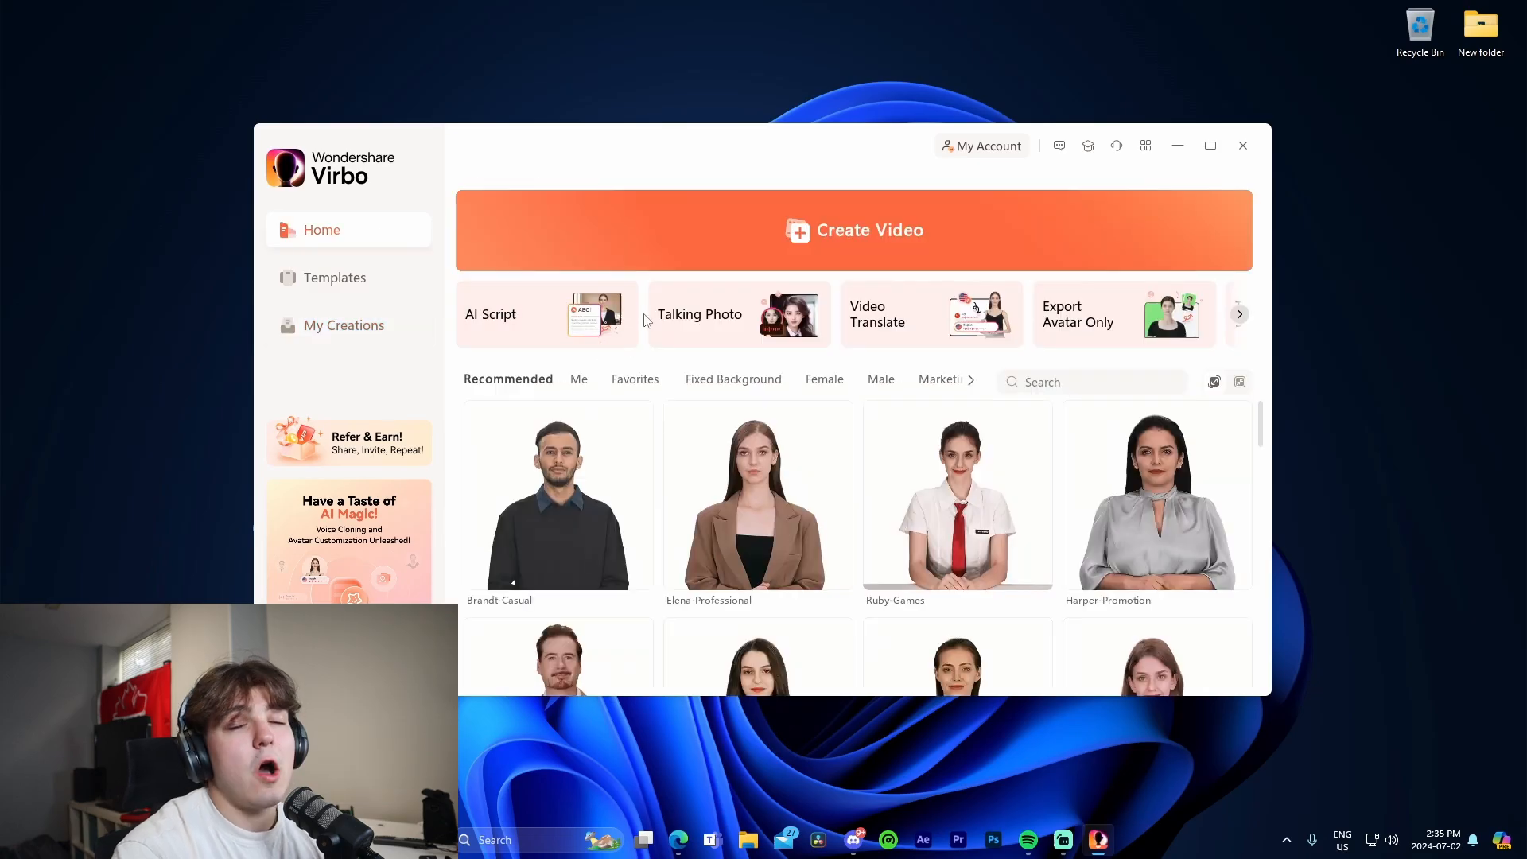
mouse_move(630, 273)
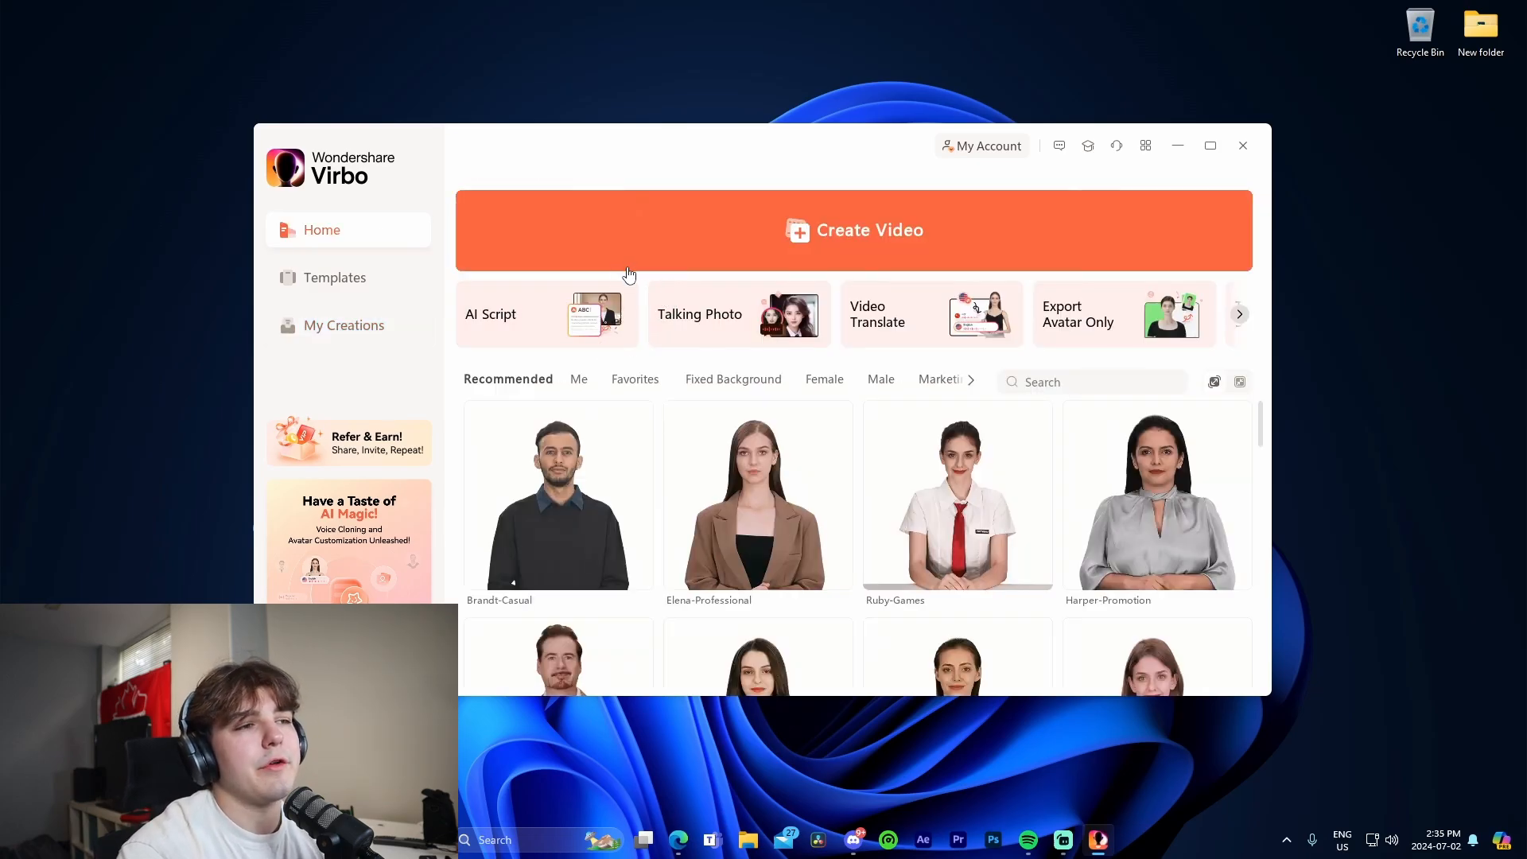
mouse_move(1146, 539)
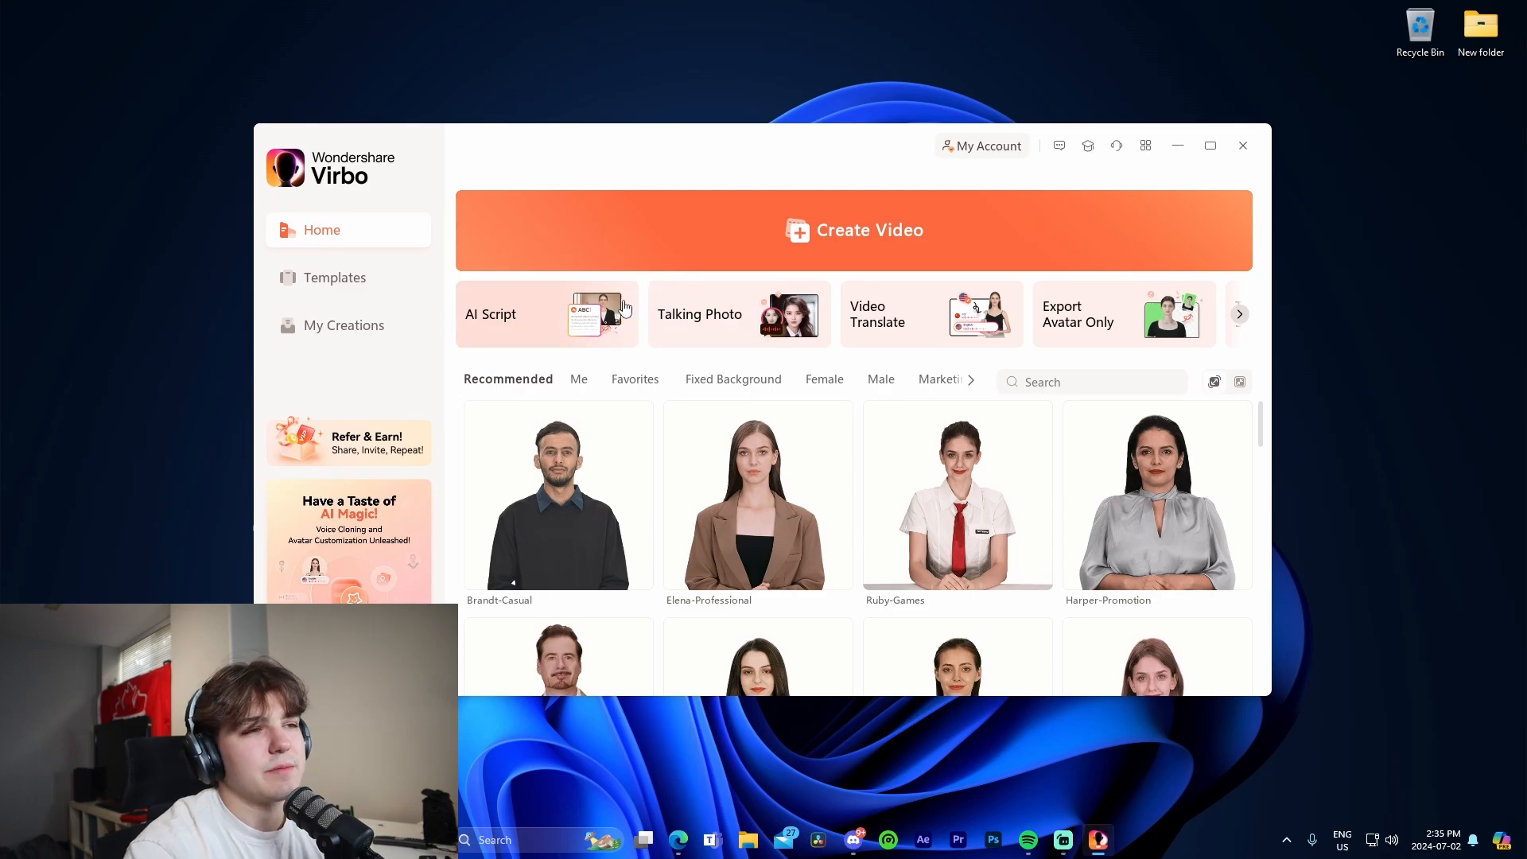
Step: Send the AI Script assistant a prompt to generate a script on starting a YouTube channel
click(548, 313)
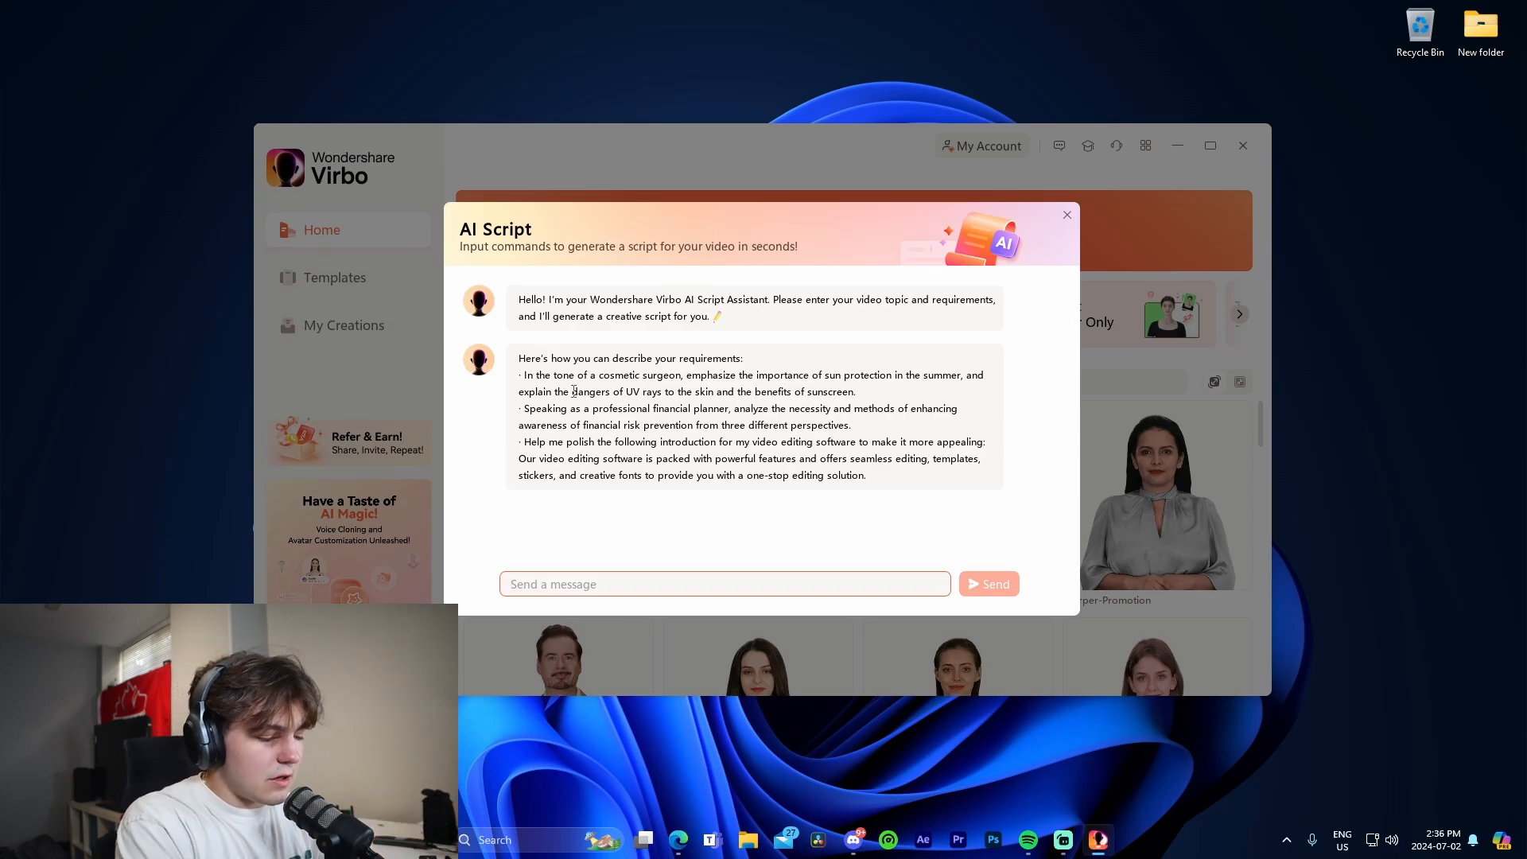
text(Generate script about how to start a youtube channel)
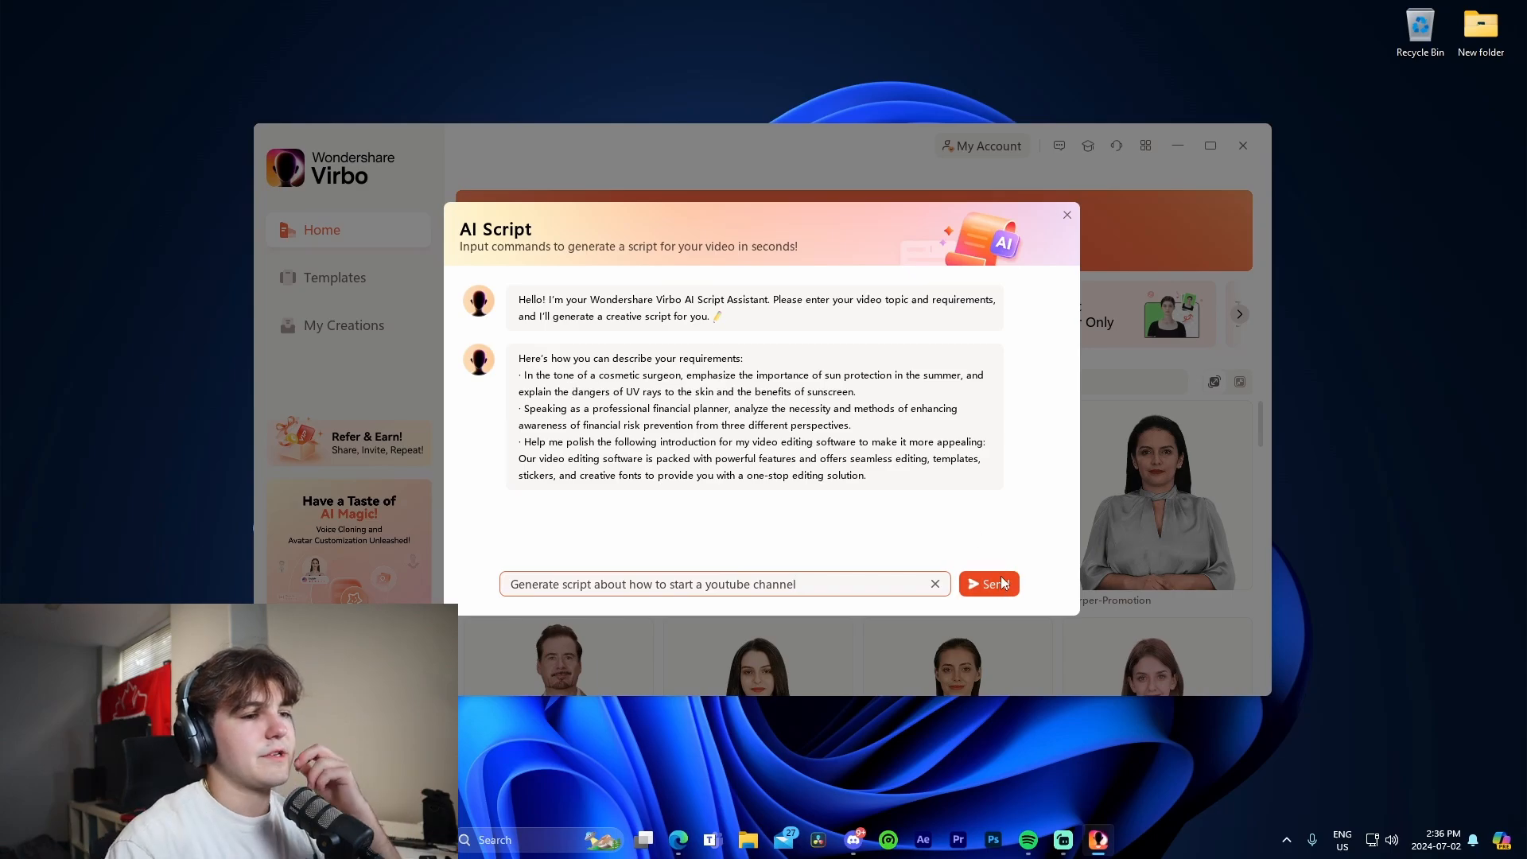
click(989, 583)
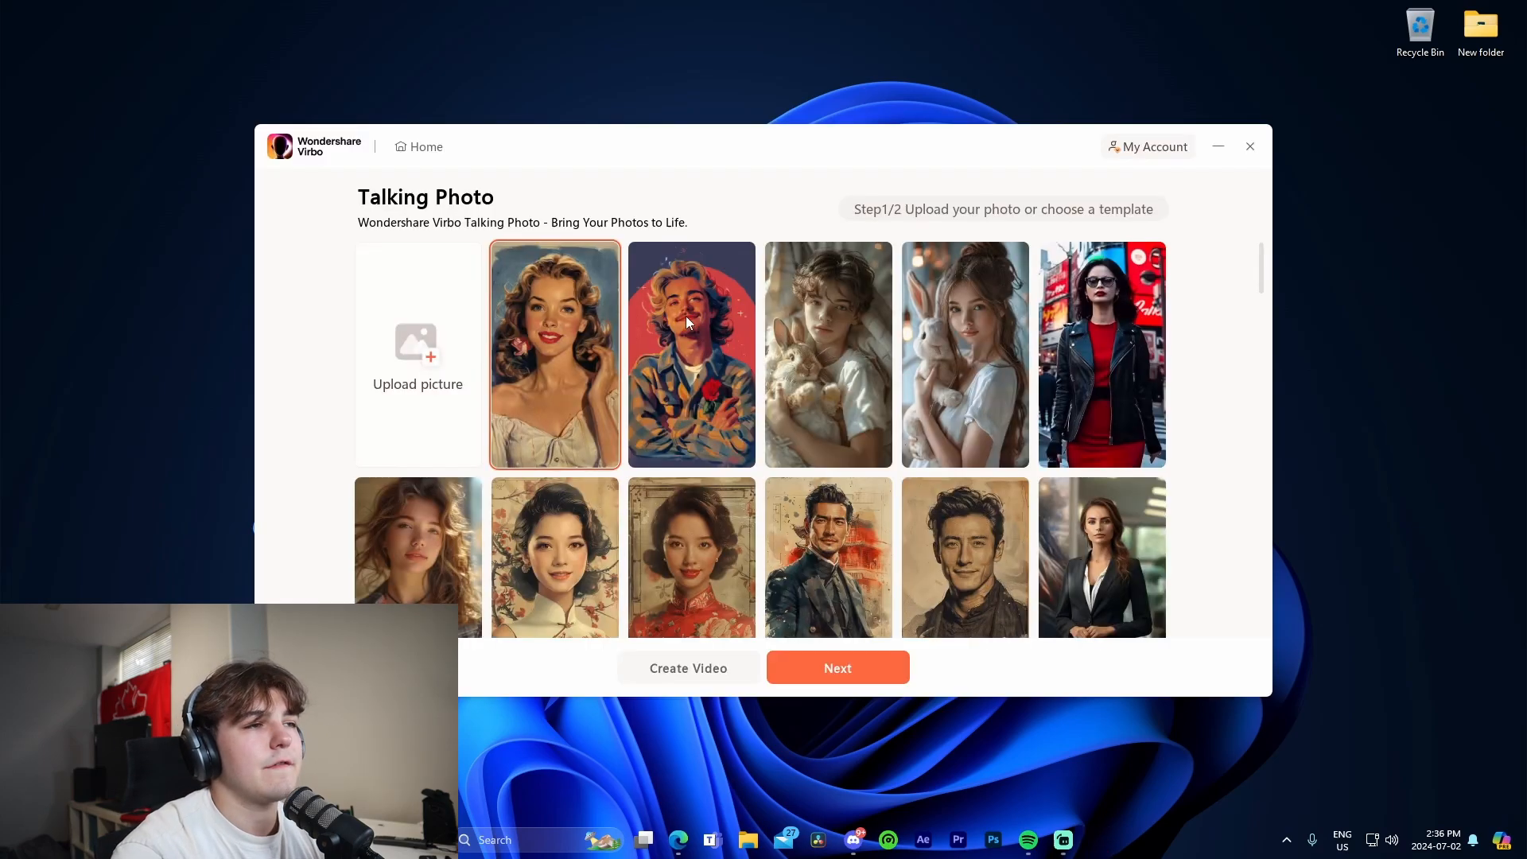
Step: Choose a portrait for the talking photo and export it as a video
scroll(down, 3)
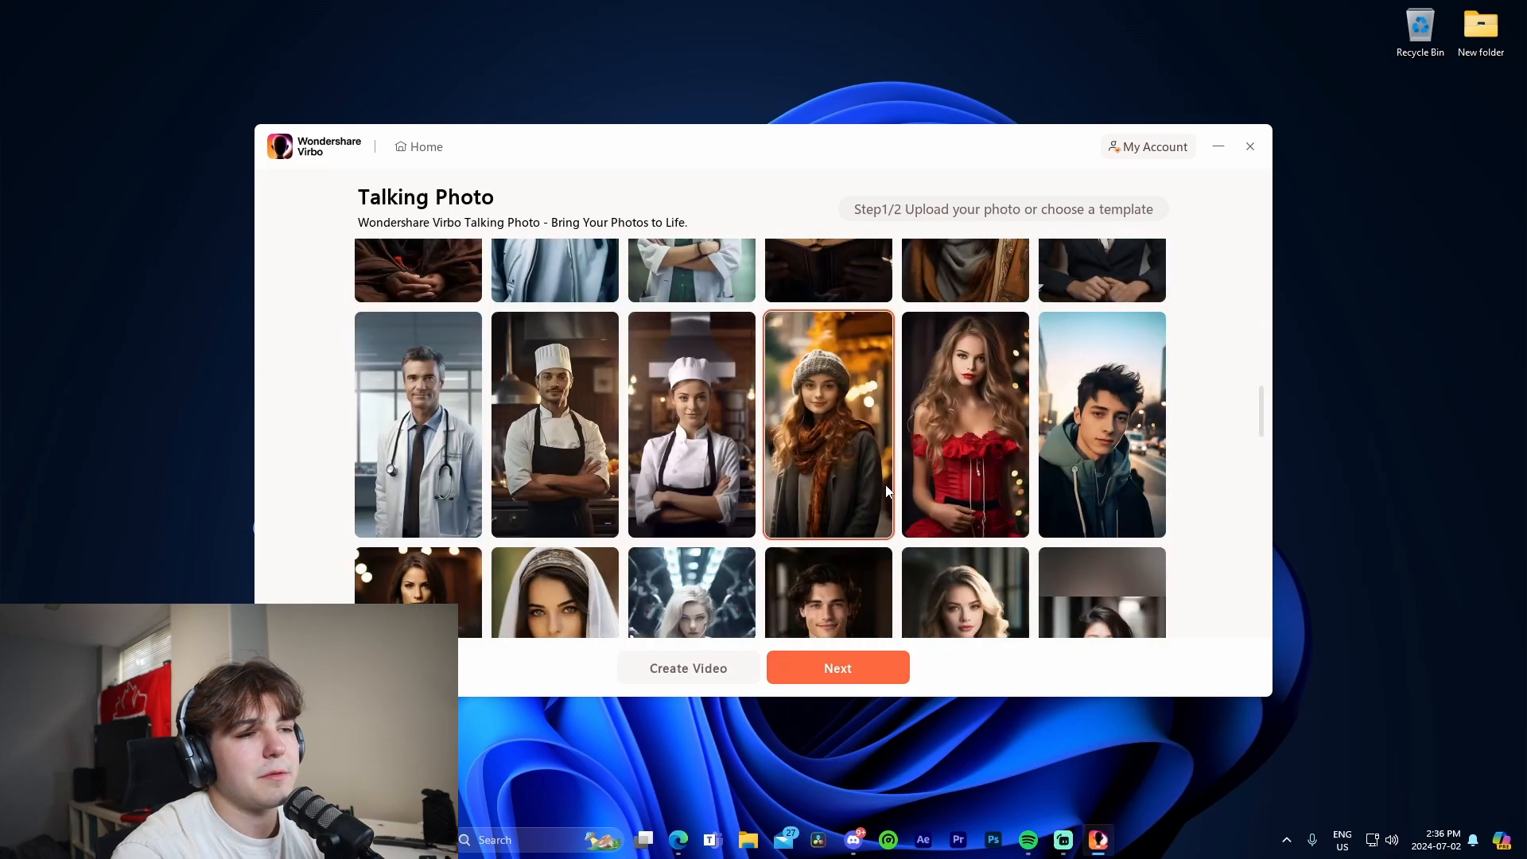
click(838, 667)
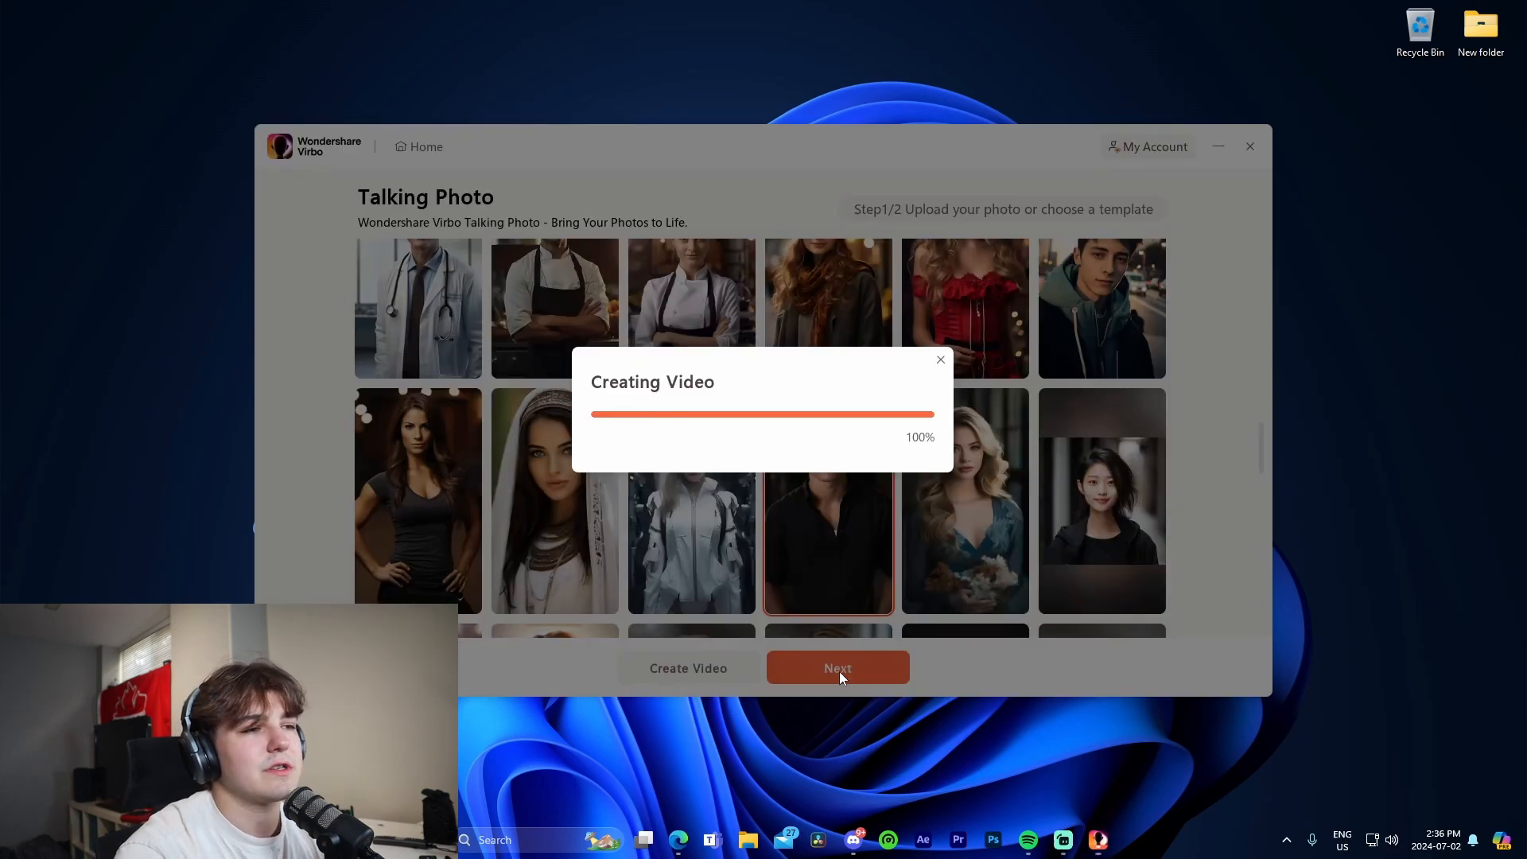
click(837, 668)
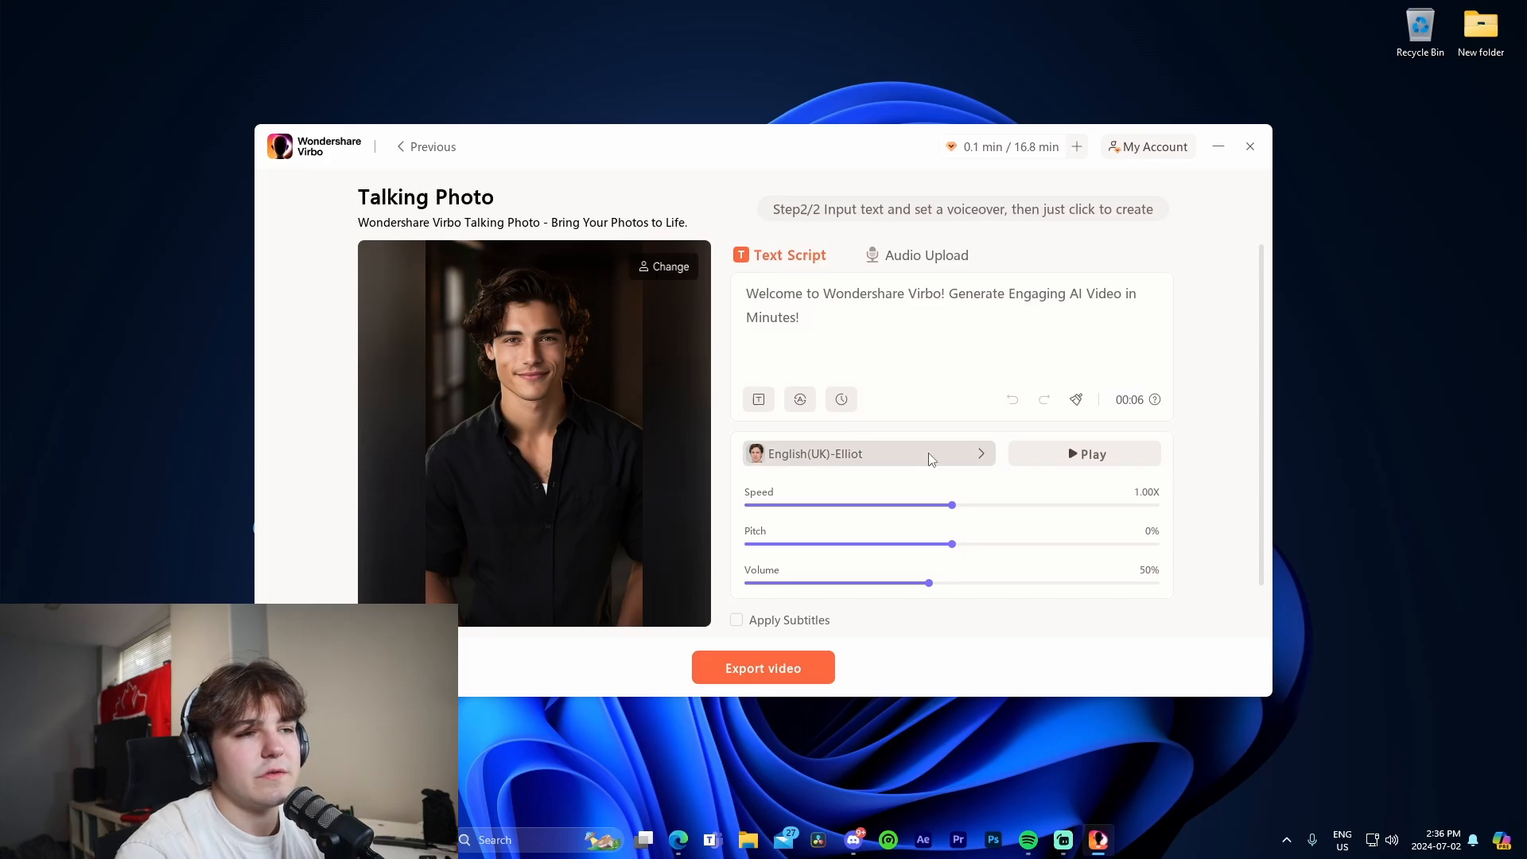
click(763, 667)
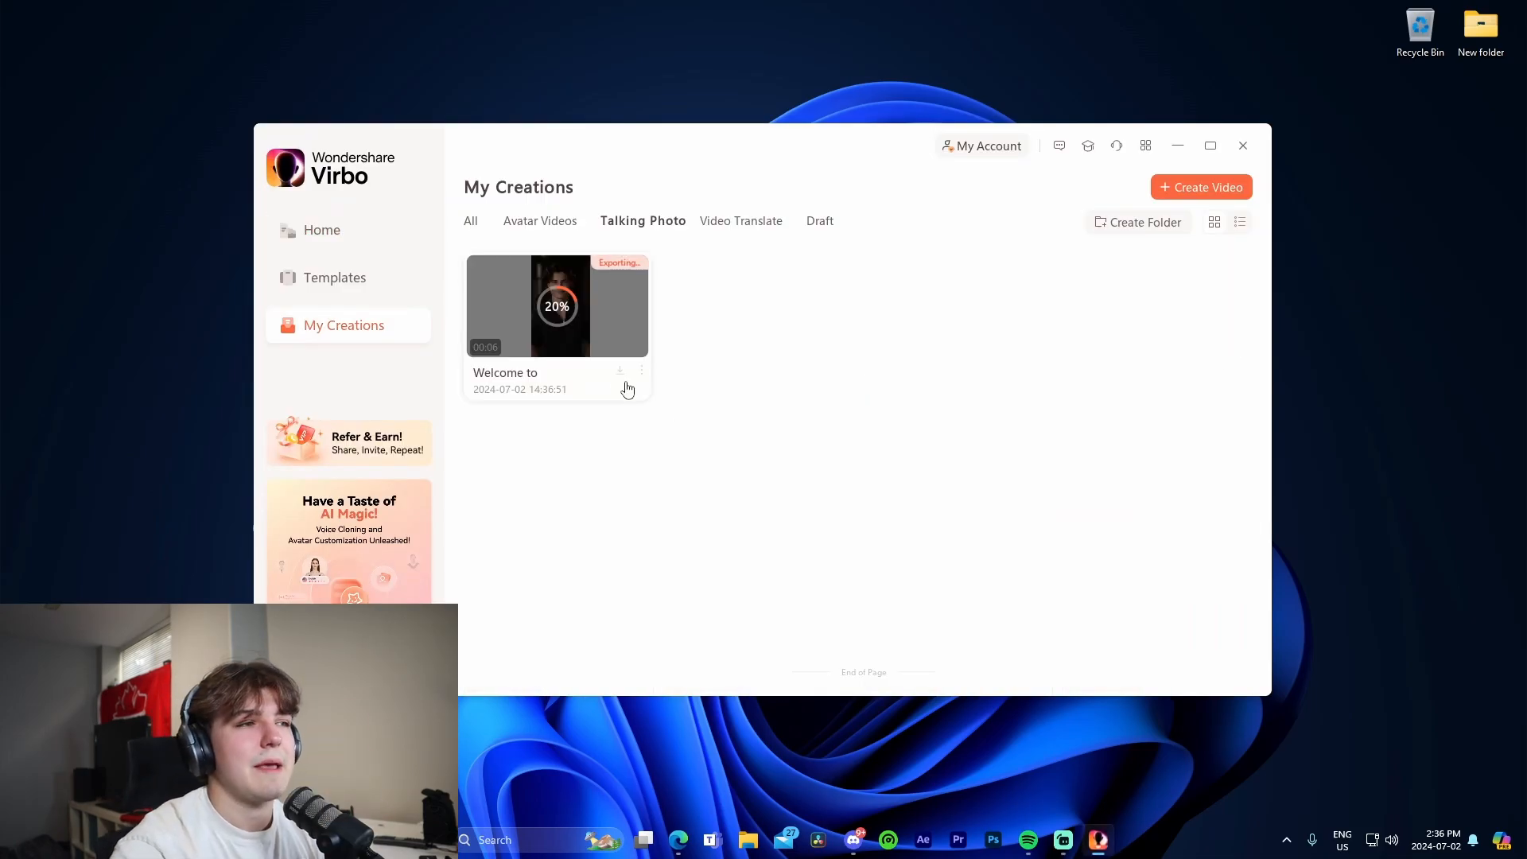
mouse_move(370, 280)
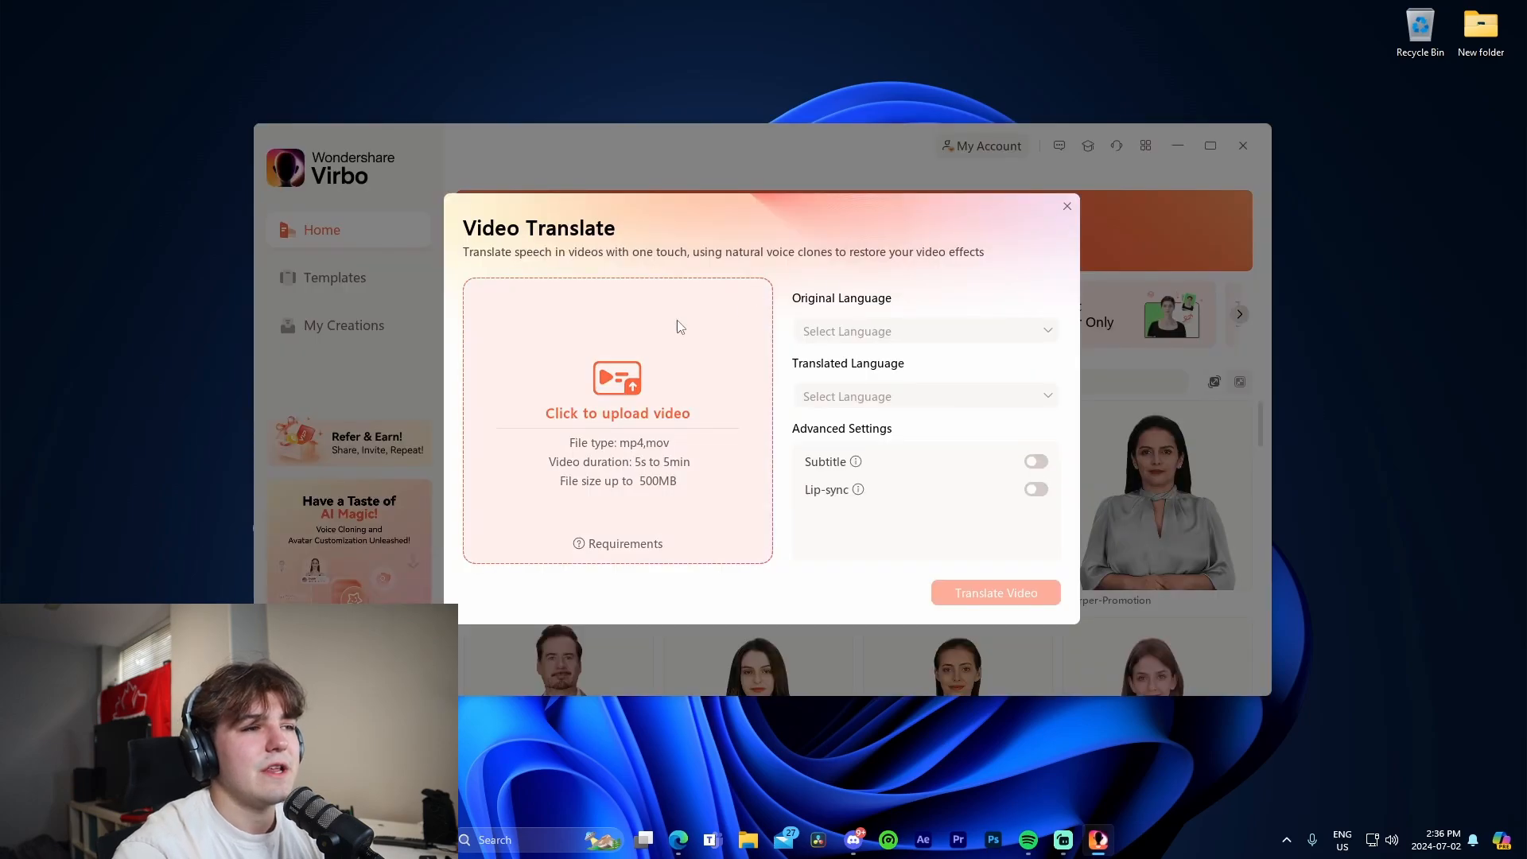
Step: Upload an English video and set Spanish as the translation language with lip-sync on
click(618, 389)
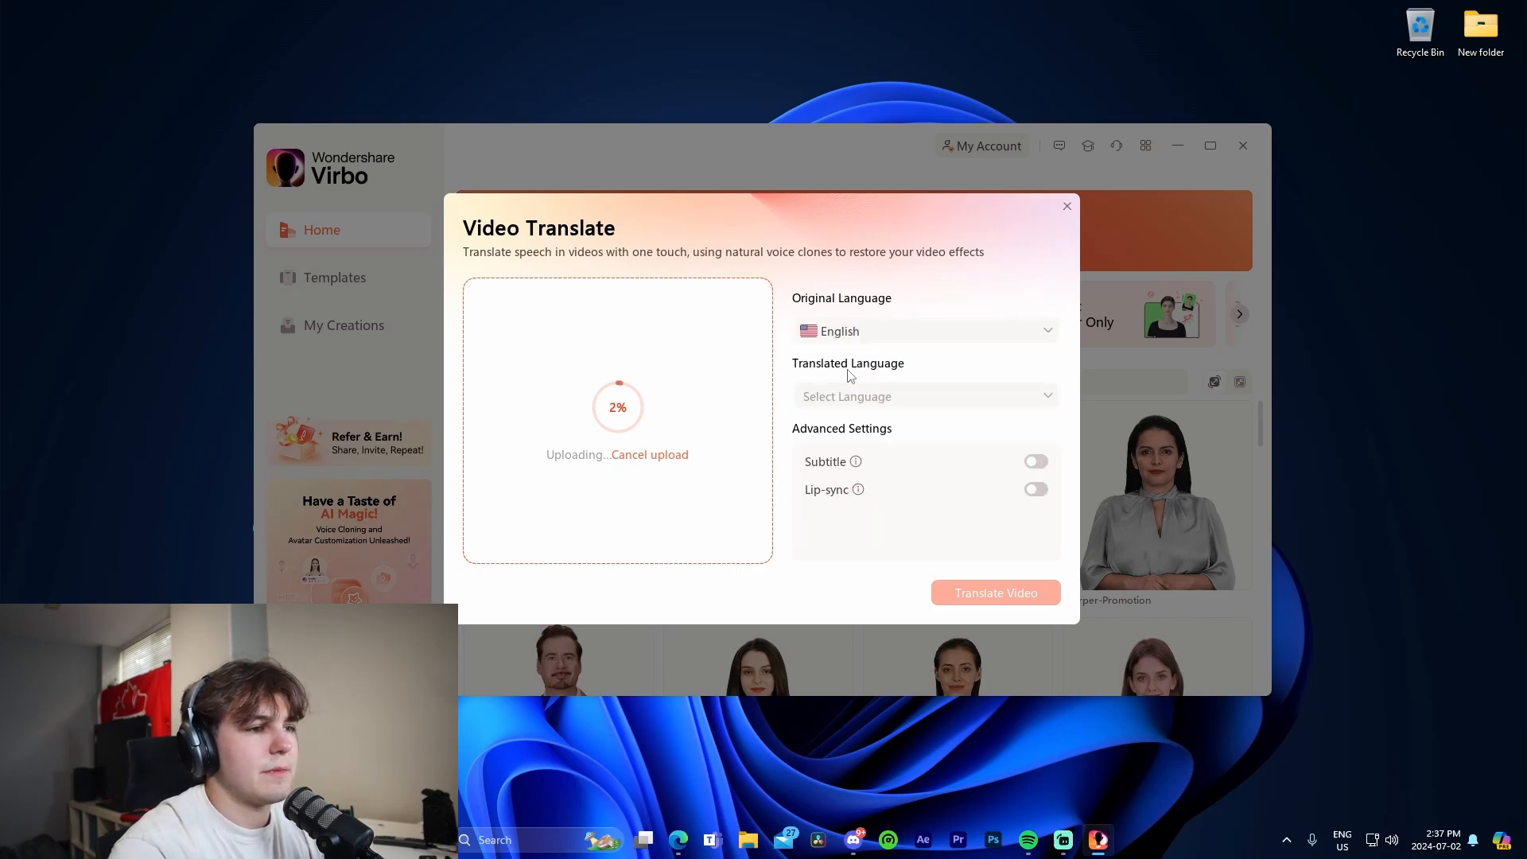
click(926, 396)
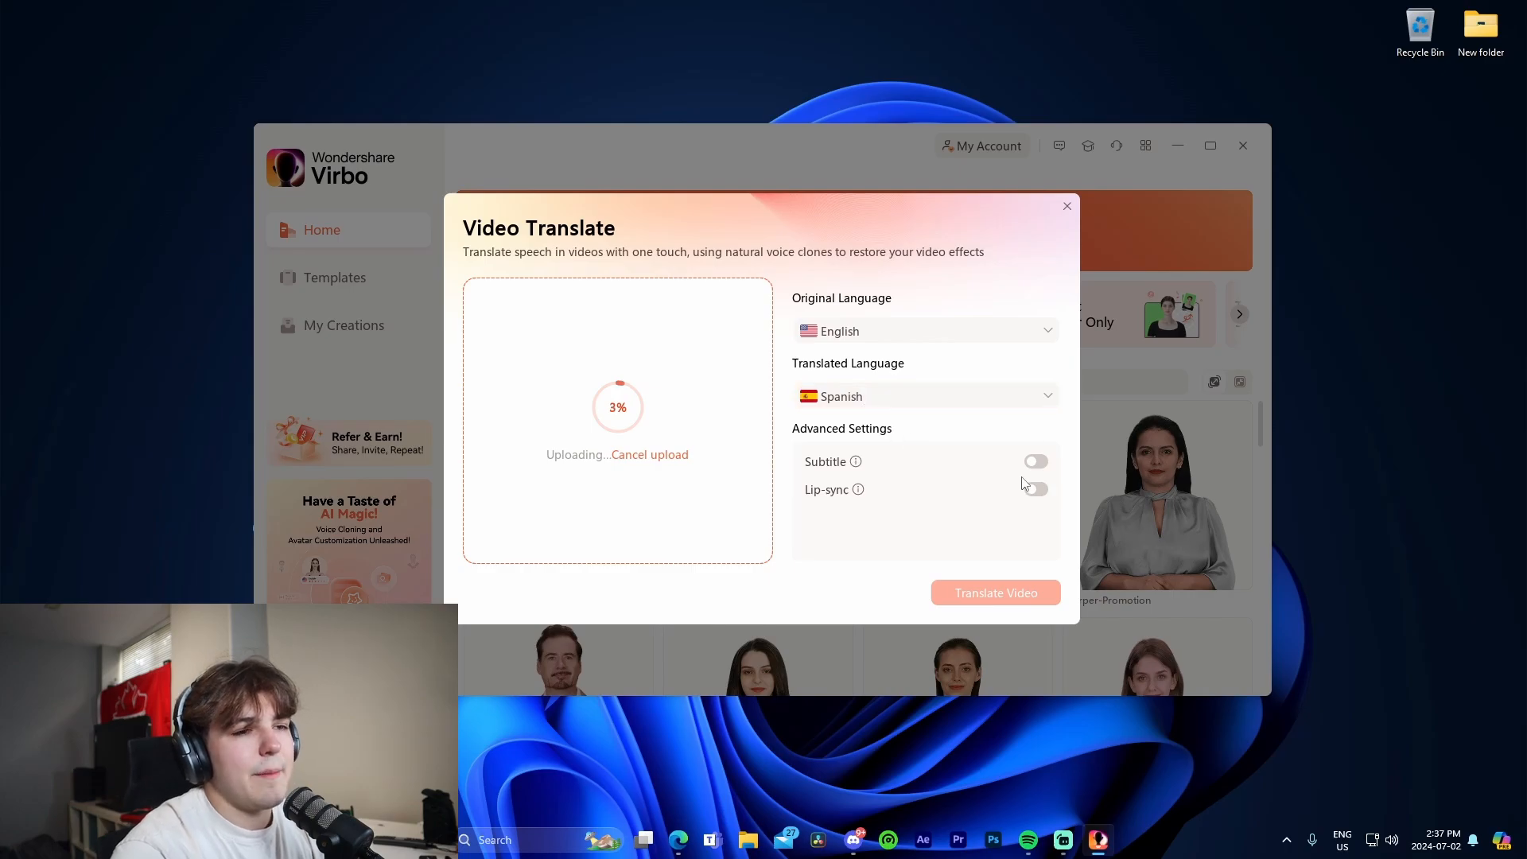
click(1036, 489)
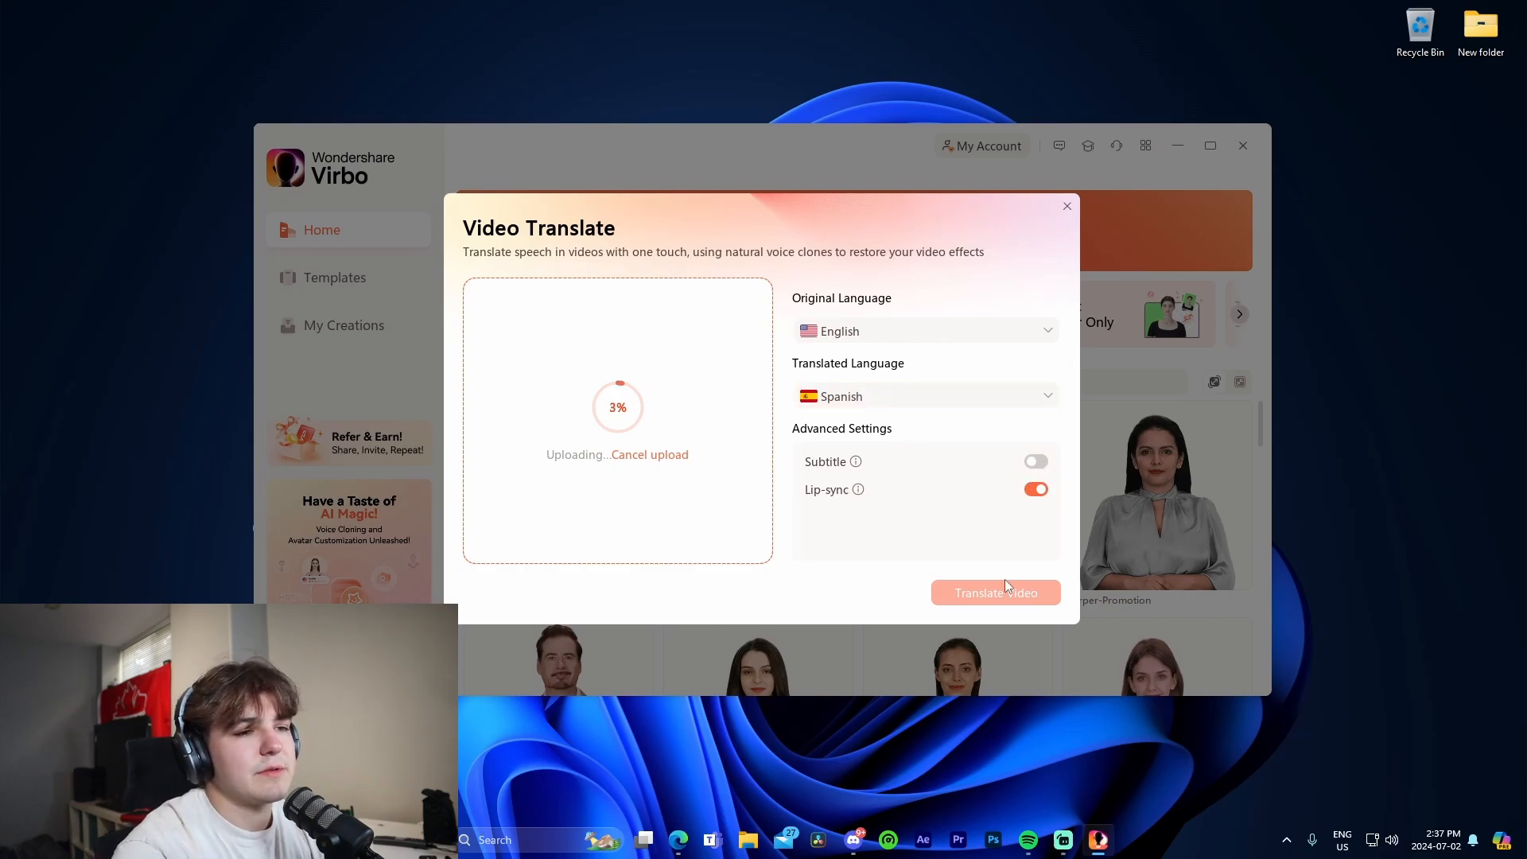
mouse_move(686, 507)
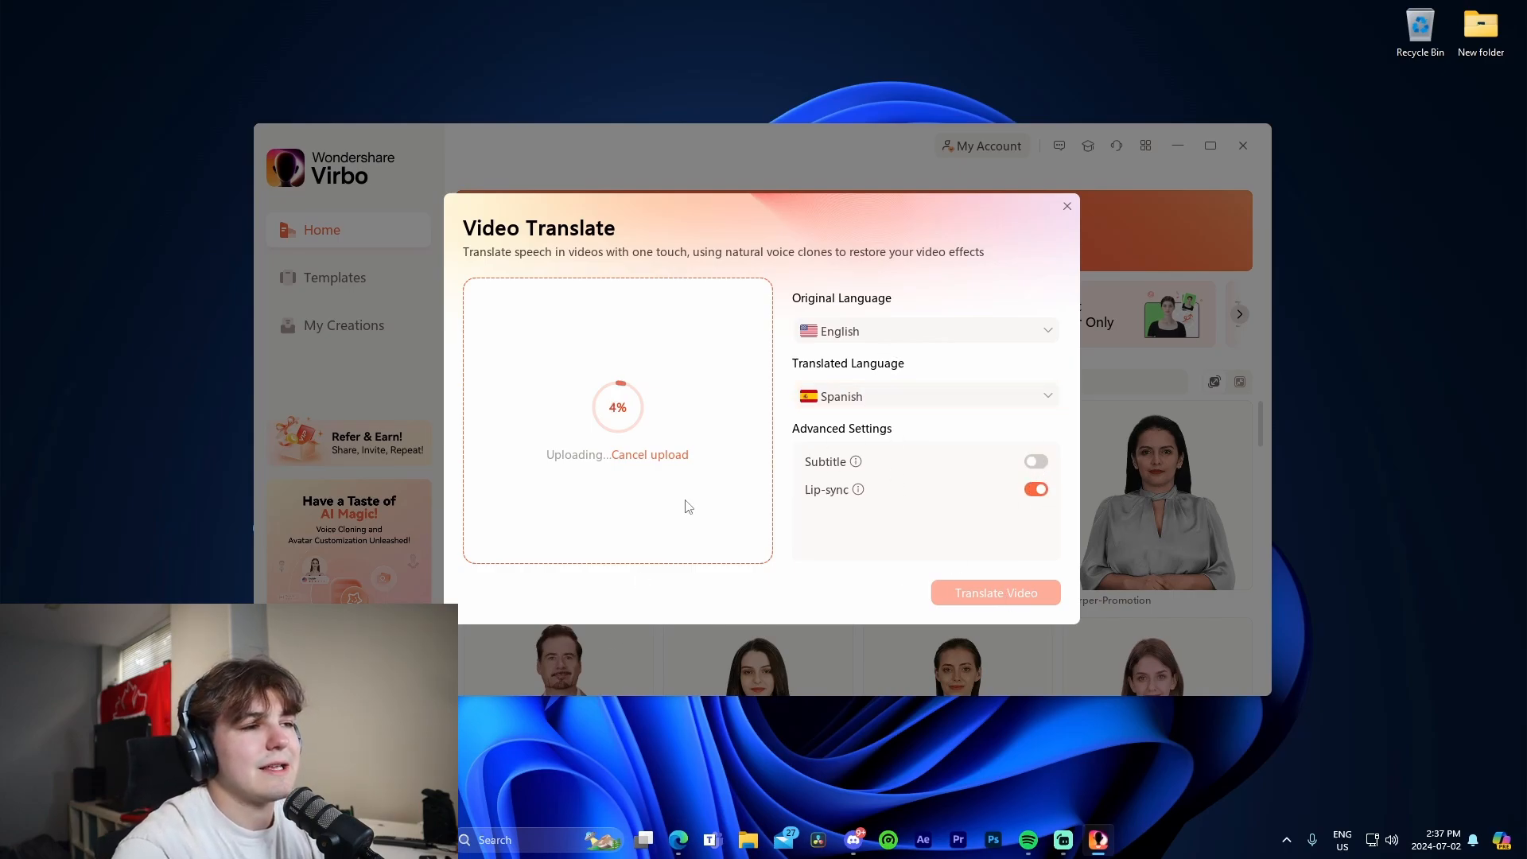
mouse_move(738, 466)
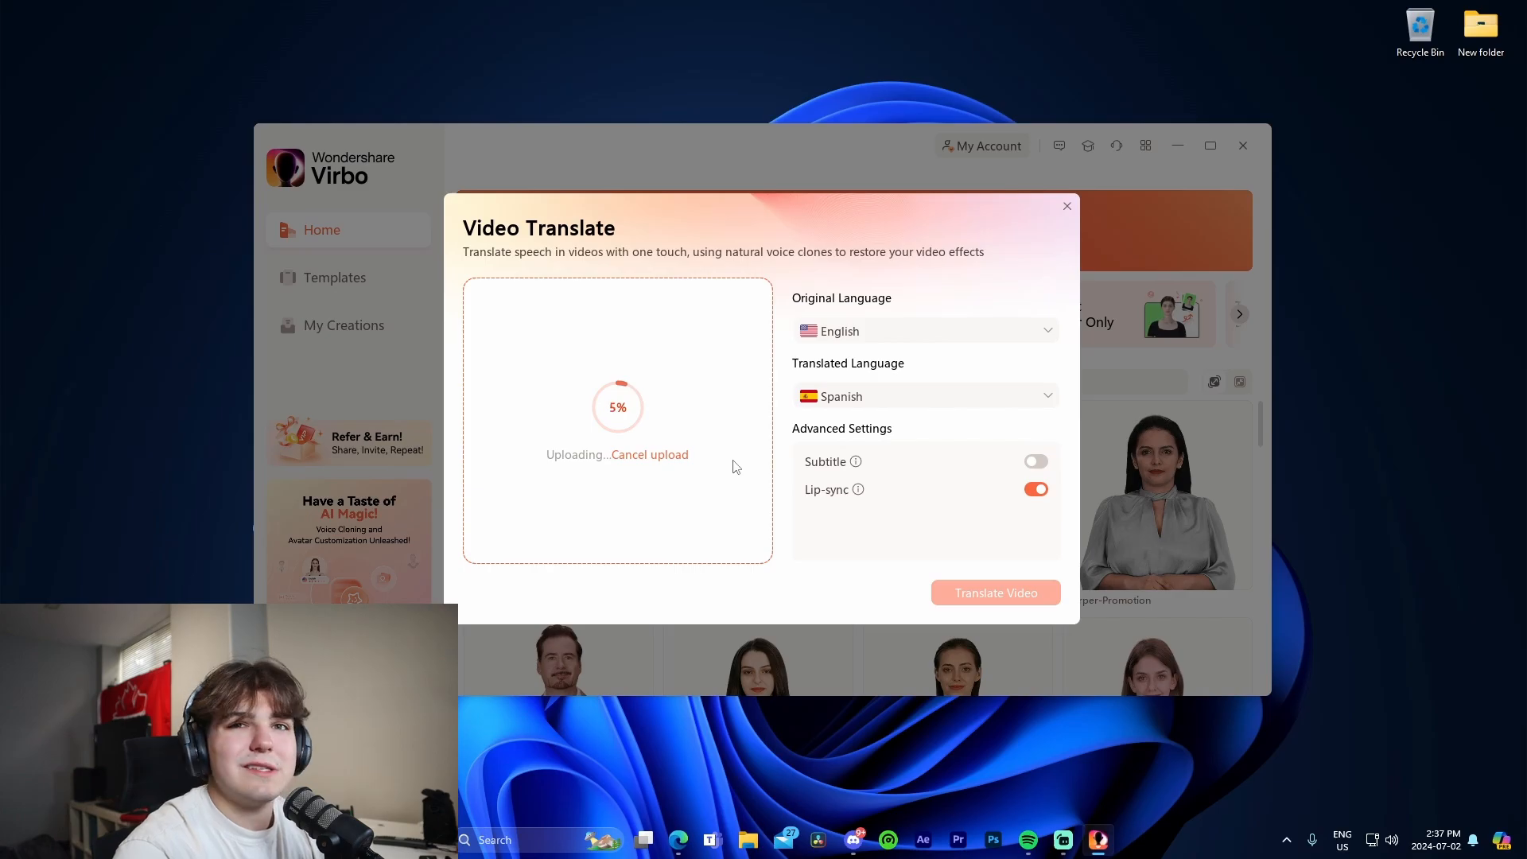
mouse_move(759, 455)
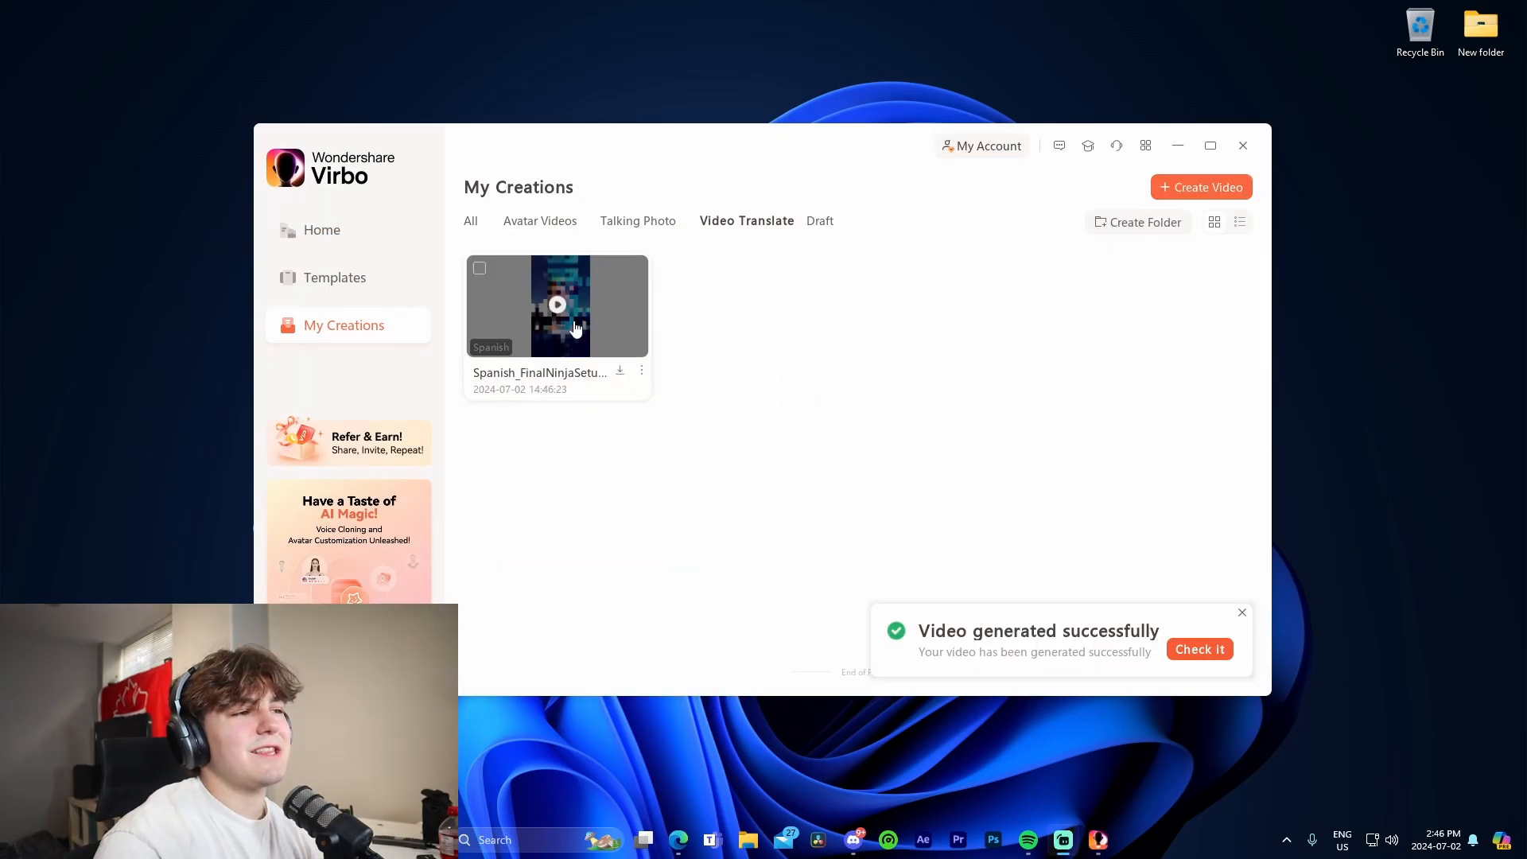
click(557, 304)
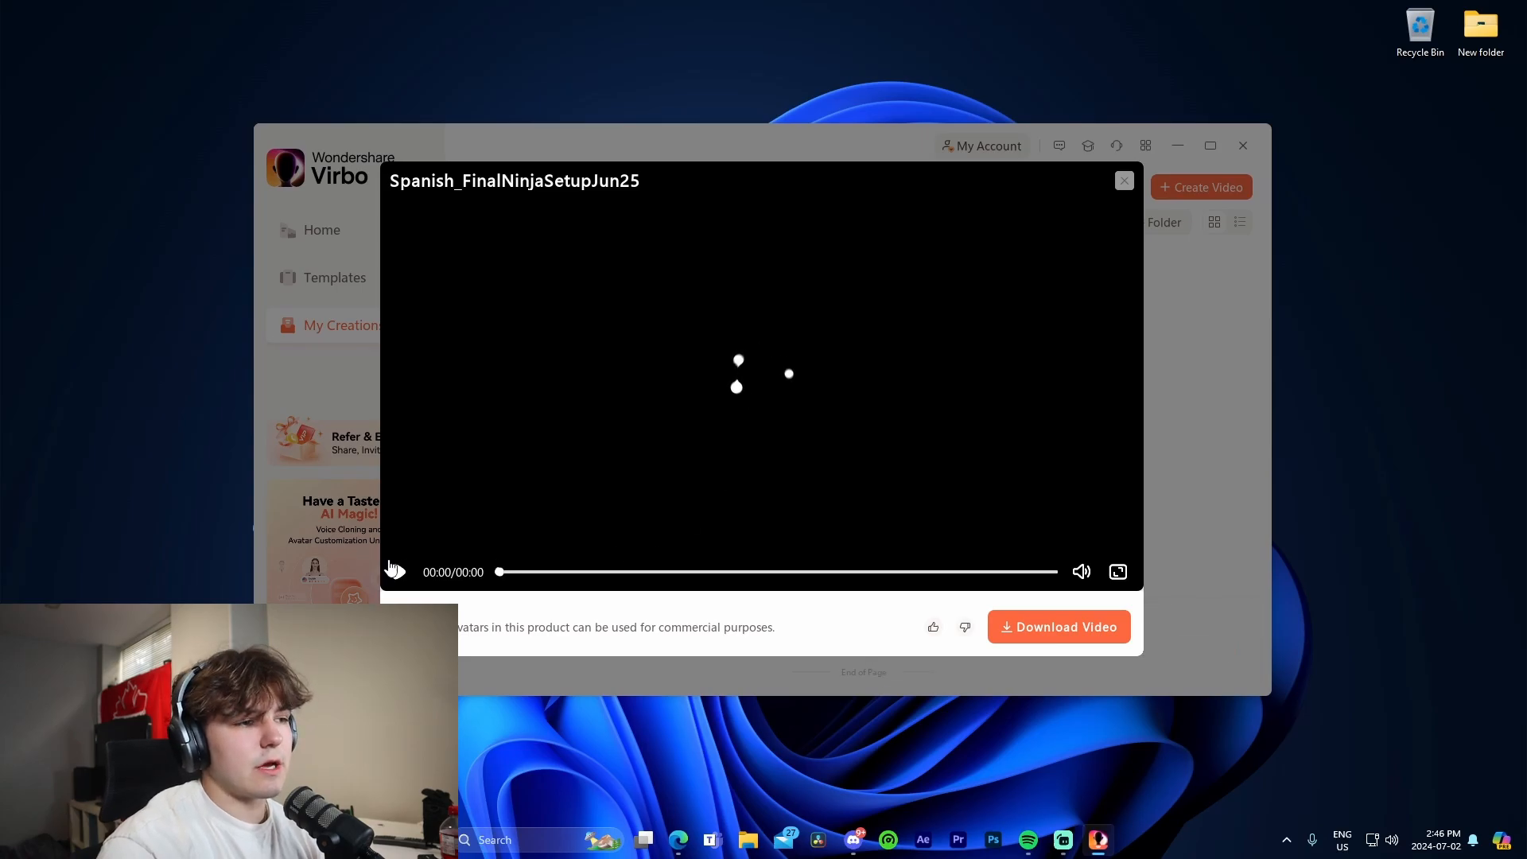
click(395, 572)
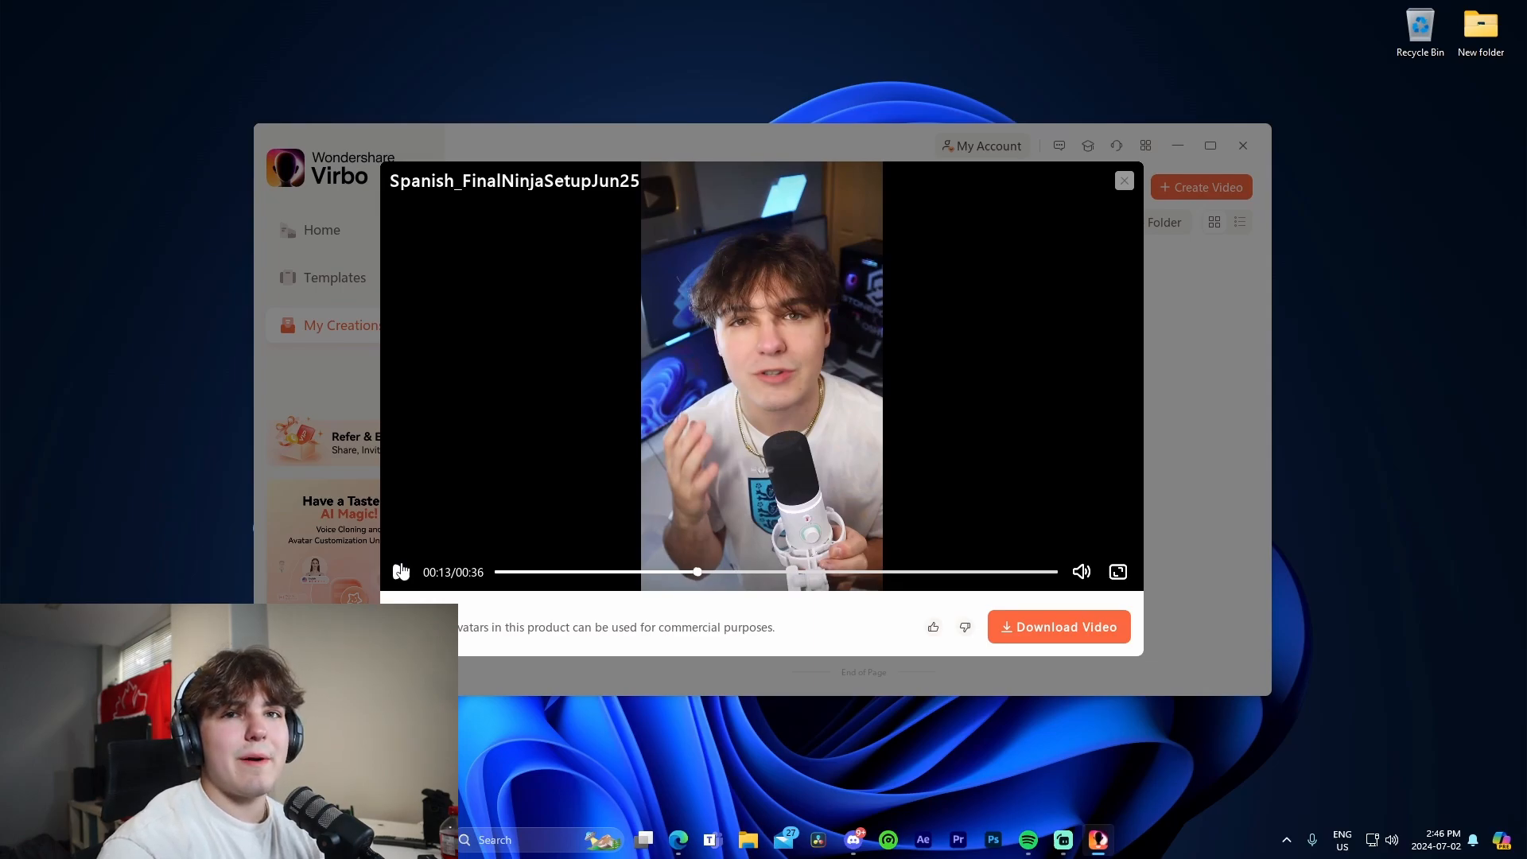
click(400, 572)
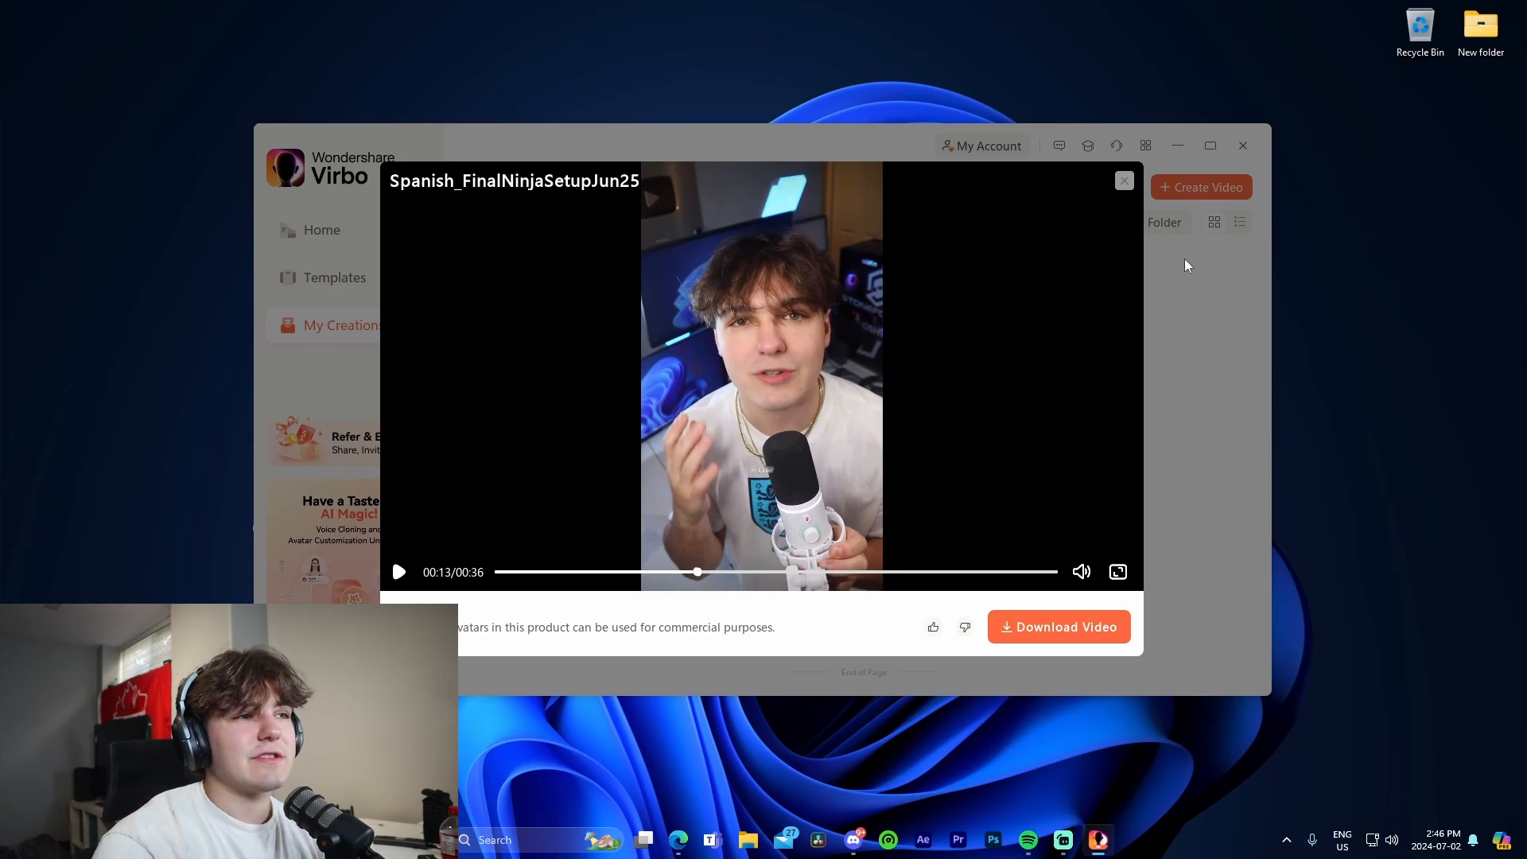
mouse_move(1113, 234)
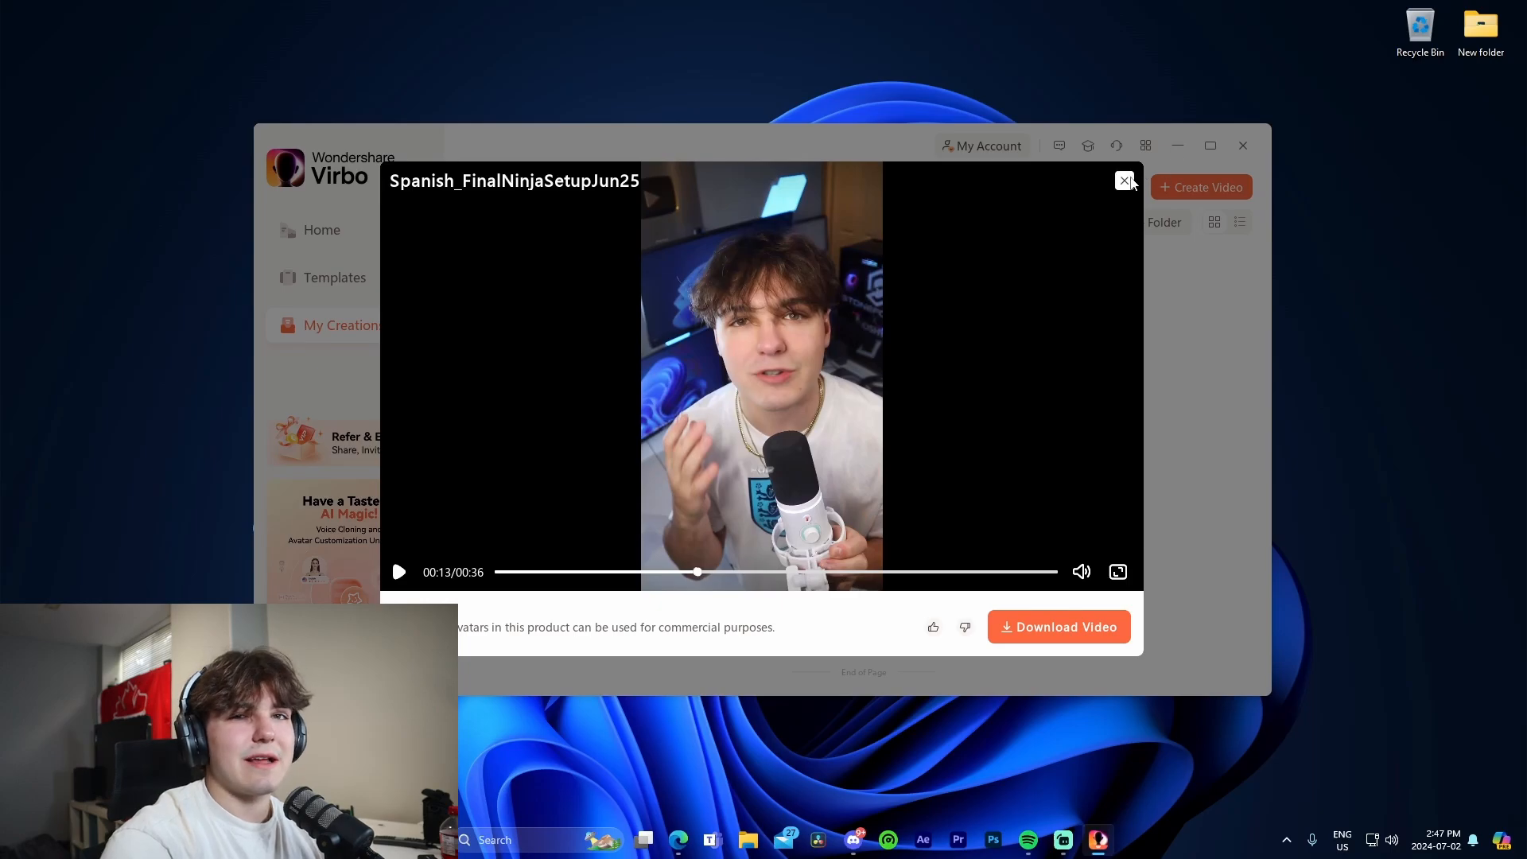
click(1125, 181)
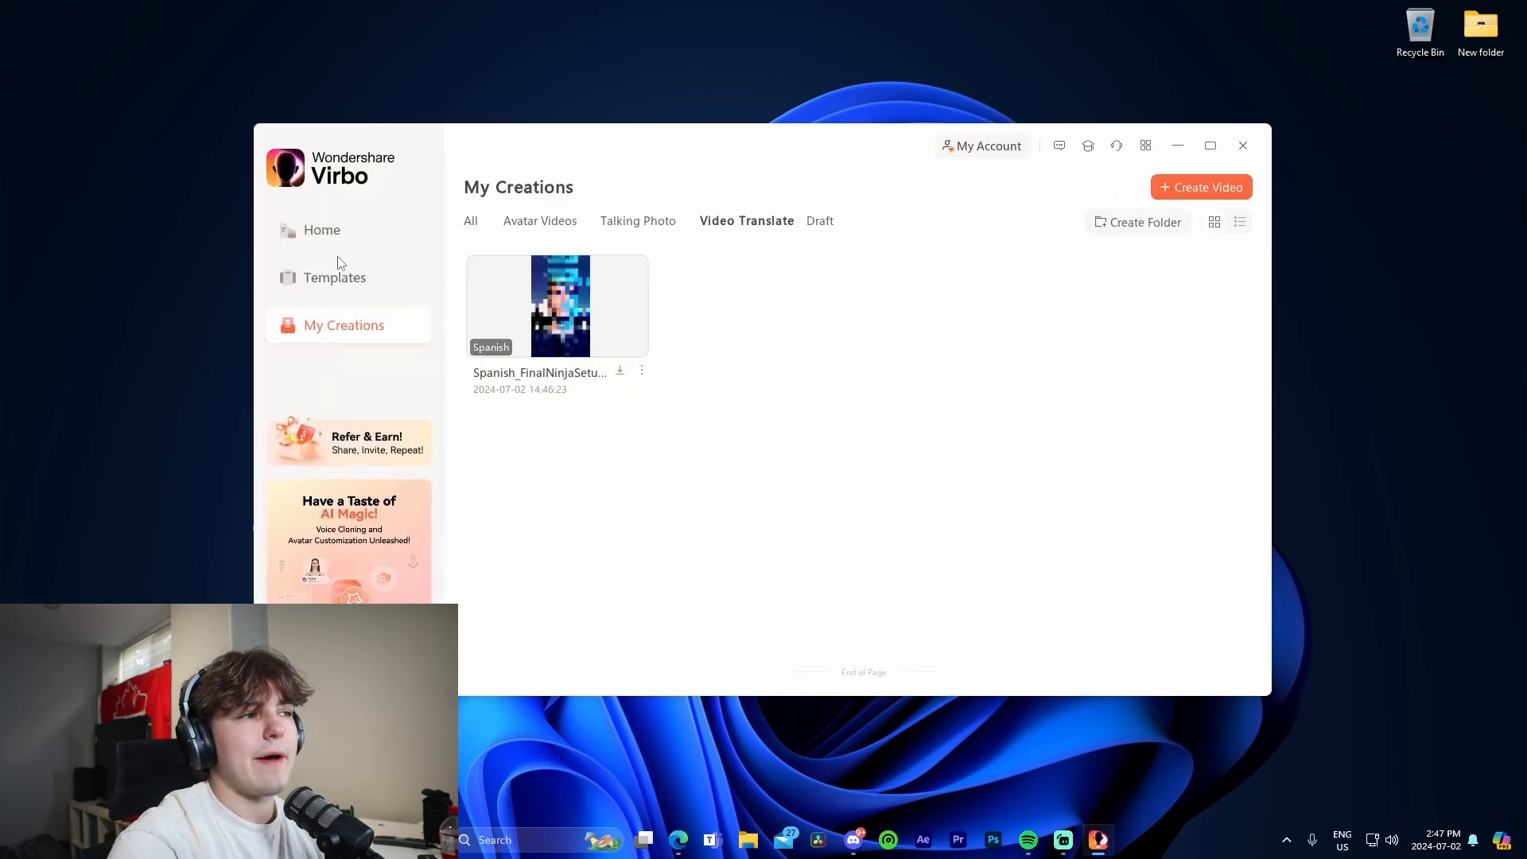
Step: From Home, scroll the feature carousel right and open the Text-to-Speech card
click(322, 230)
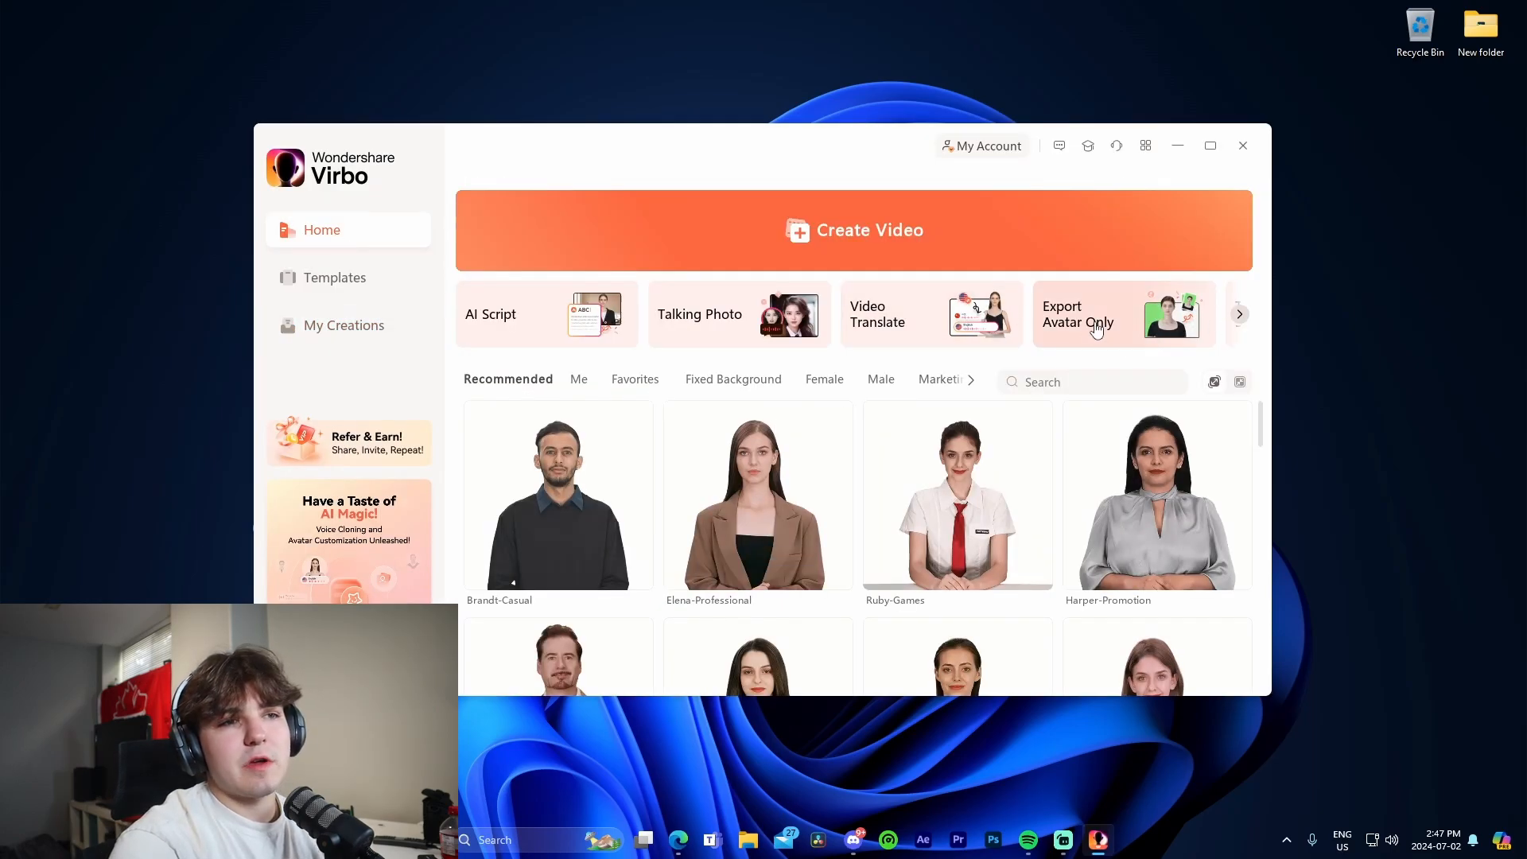
click(1240, 314)
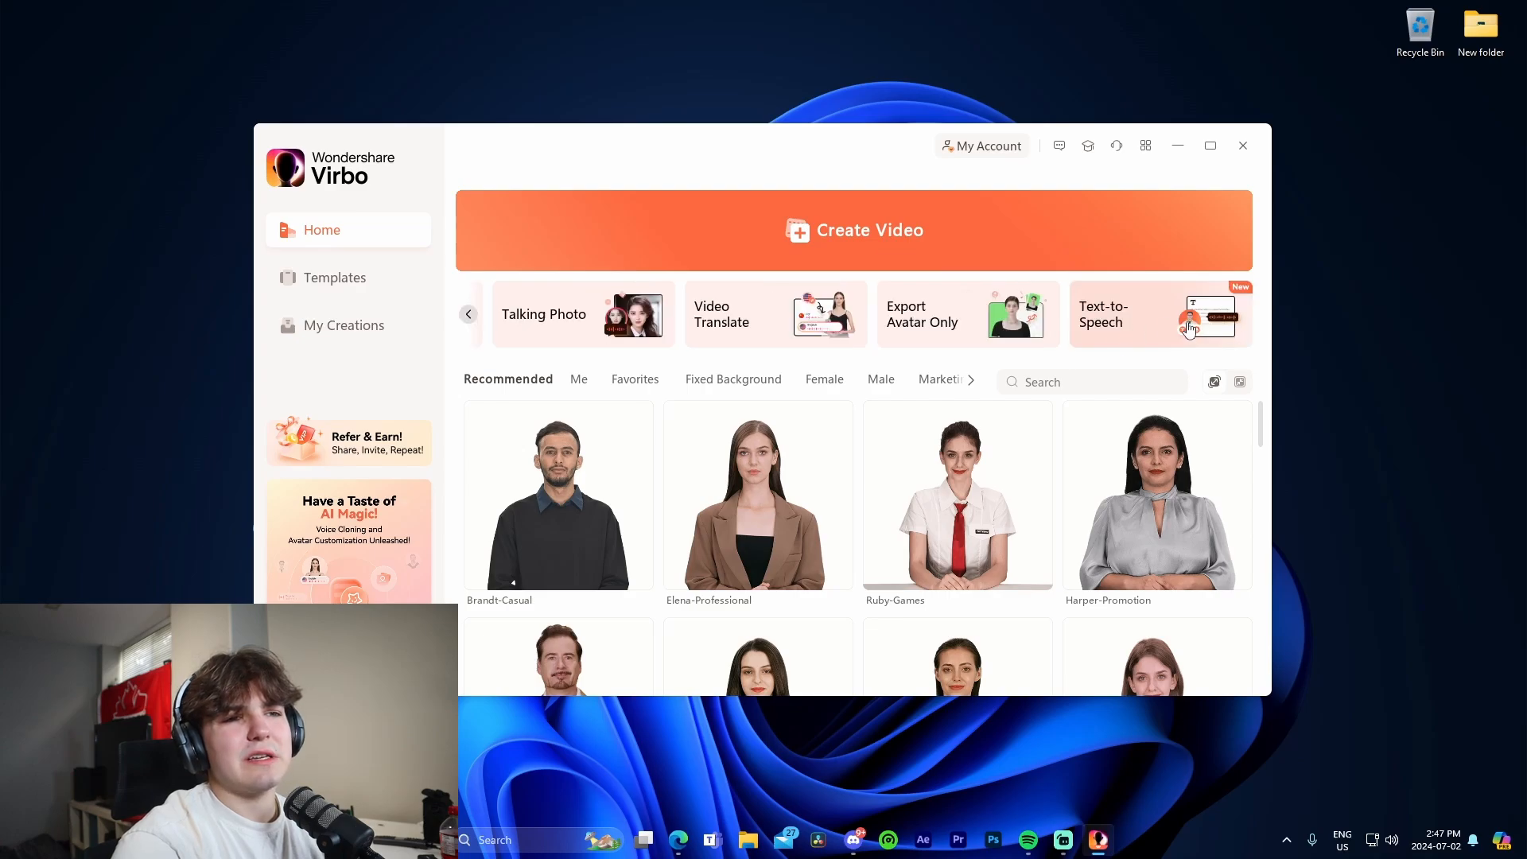
click(1159, 314)
text(Hello this is J)
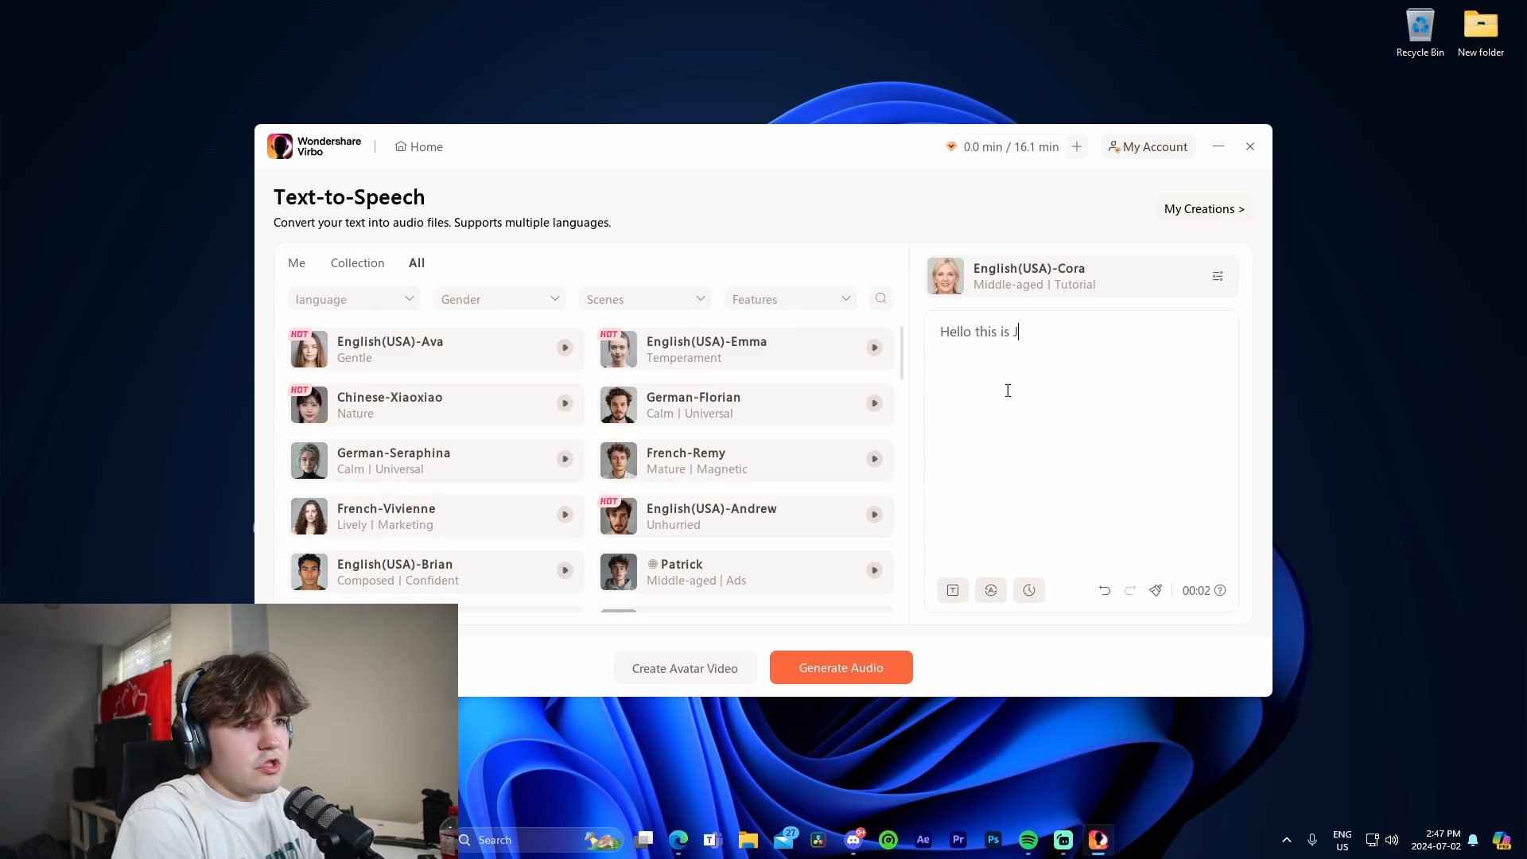
Step: Complete the 'Hello this is Josh' script, generate the Cora voice audio, and play it back
text(osh)
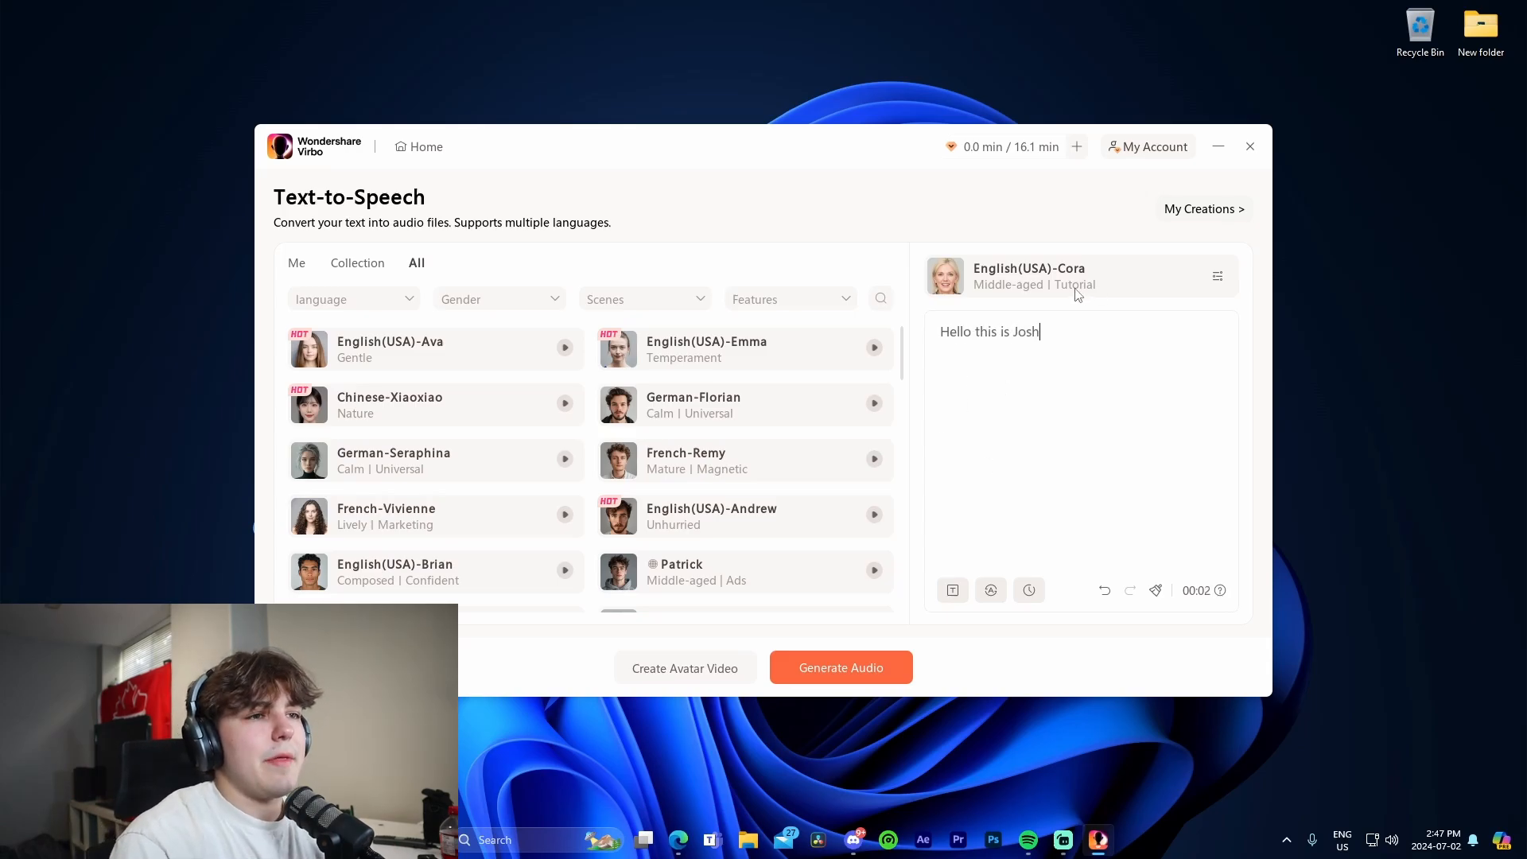
mouse_move(522, 498)
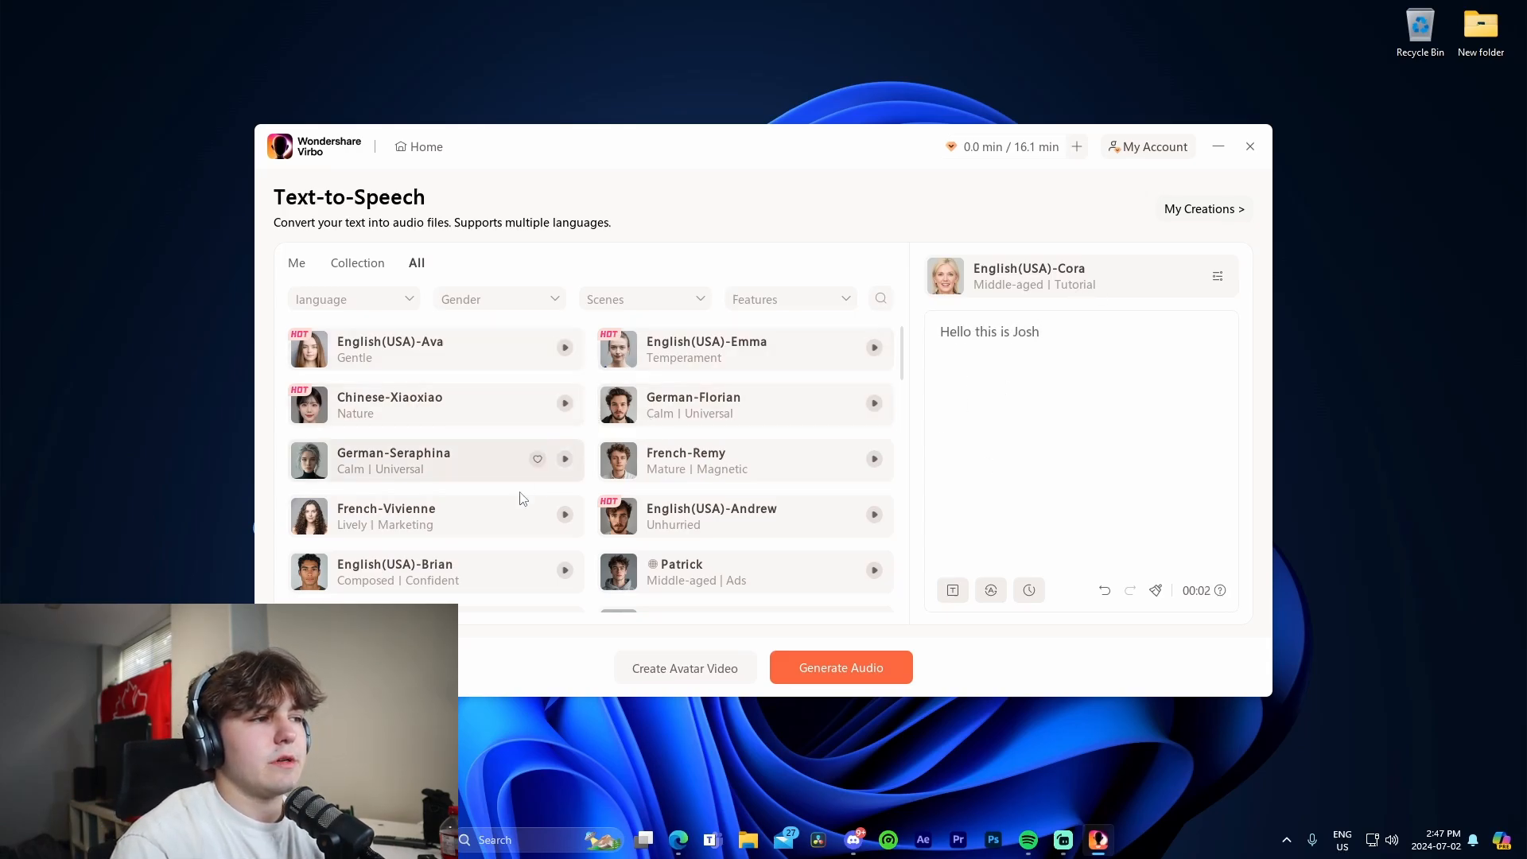
mouse_move(685, 334)
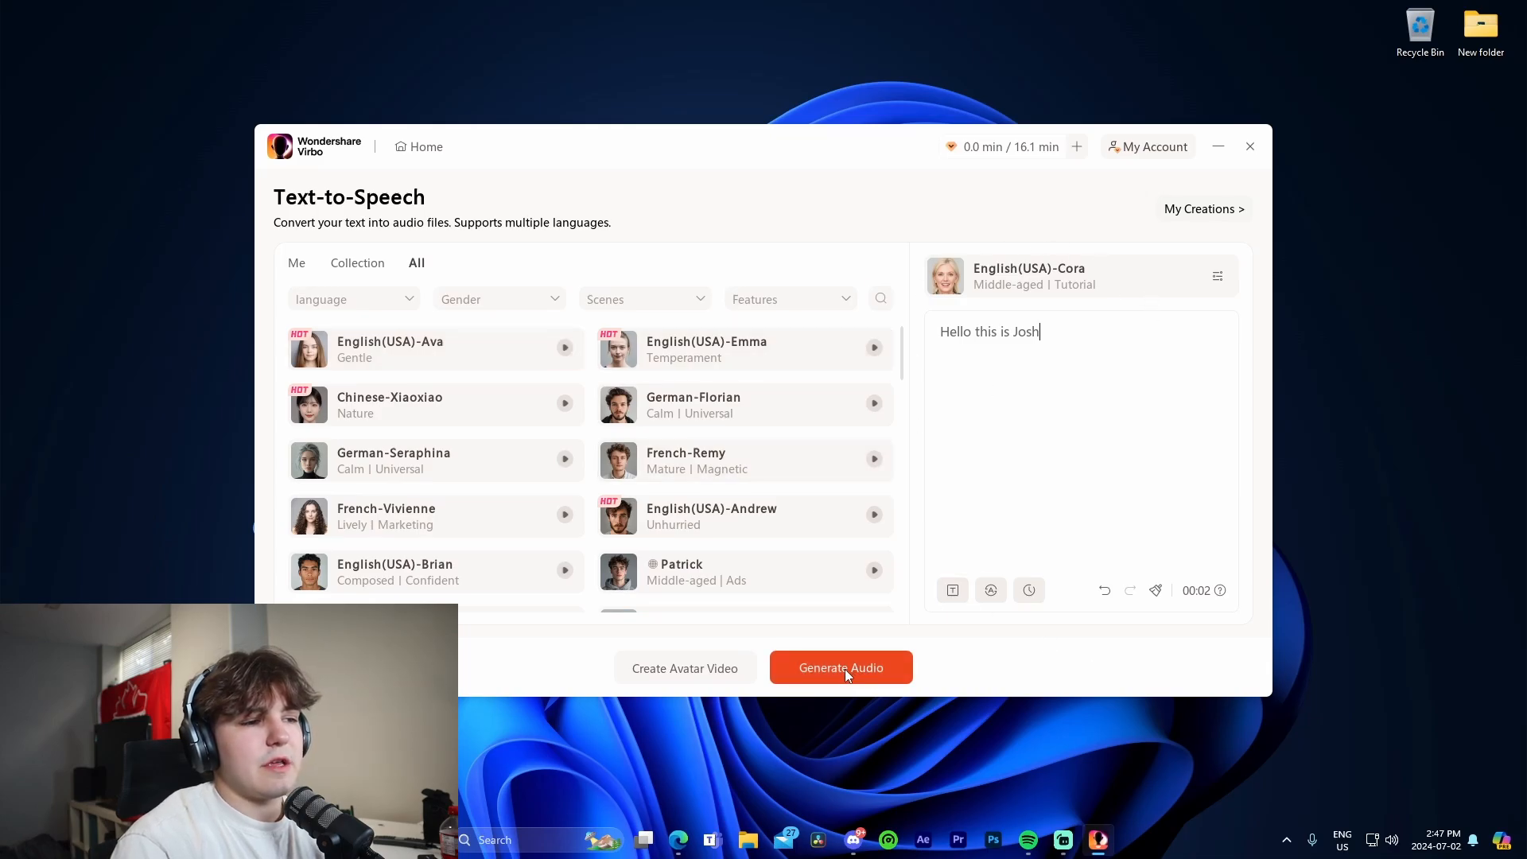
click(841, 667)
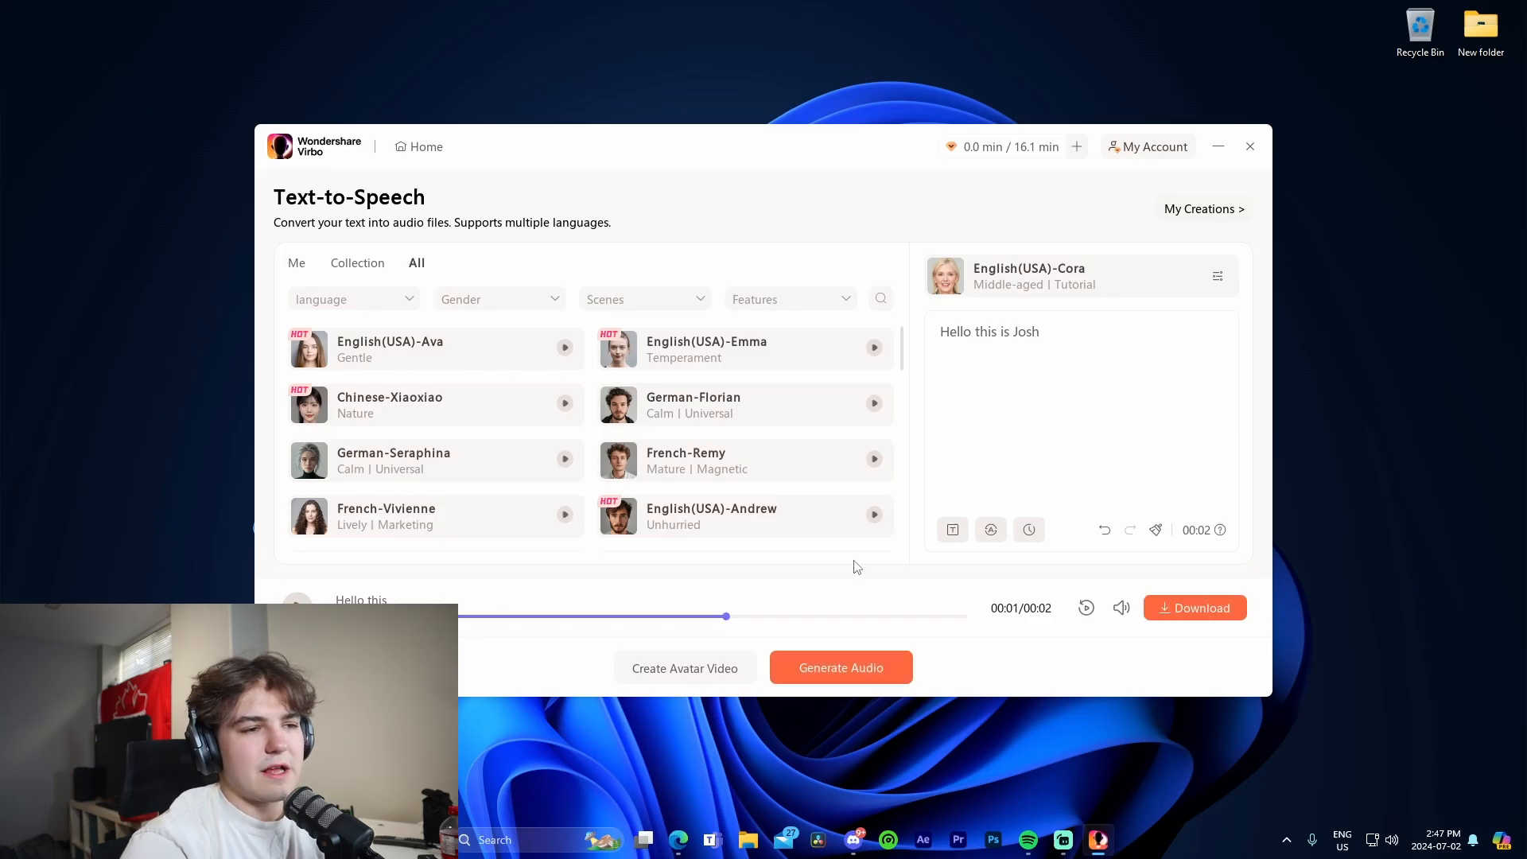
click(874, 515)
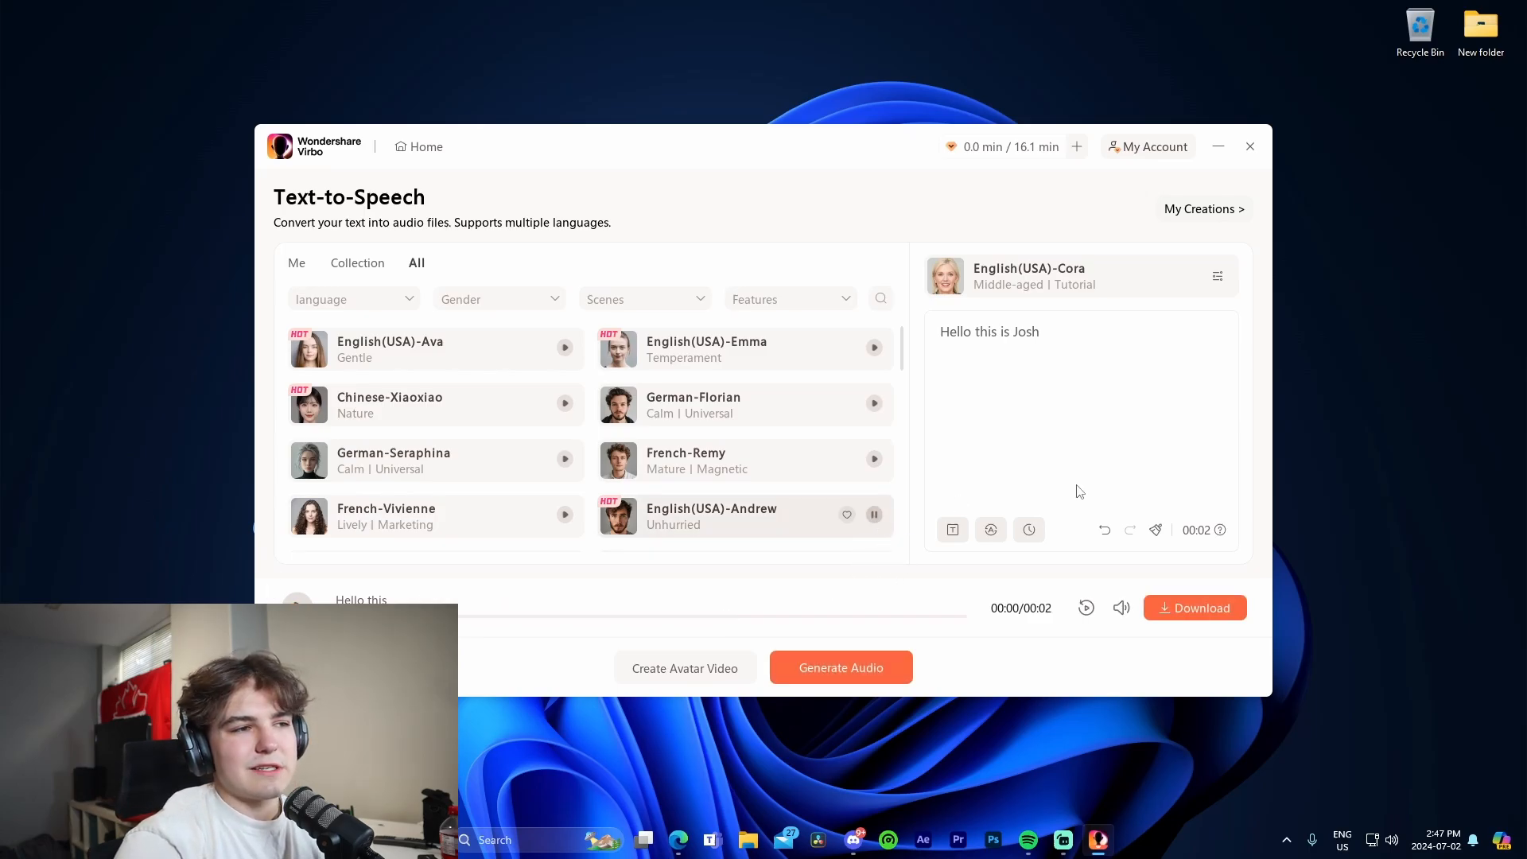
scroll(down, 3)
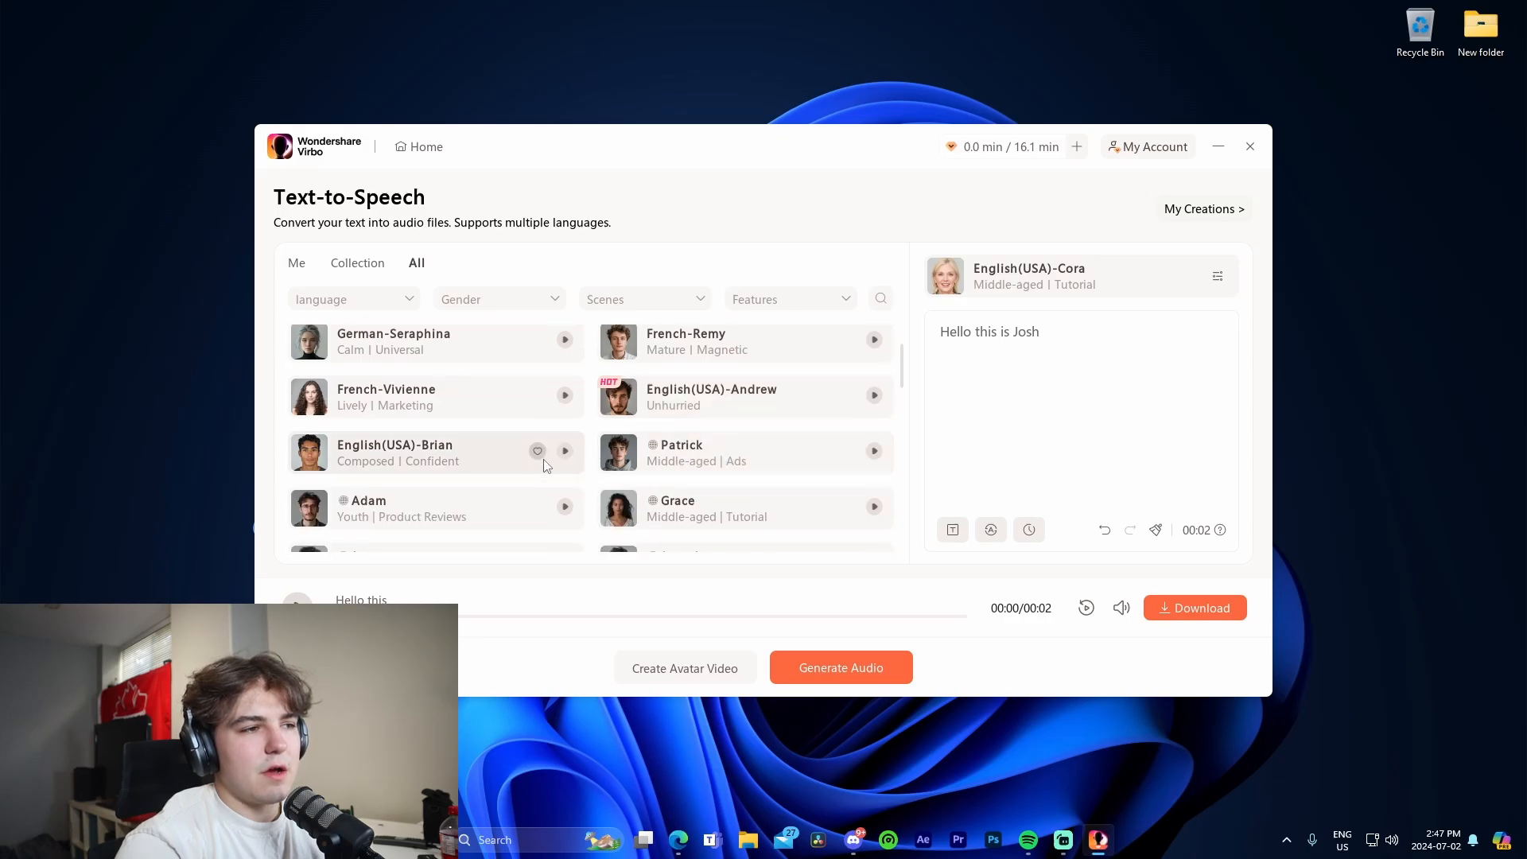